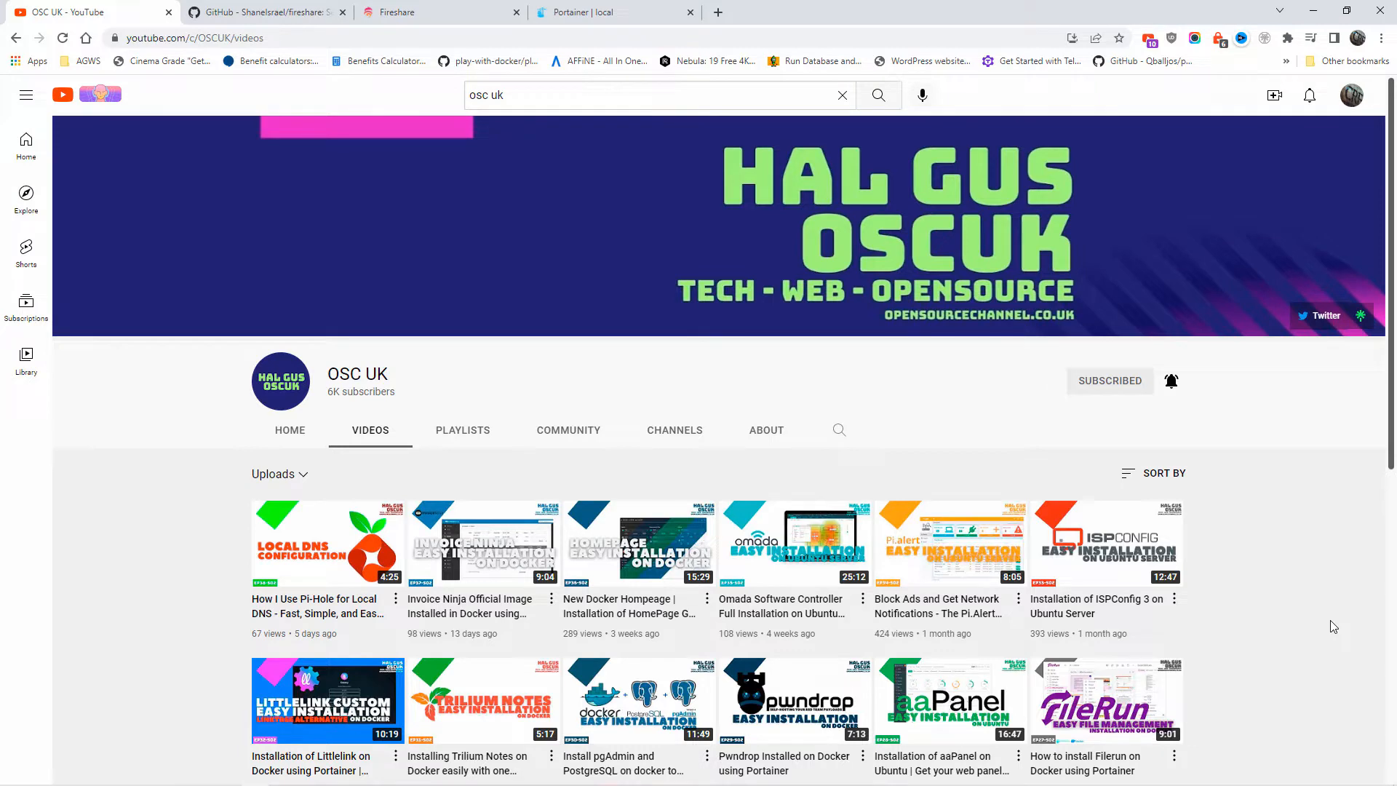
Step: After checking Portainer's existing stacks, view docker-compose.yml in the Fireshare GitHub repo
left_click(268, 12)
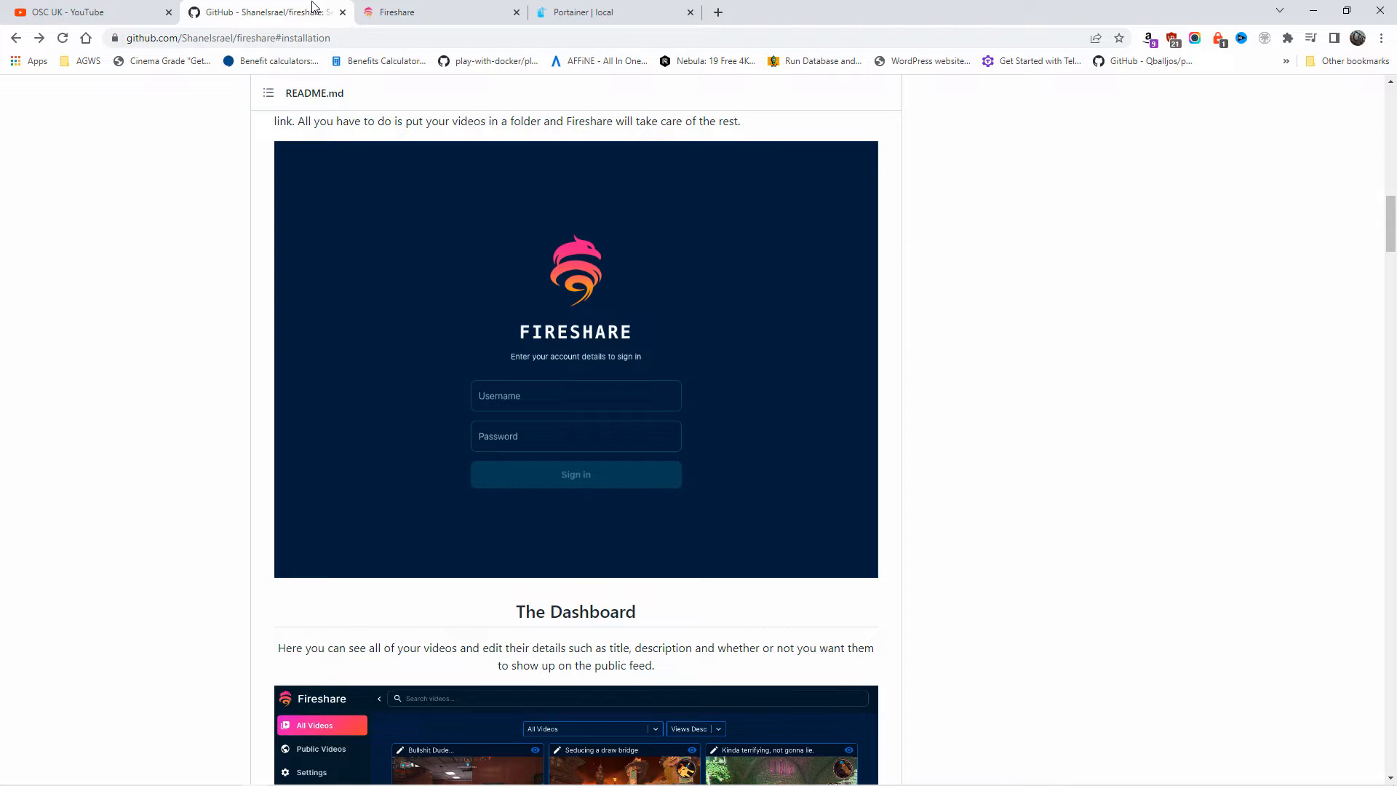
mouse_move(380, 287)
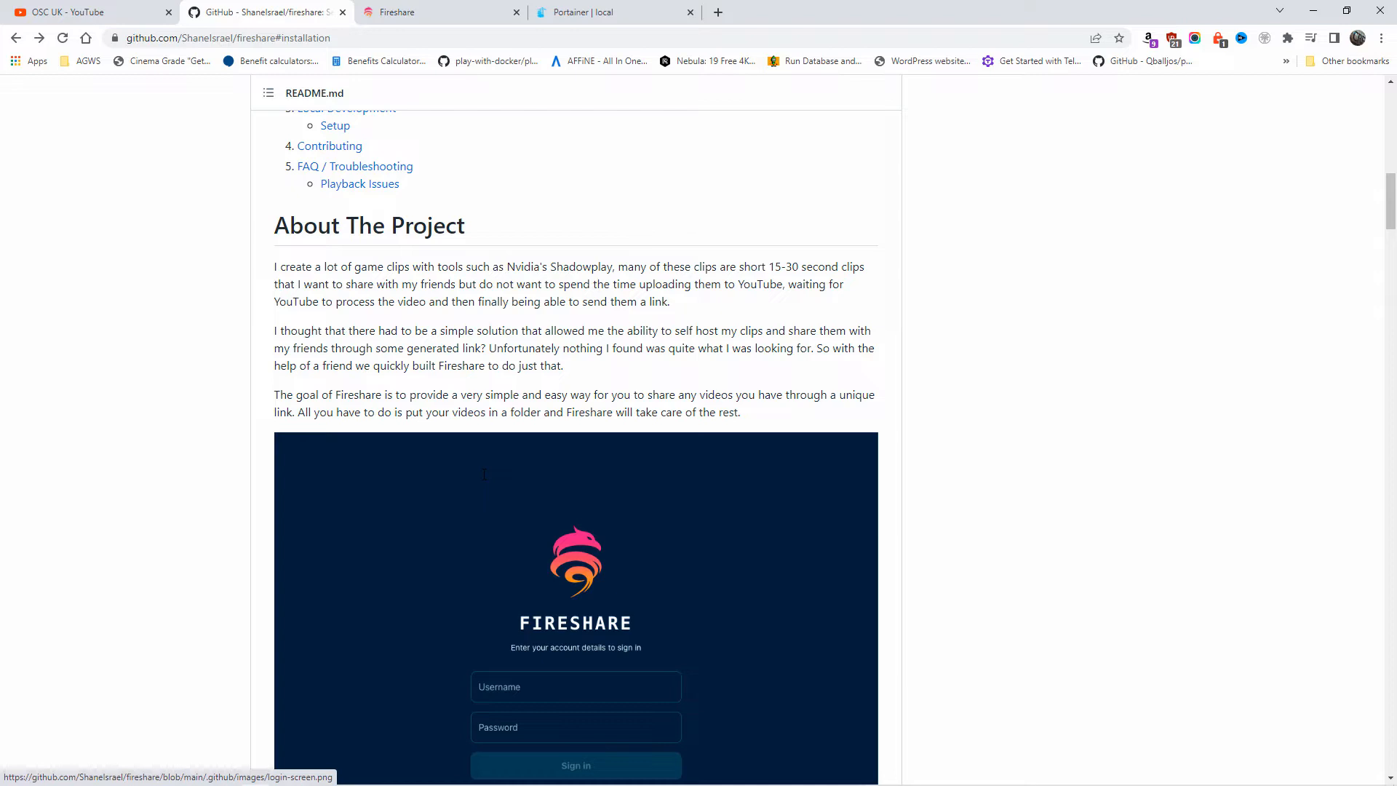
left_click(89, 12)
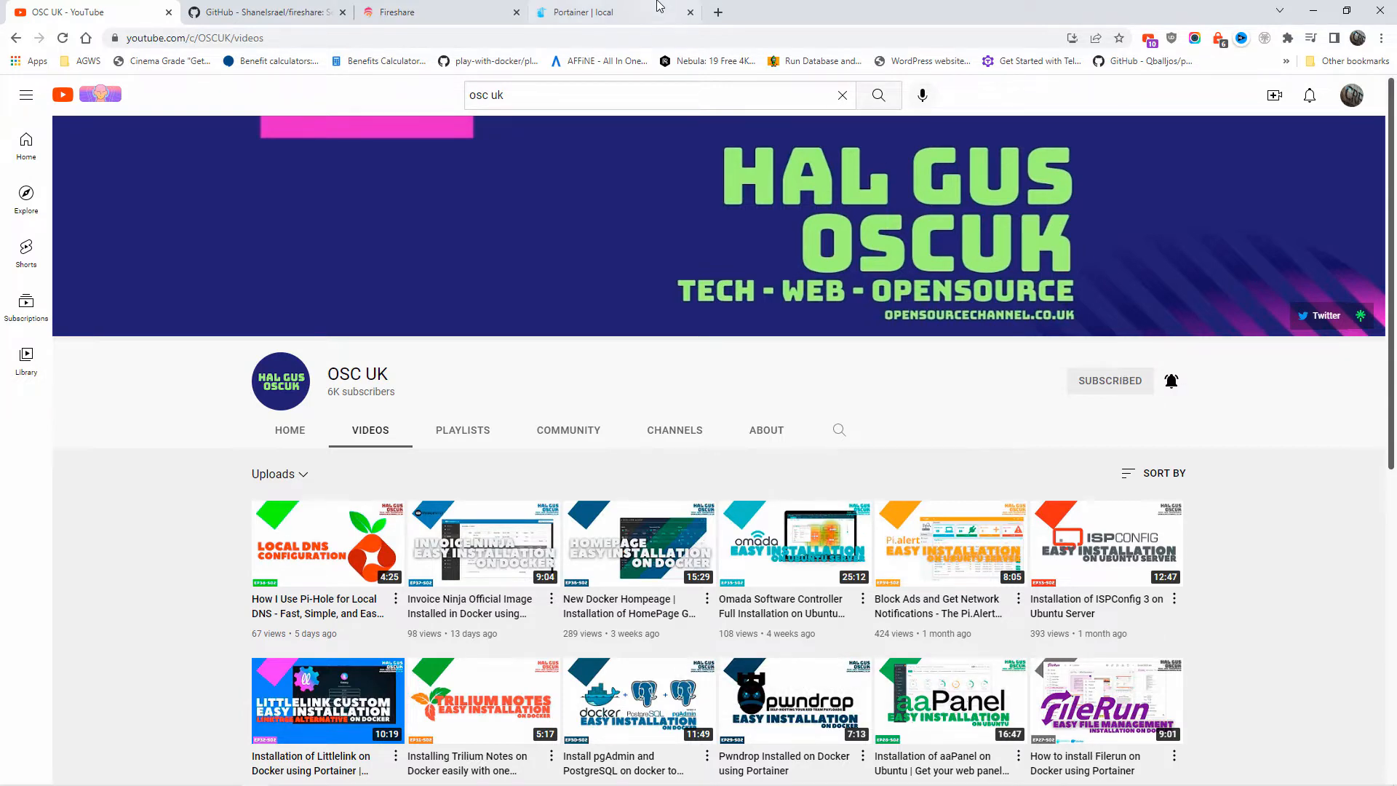
left_click(588, 12)
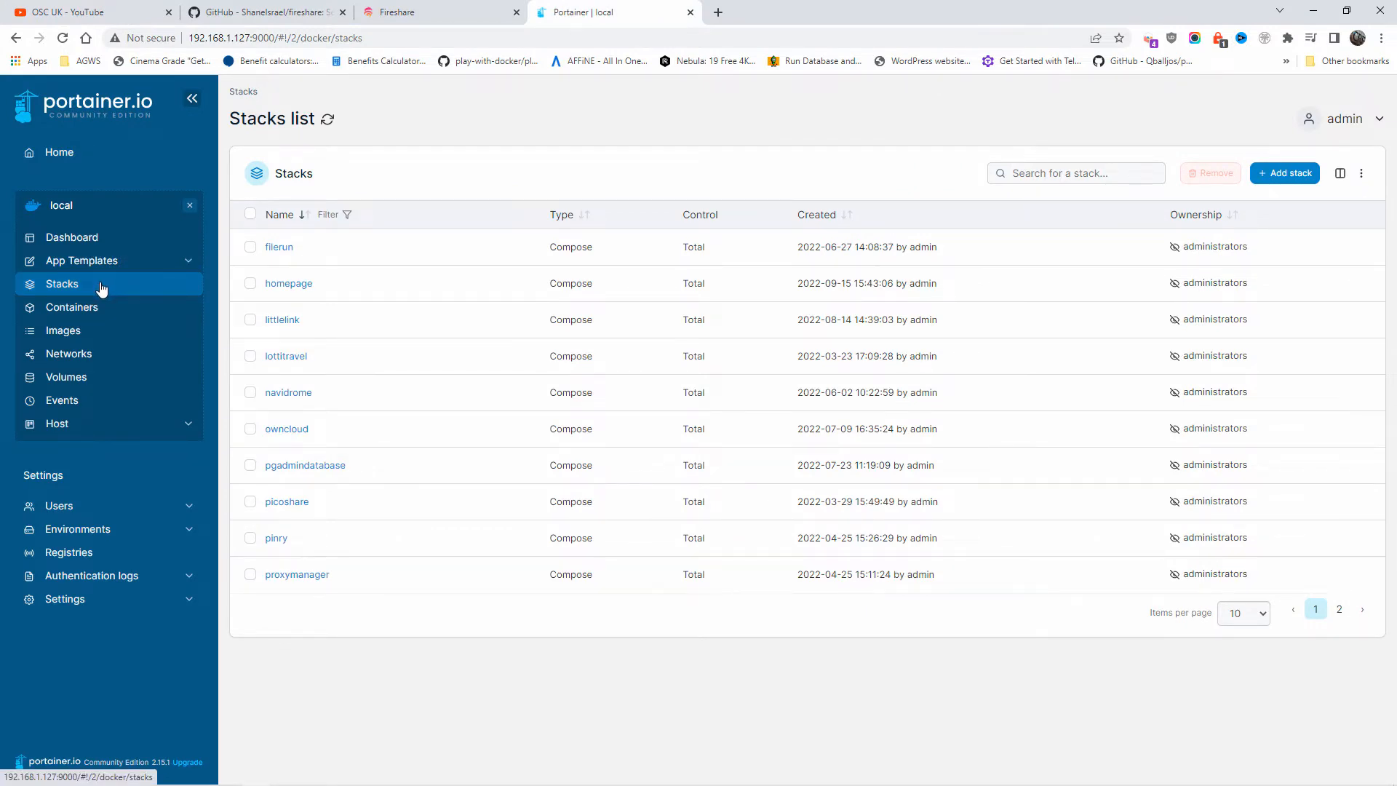
left_click(263, 11)
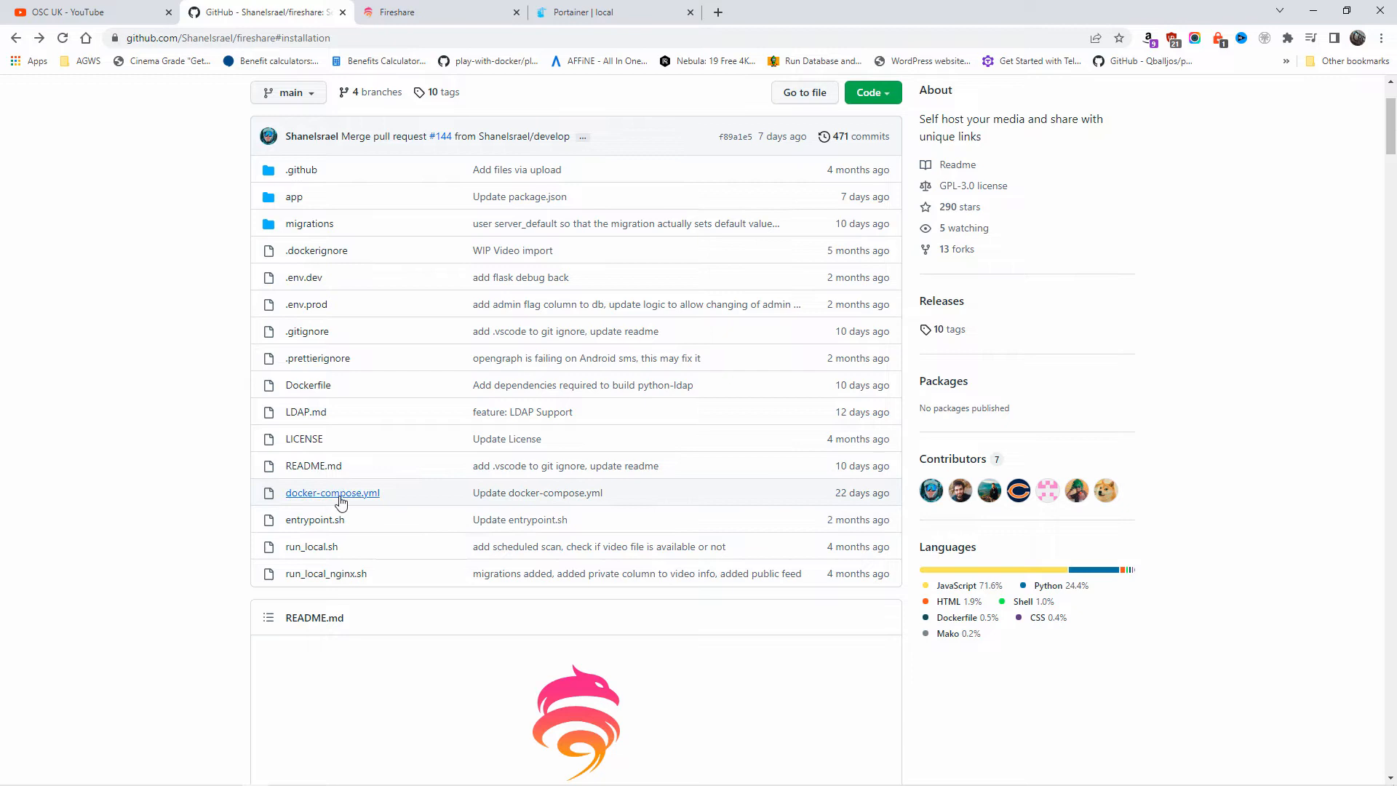
left_click(332, 493)
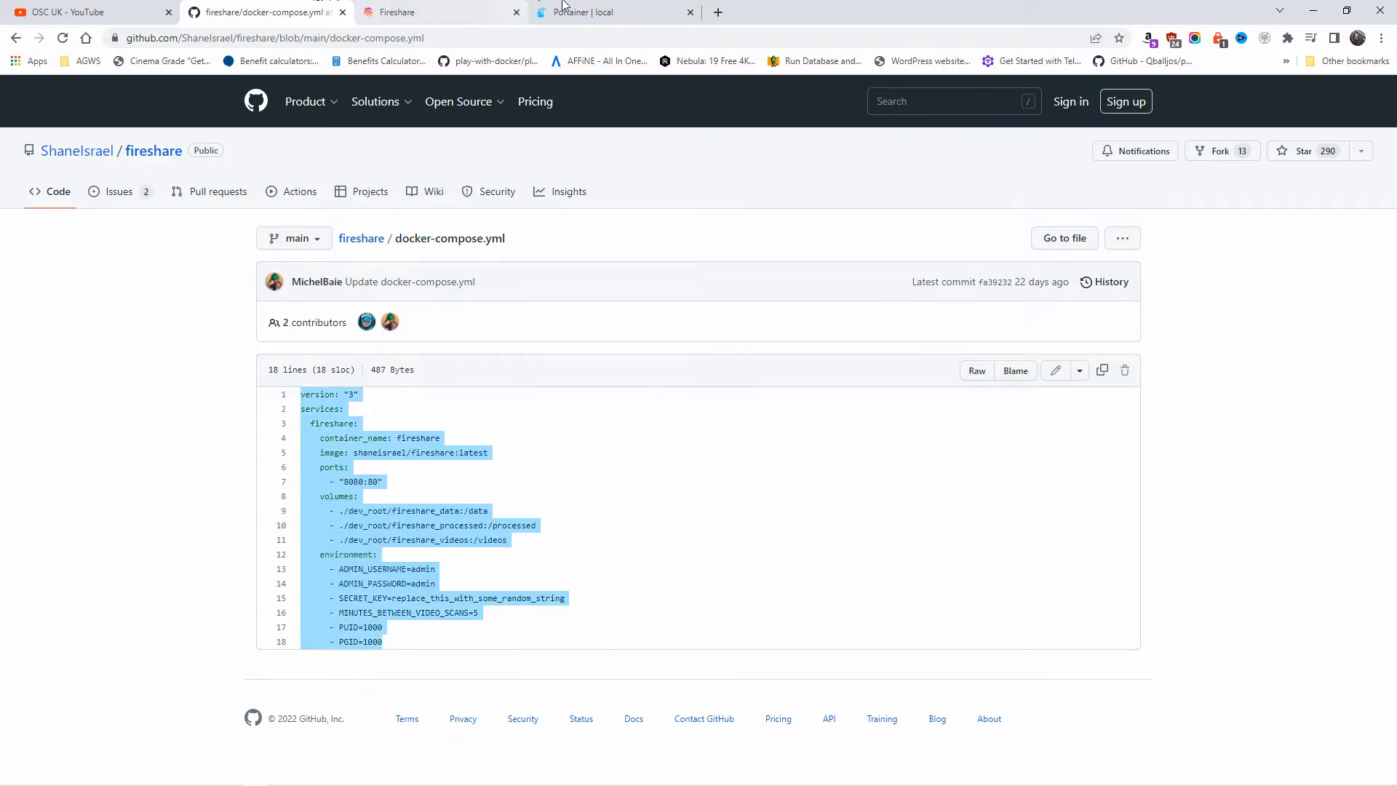
Step: Create a new Portainer stack named fireshare with the copied compose file pasted in
left_click(614, 12)
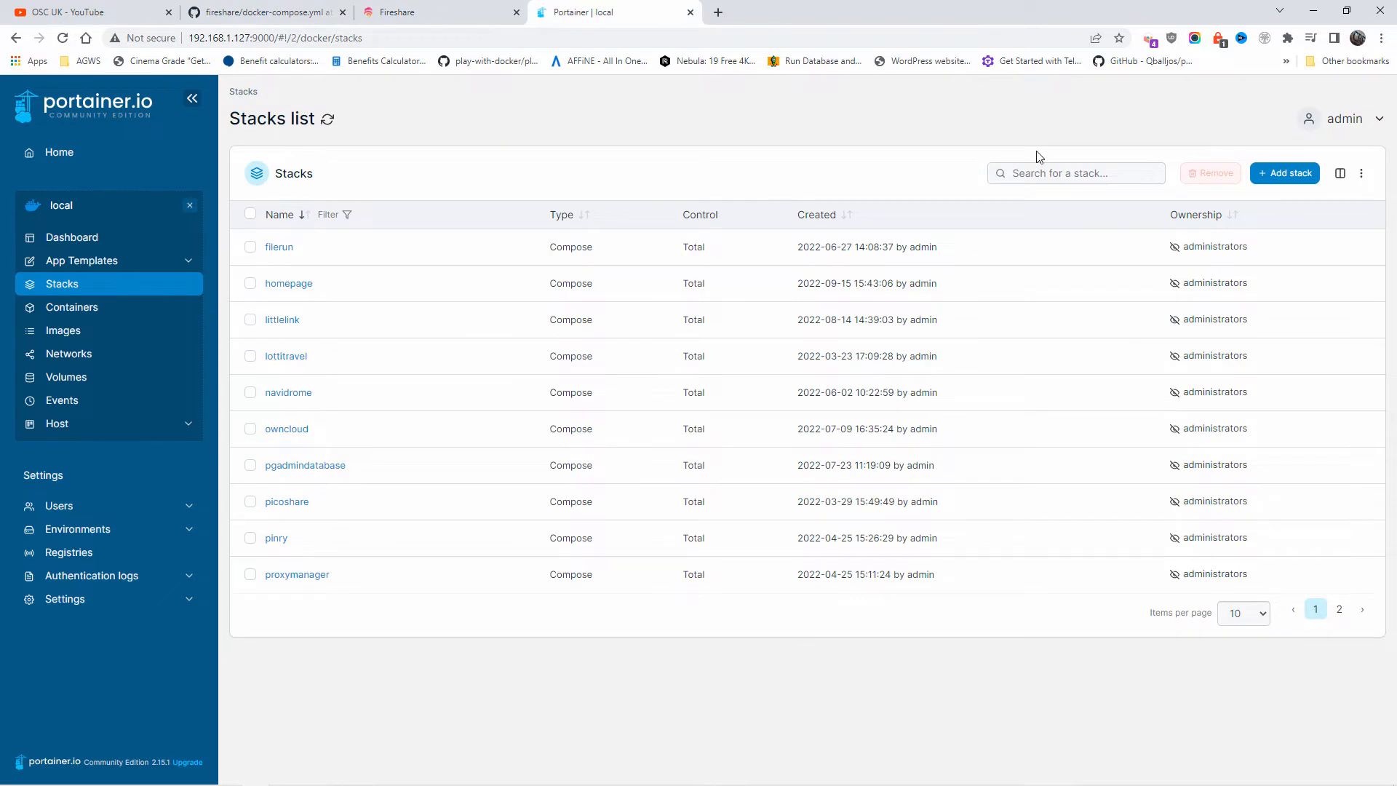
left_click(1284, 173)
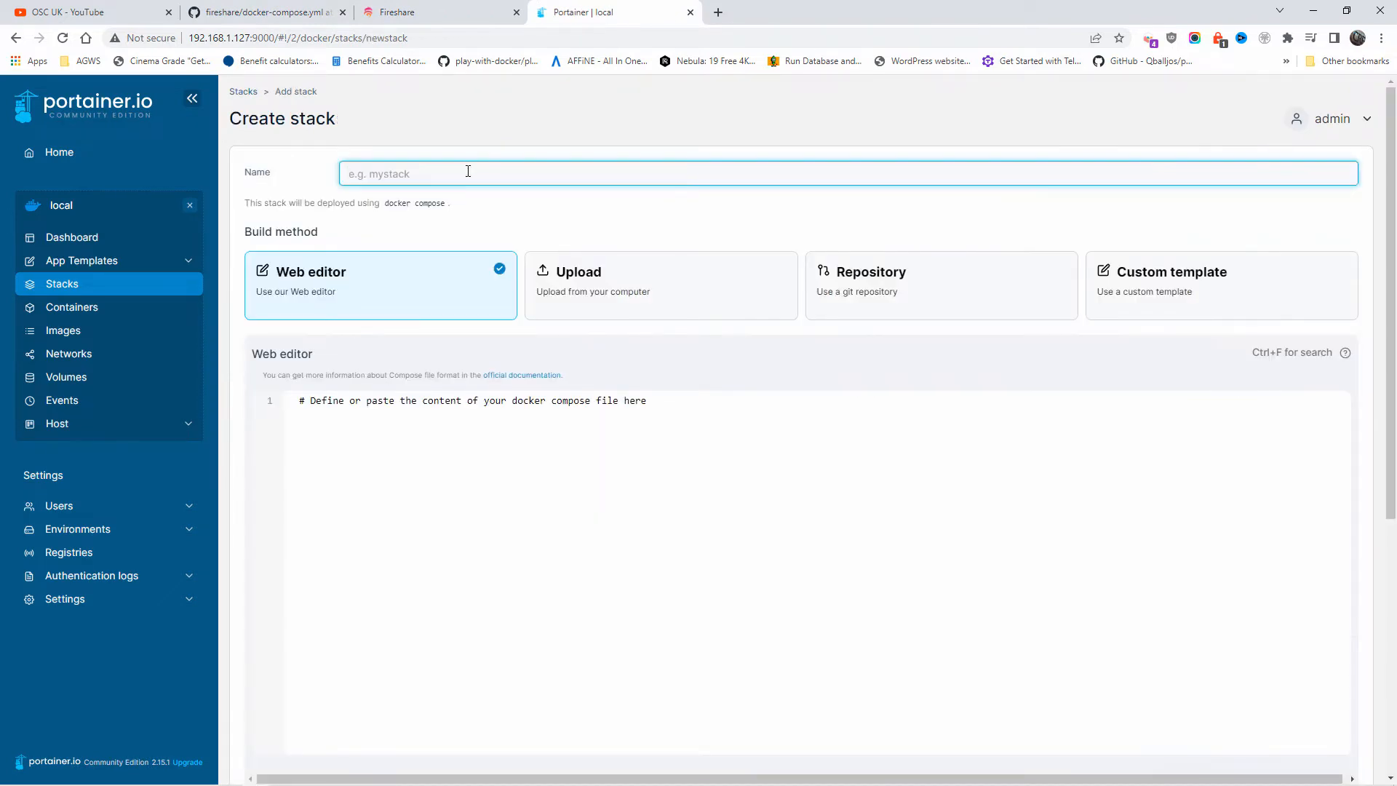
type("fireshare")
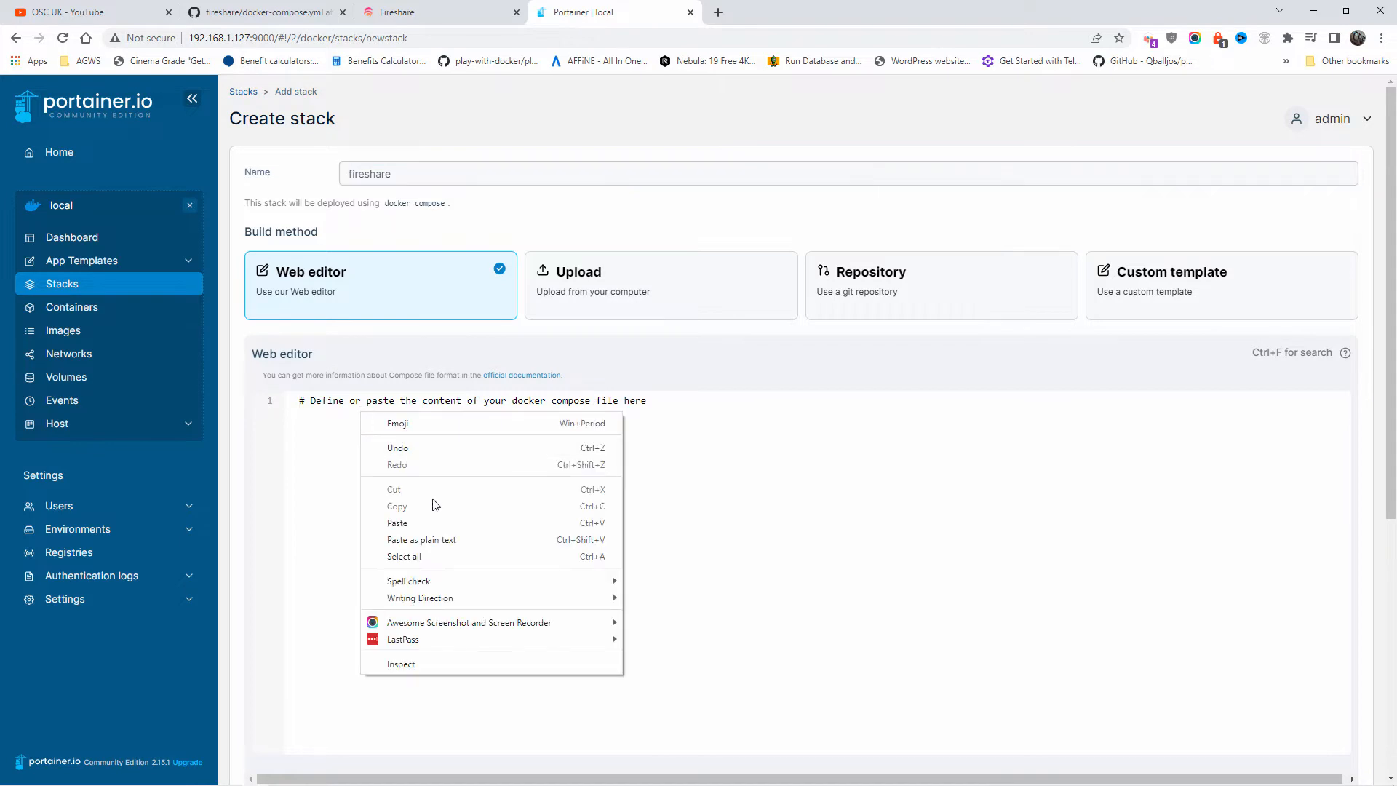
left_click(395, 523)
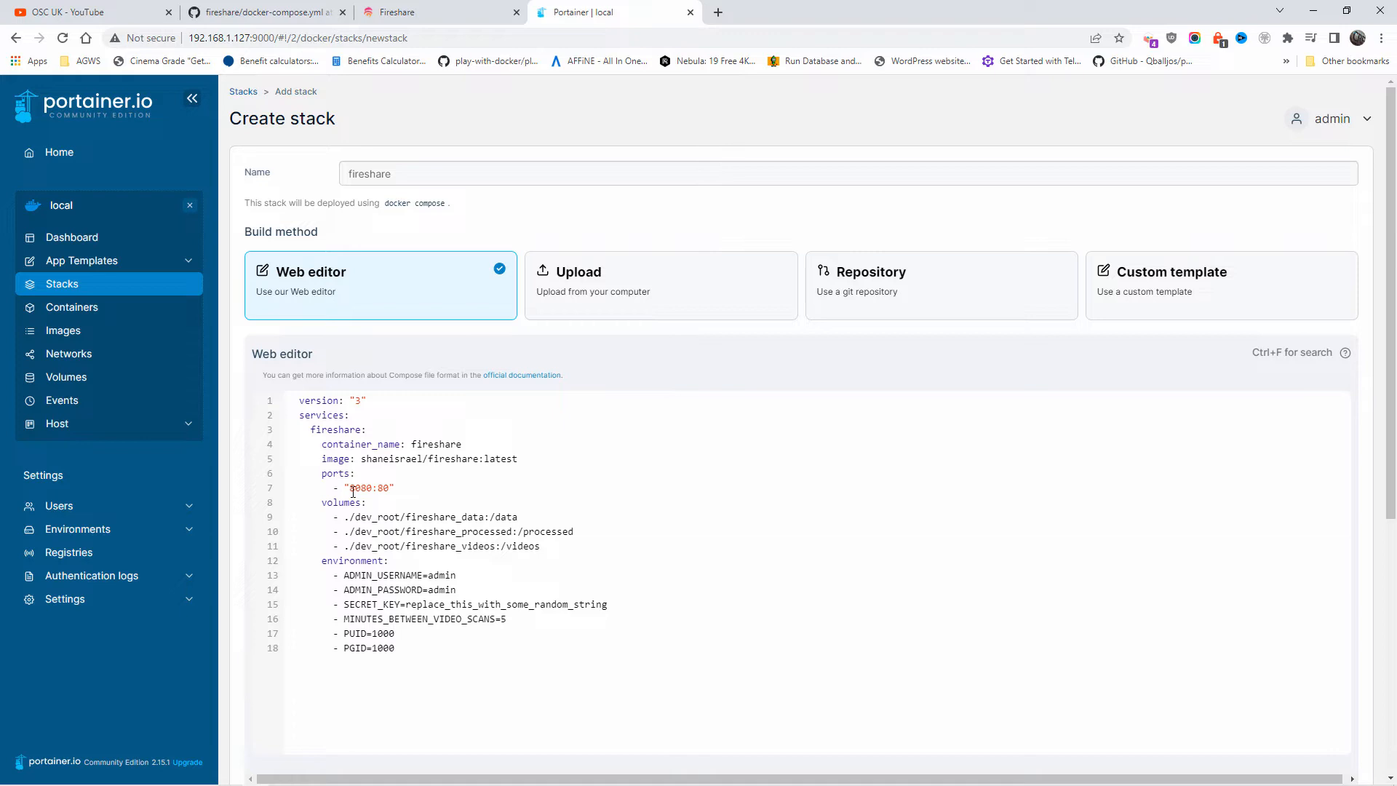
Step: Change the host port from 8080 to 8899 and review the PUID/PGID lines
double_click(361, 488)
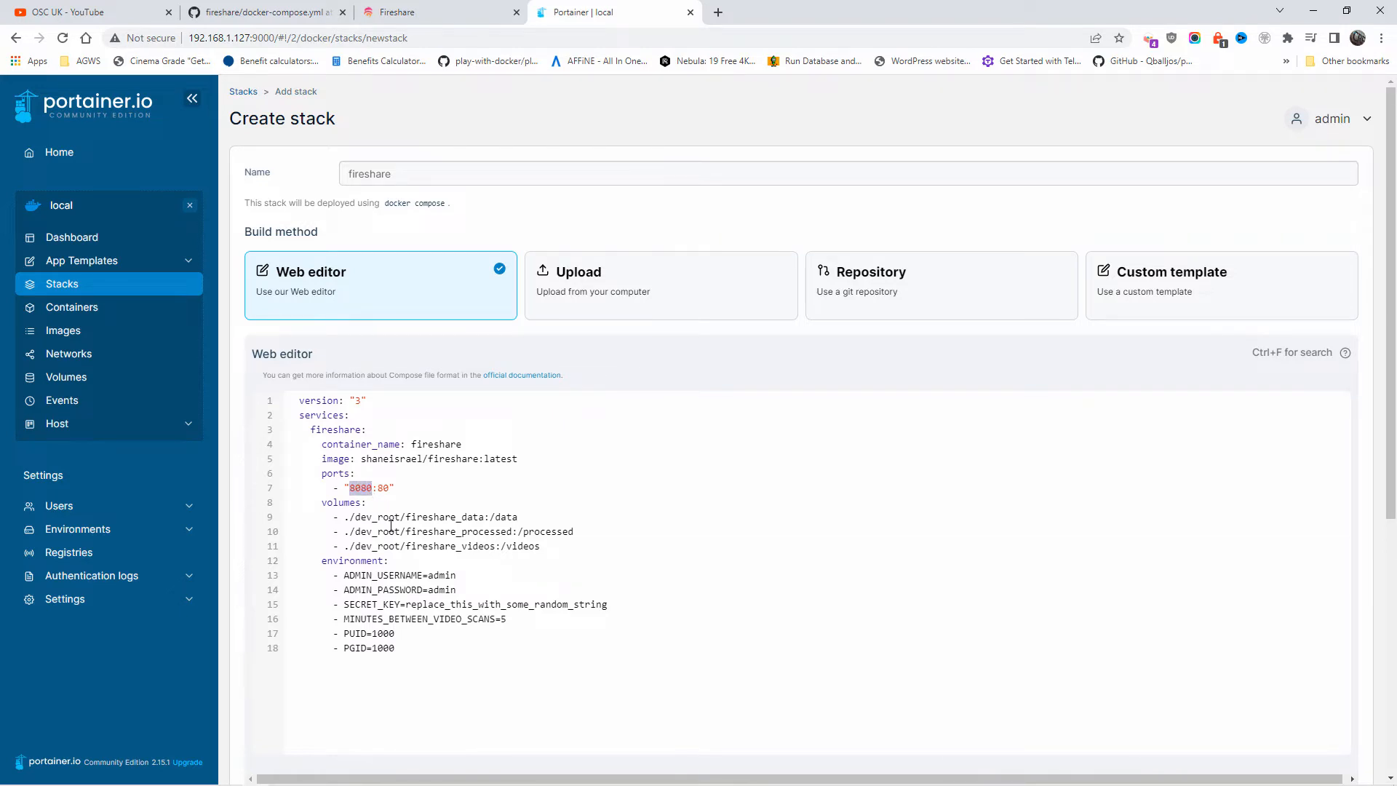
type("8899")
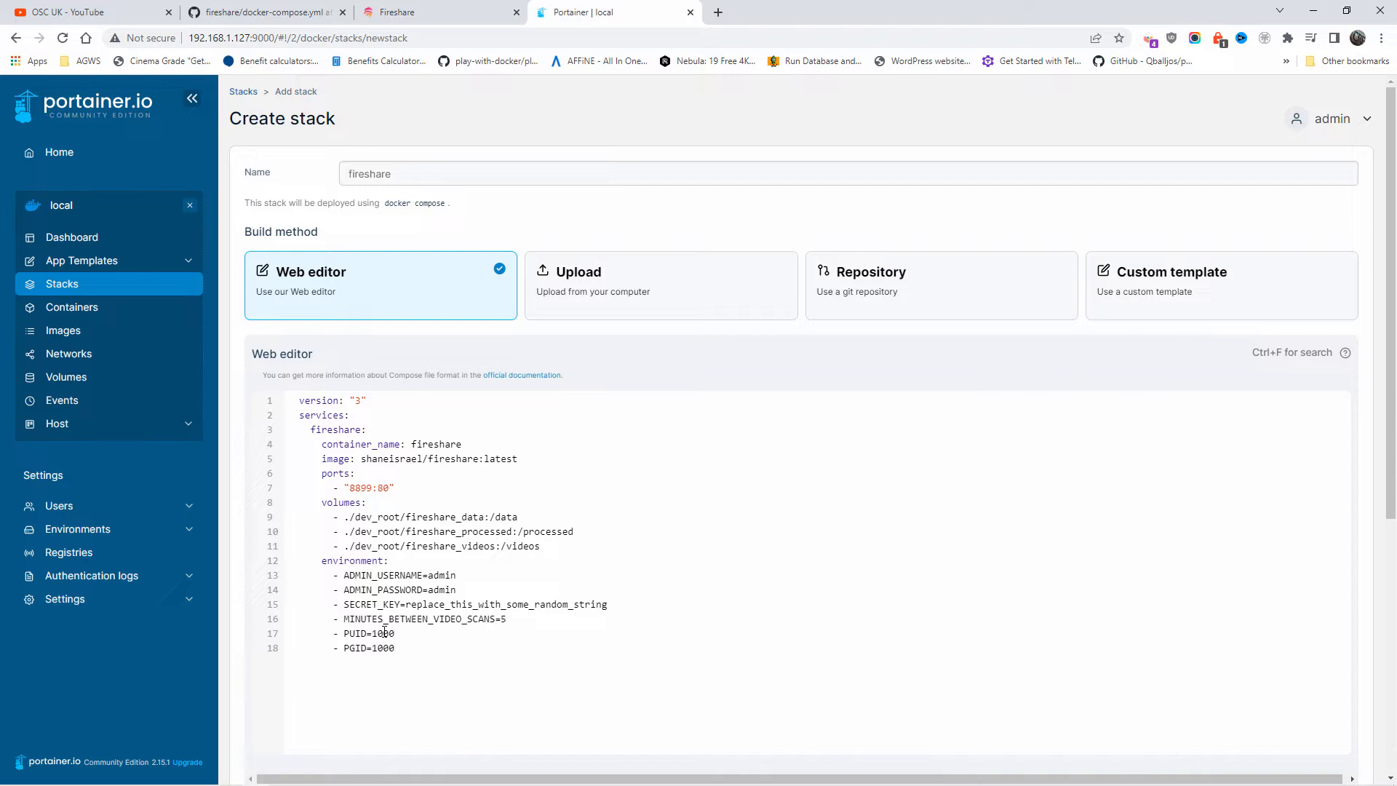
left_click(376, 488)
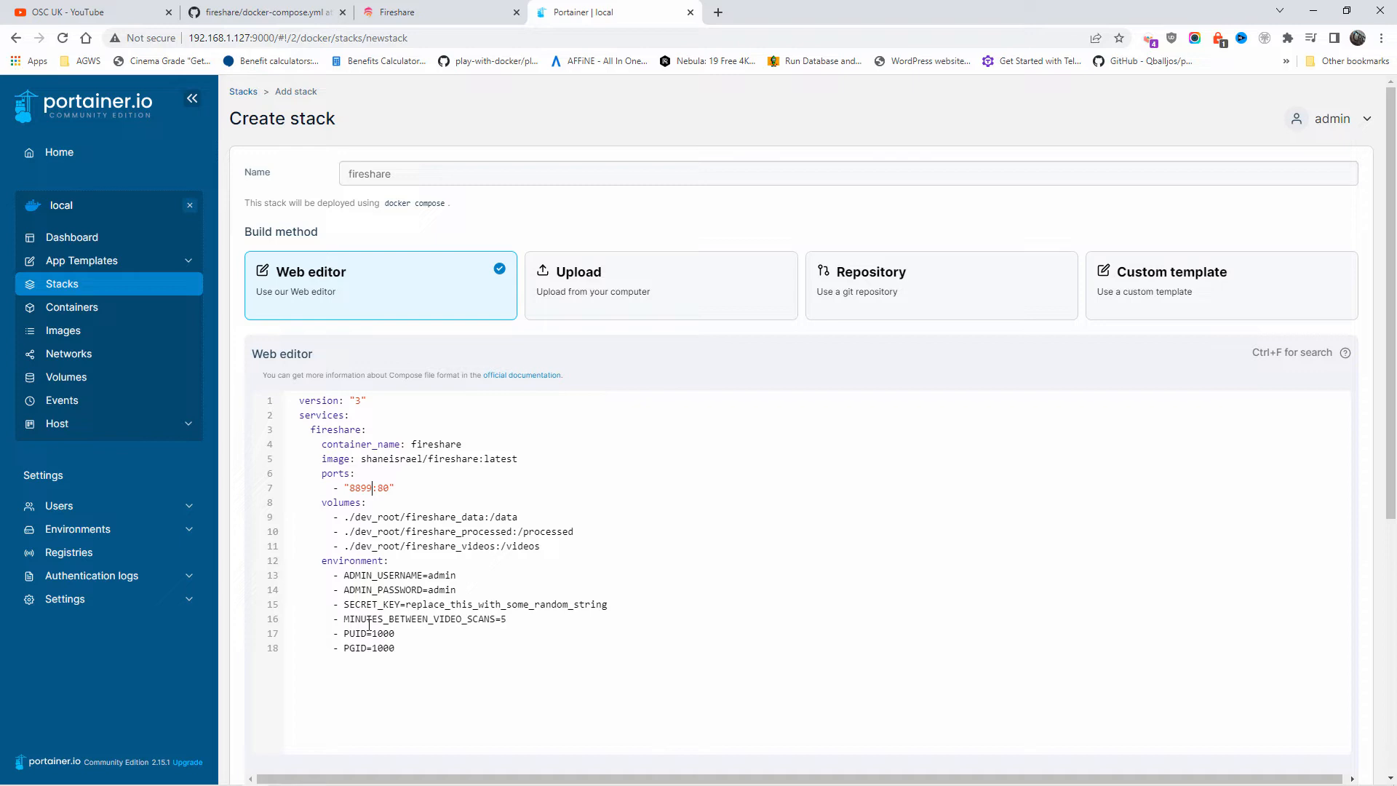
mouse_move(233, 633)
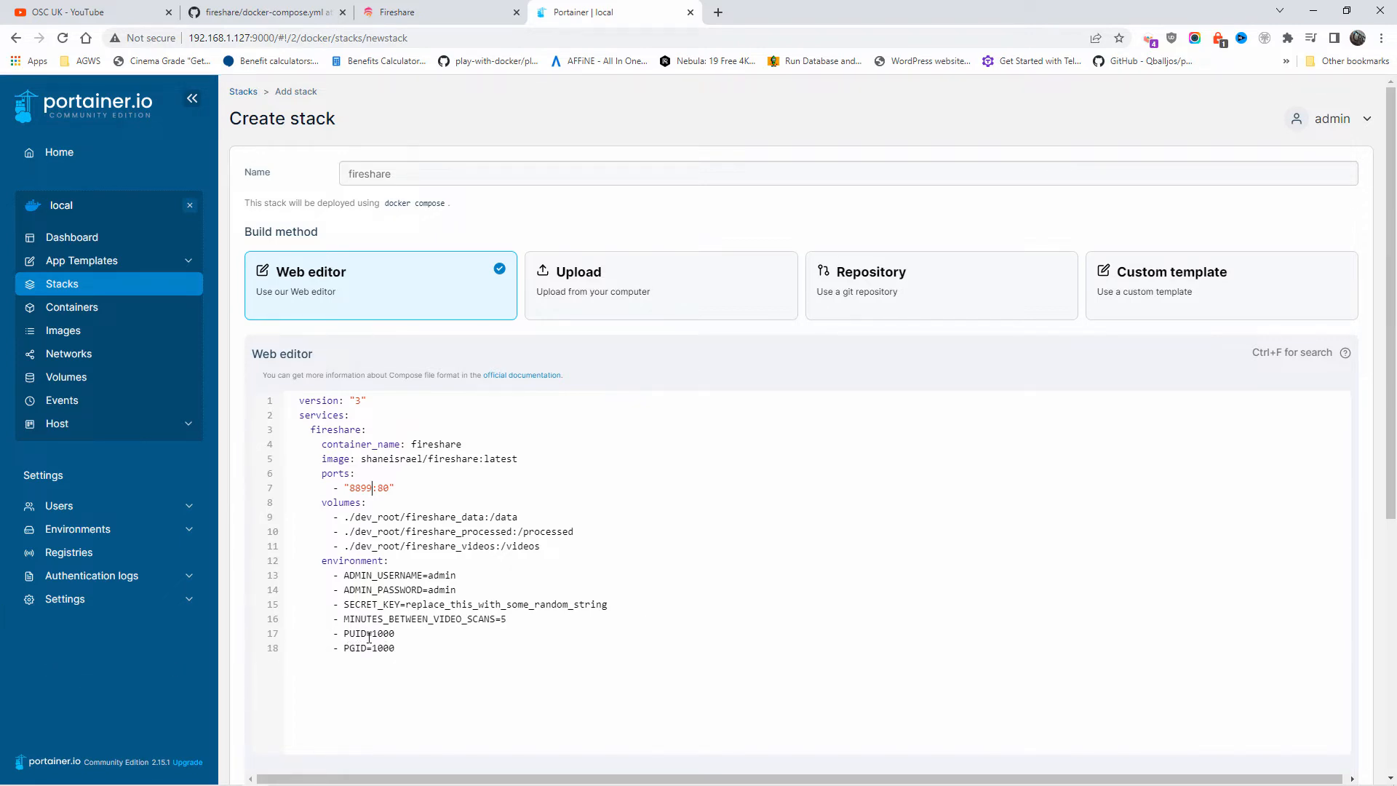
left_click_drag(370, 633, 396, 647)
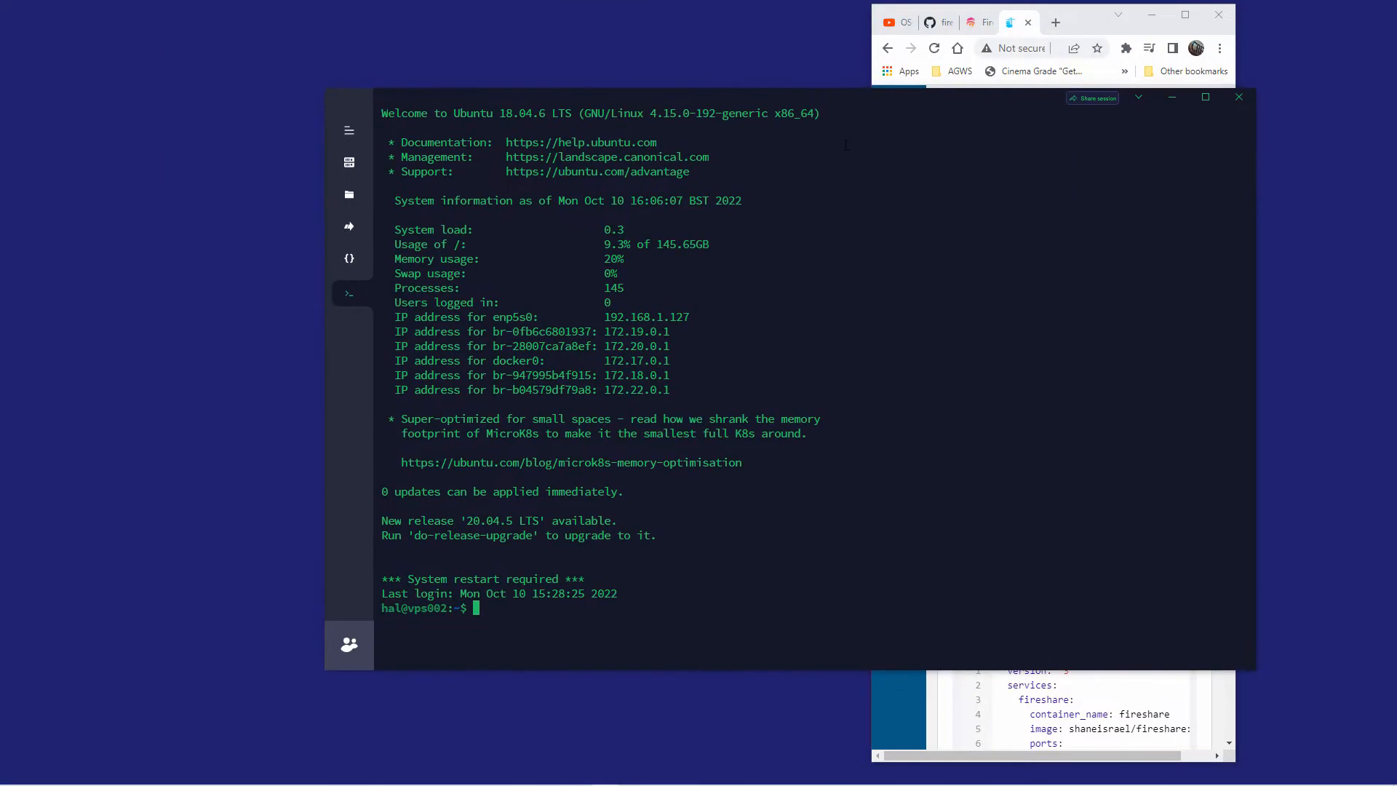
Step: Run id in the server shell to confirm the user's uid and gid are both 1000
type("id")
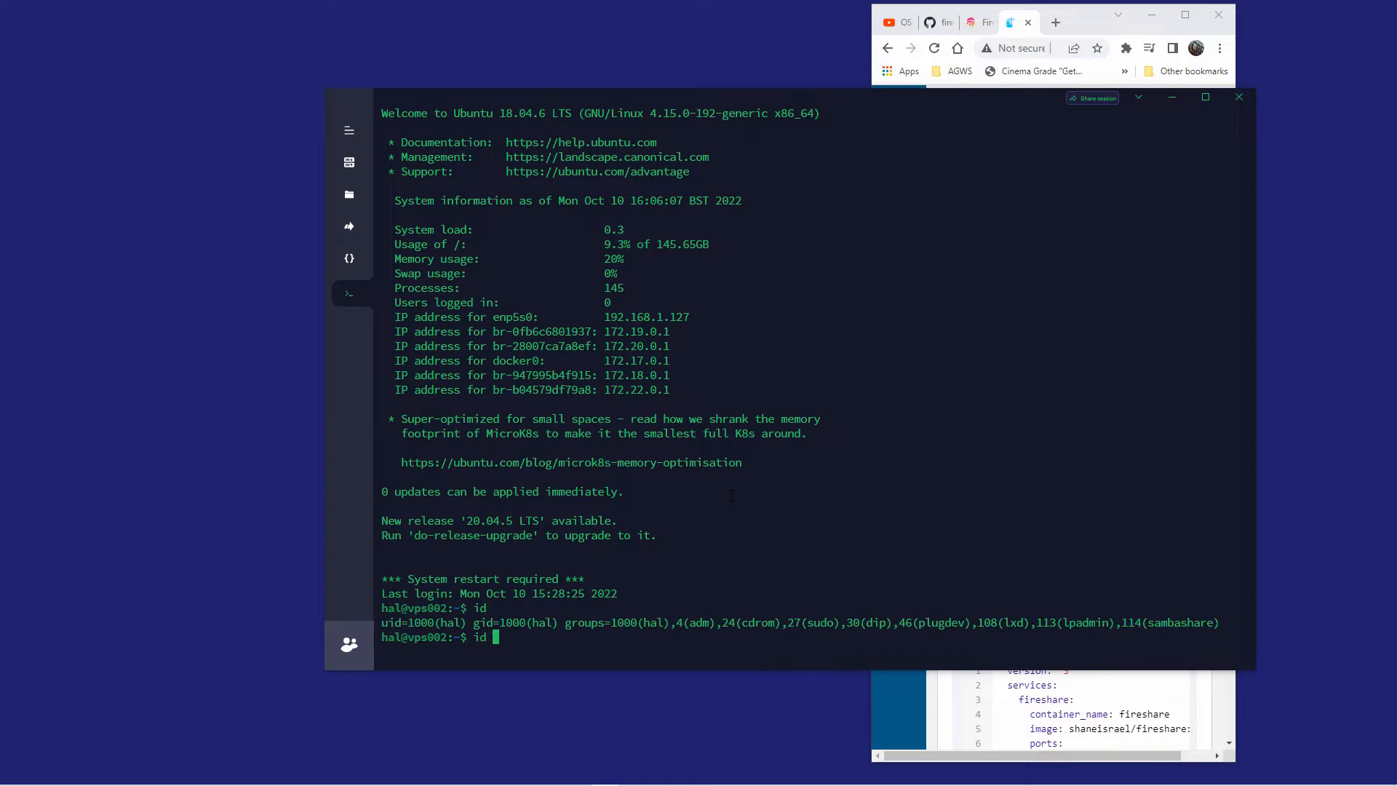
type("hal")
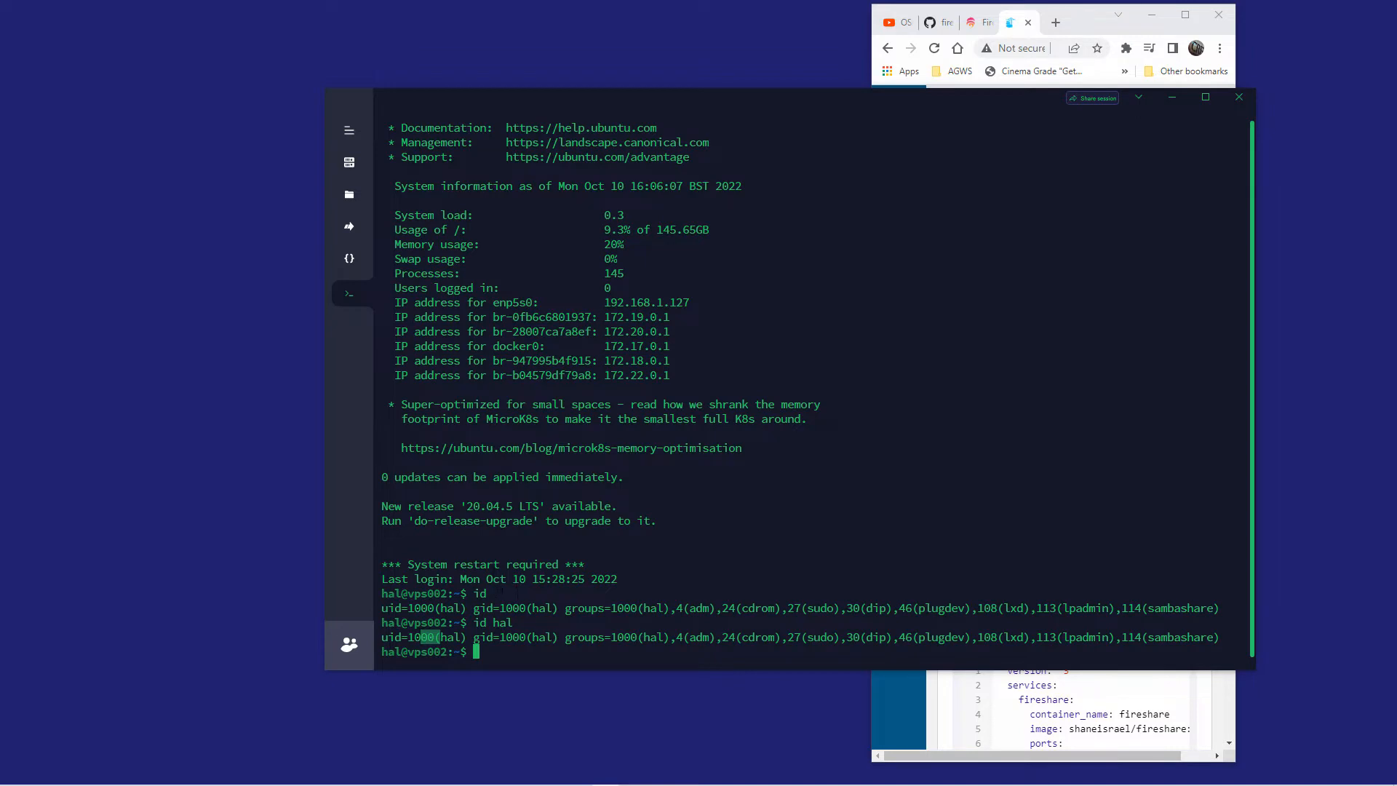
mouse_move(382, 640)
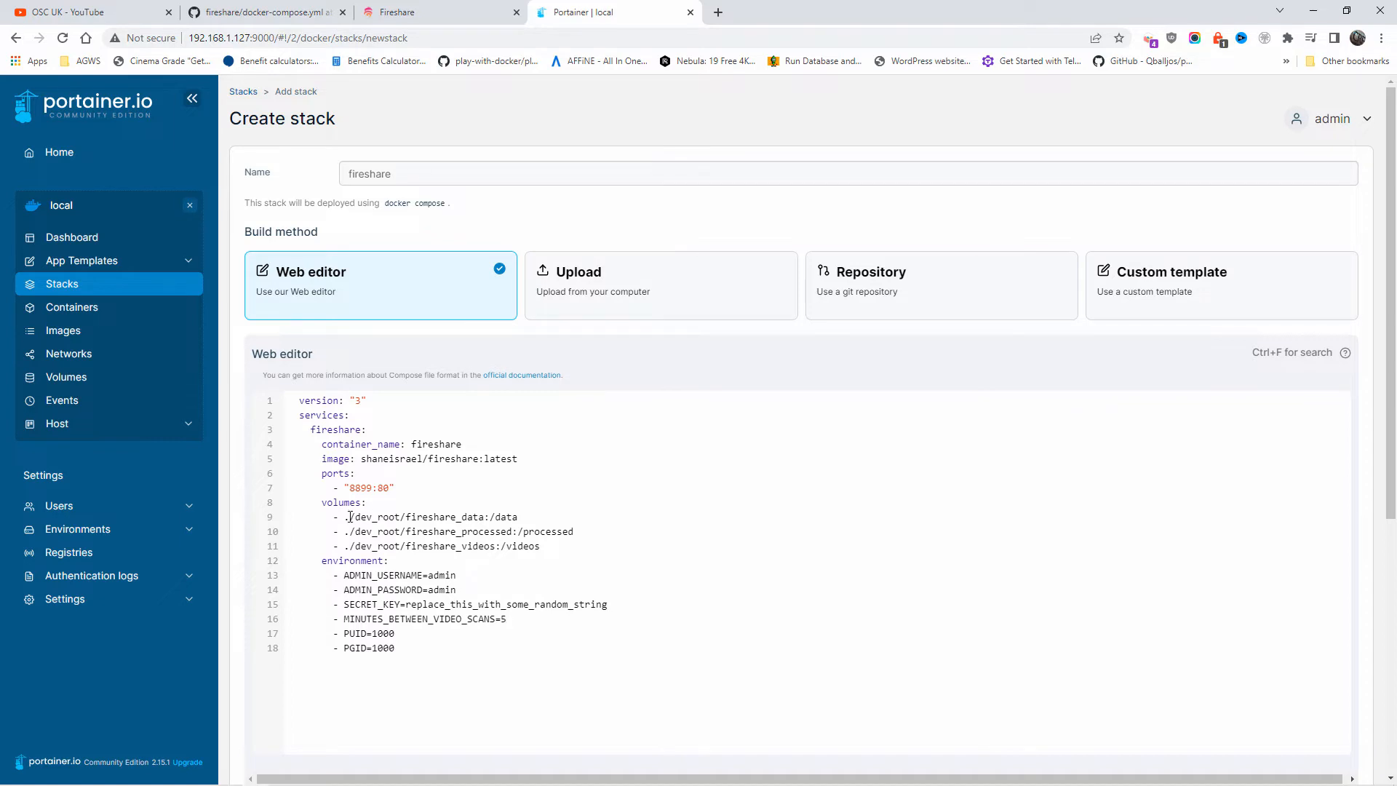
Step: Review the /dev_root volume paths and replace the placeholder SECRET_KEY with a random string
left_click_drag(346, 517, 539, 545)
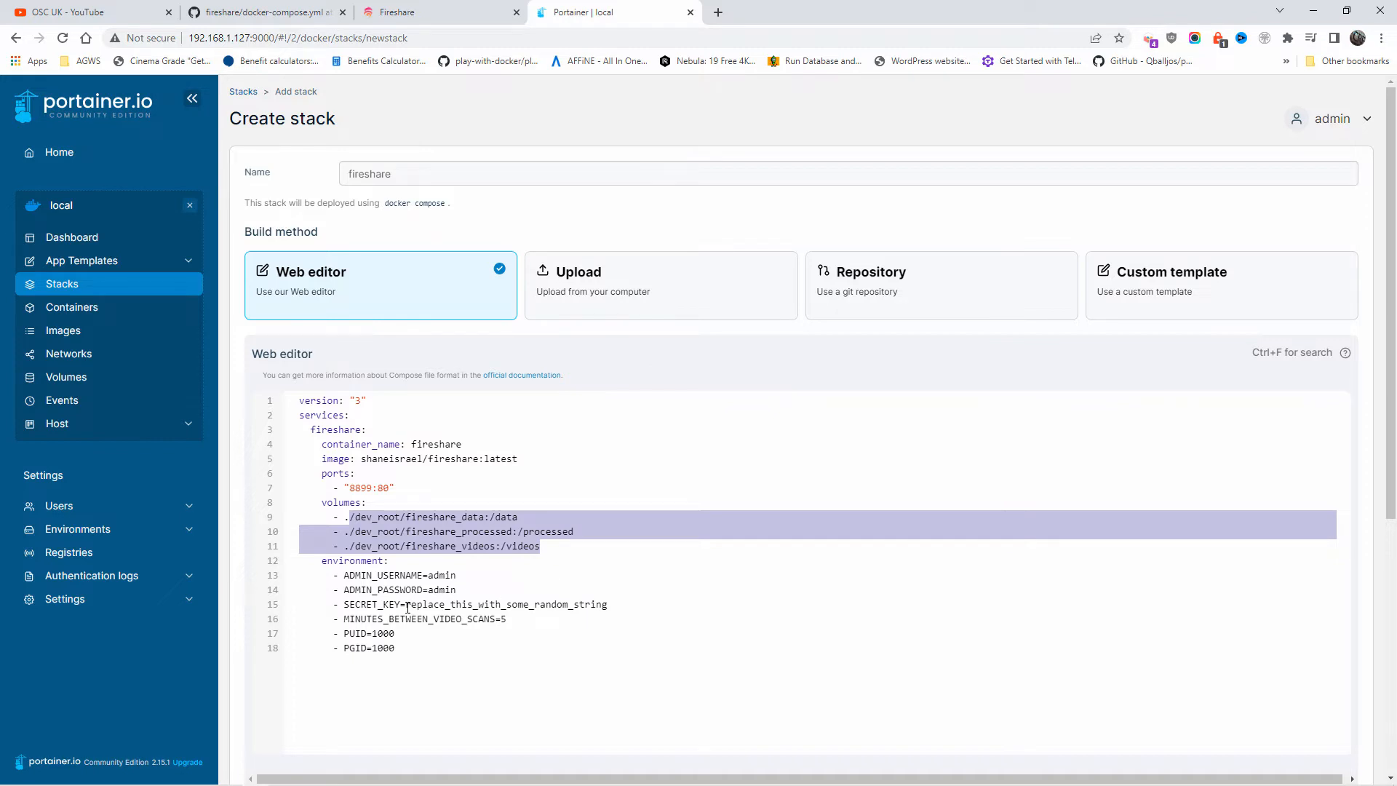
double_click(505, 604)
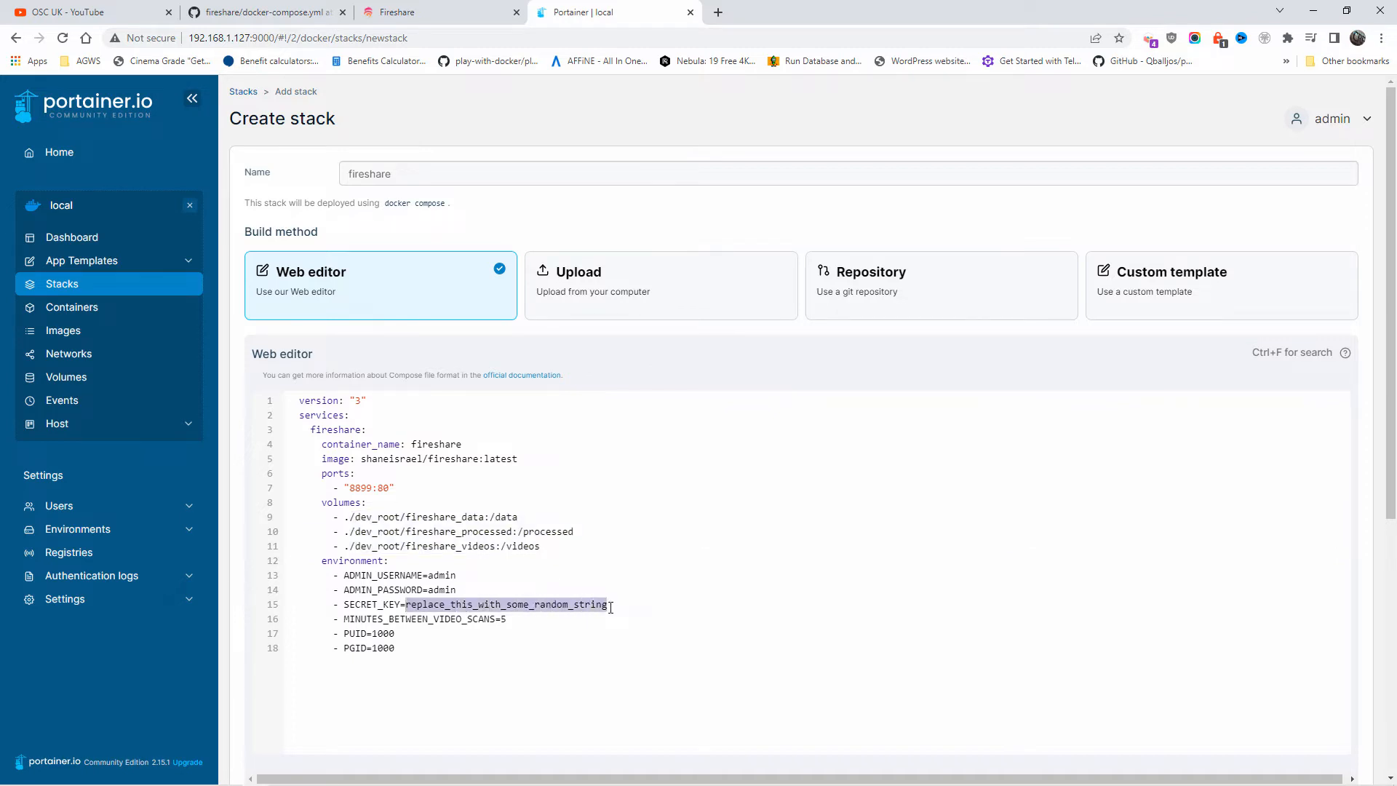
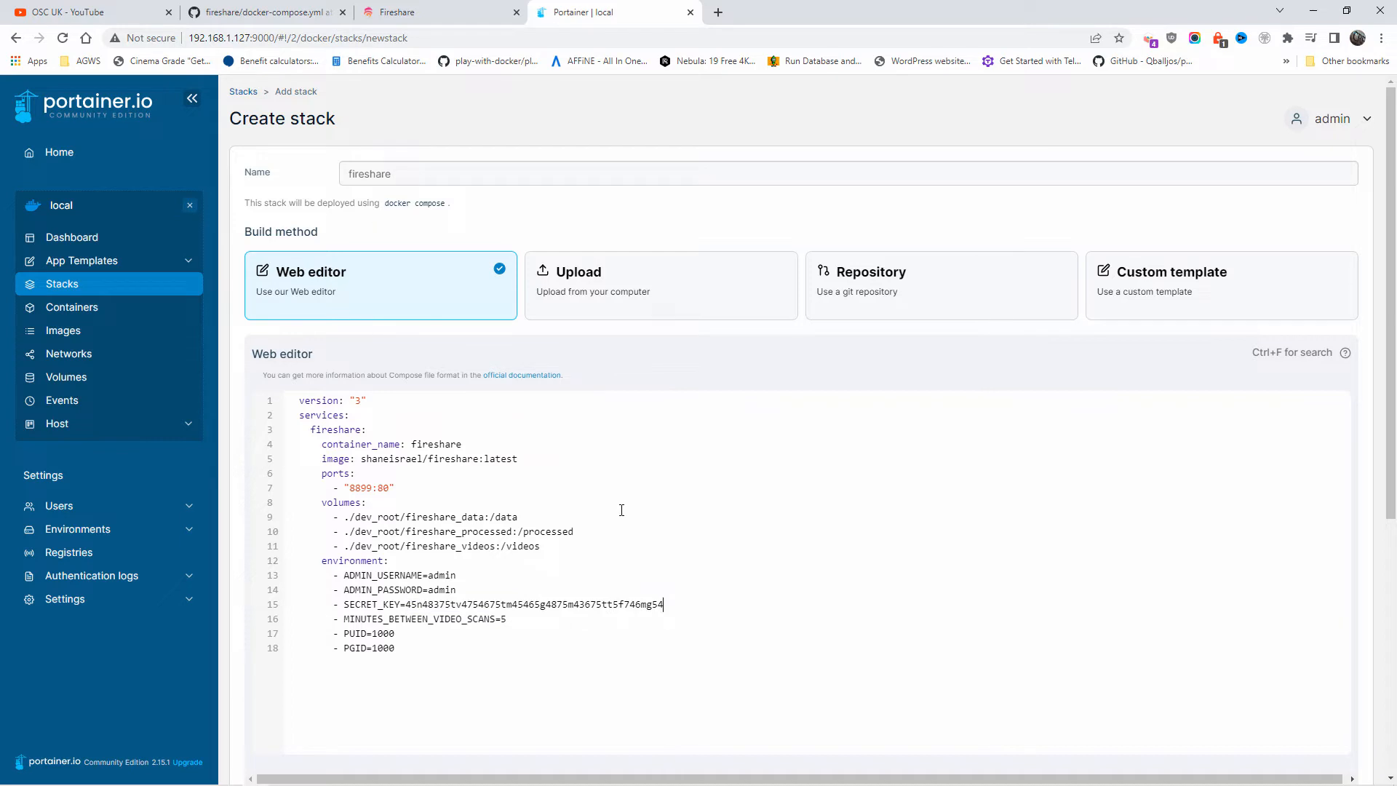
Step: Deploy the fireshare stack so it appears in the stacks list
scroll("down", 3)
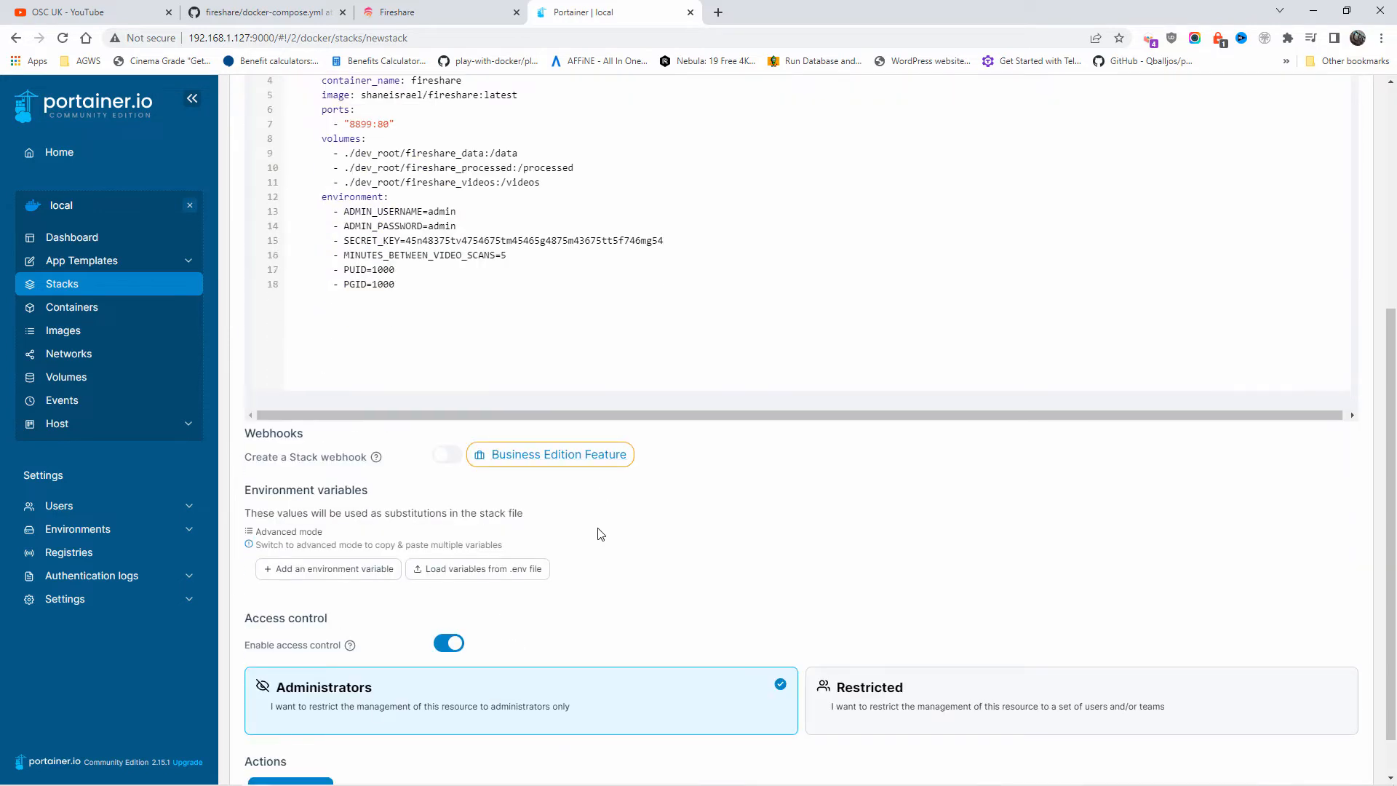
scroll("down", 3)
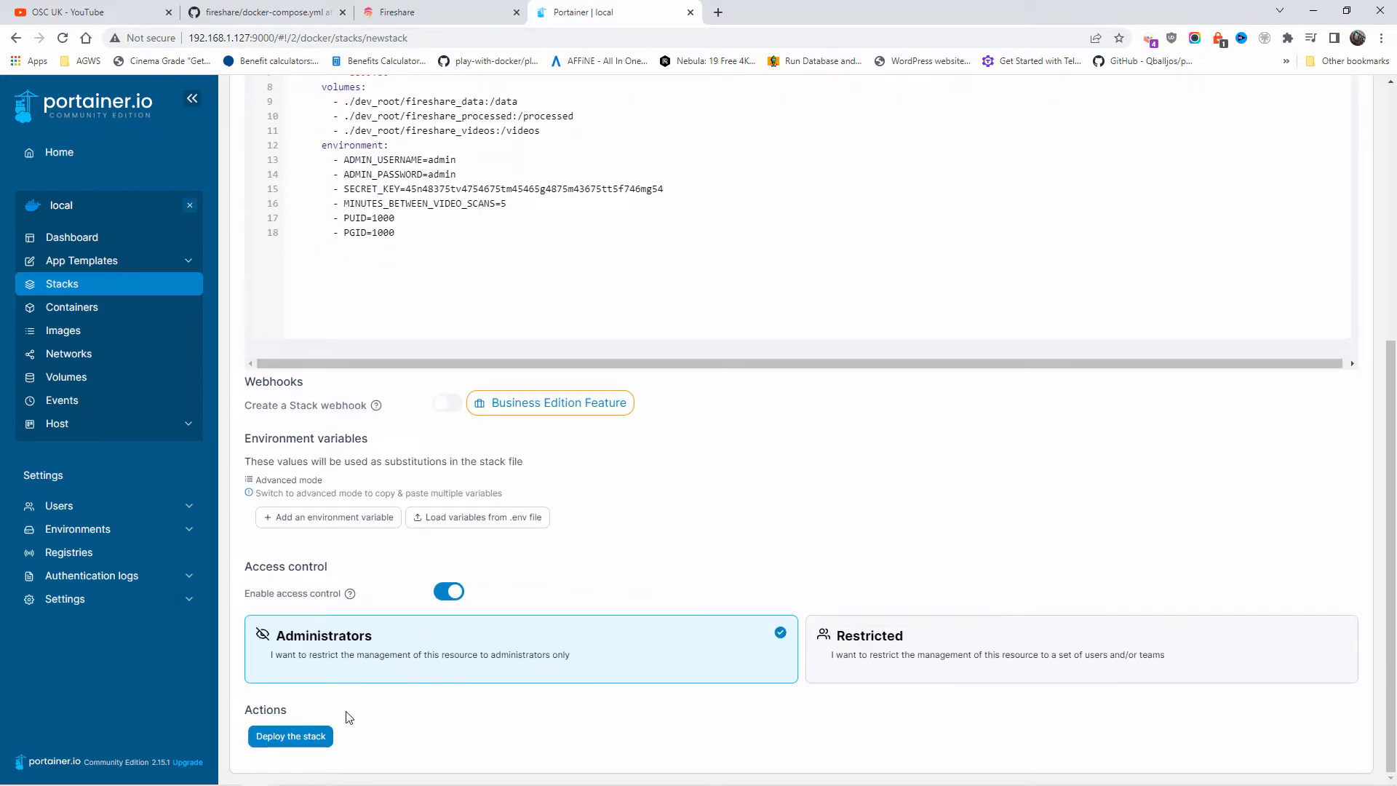
mouse_move(289, 737)
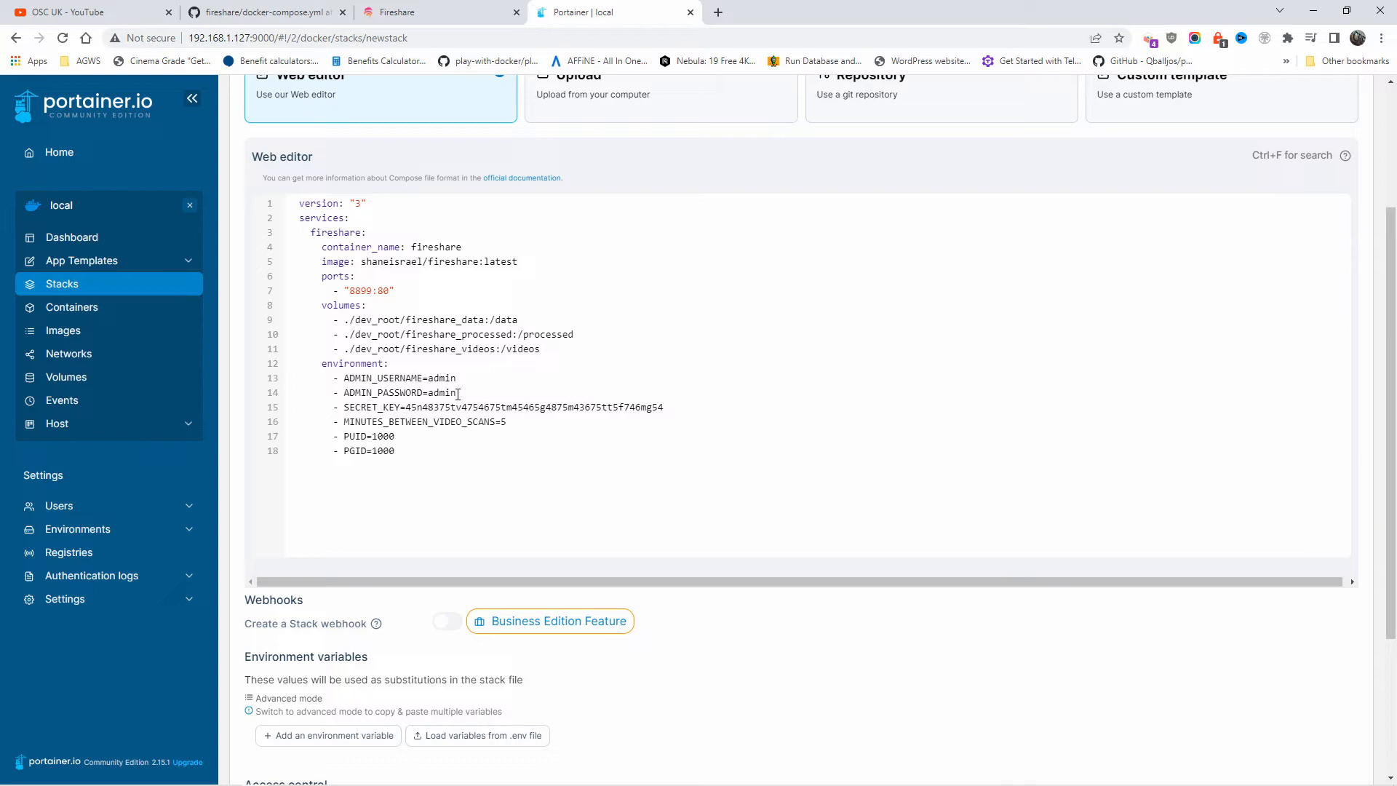
scroll("down", 3)
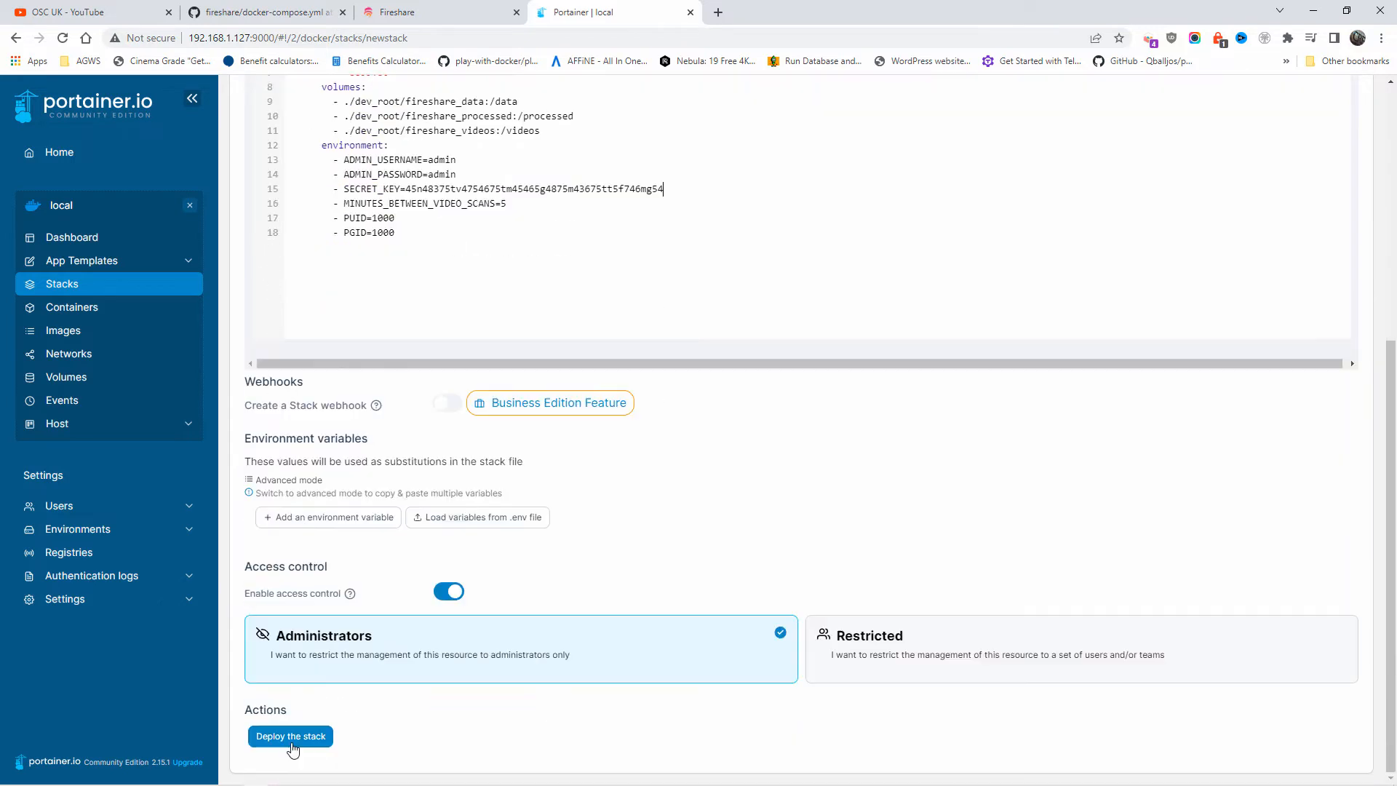
left_click(290, 736)
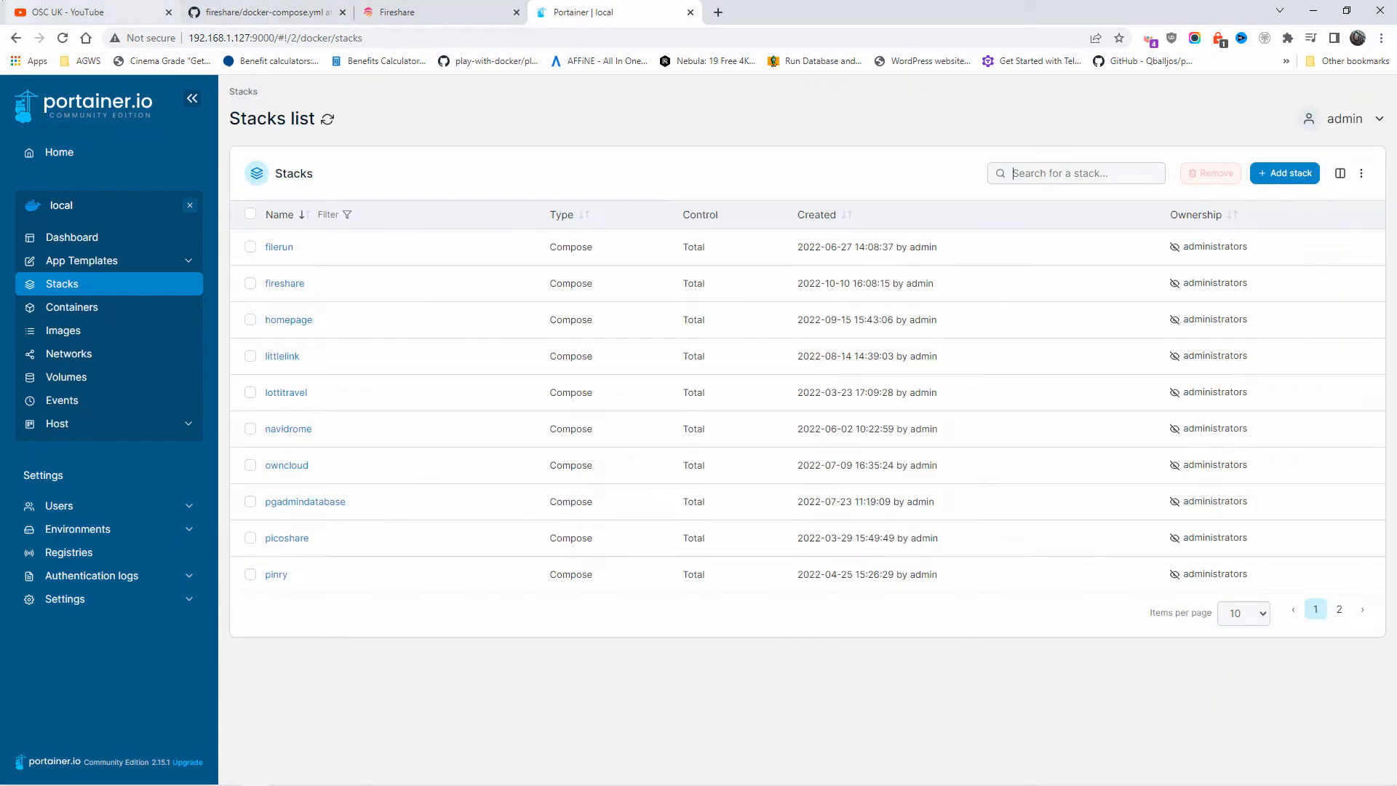
Step: Check the fireshare container's startup logs, then launch Fireshare via its published port 8899
left_click(73, 307)
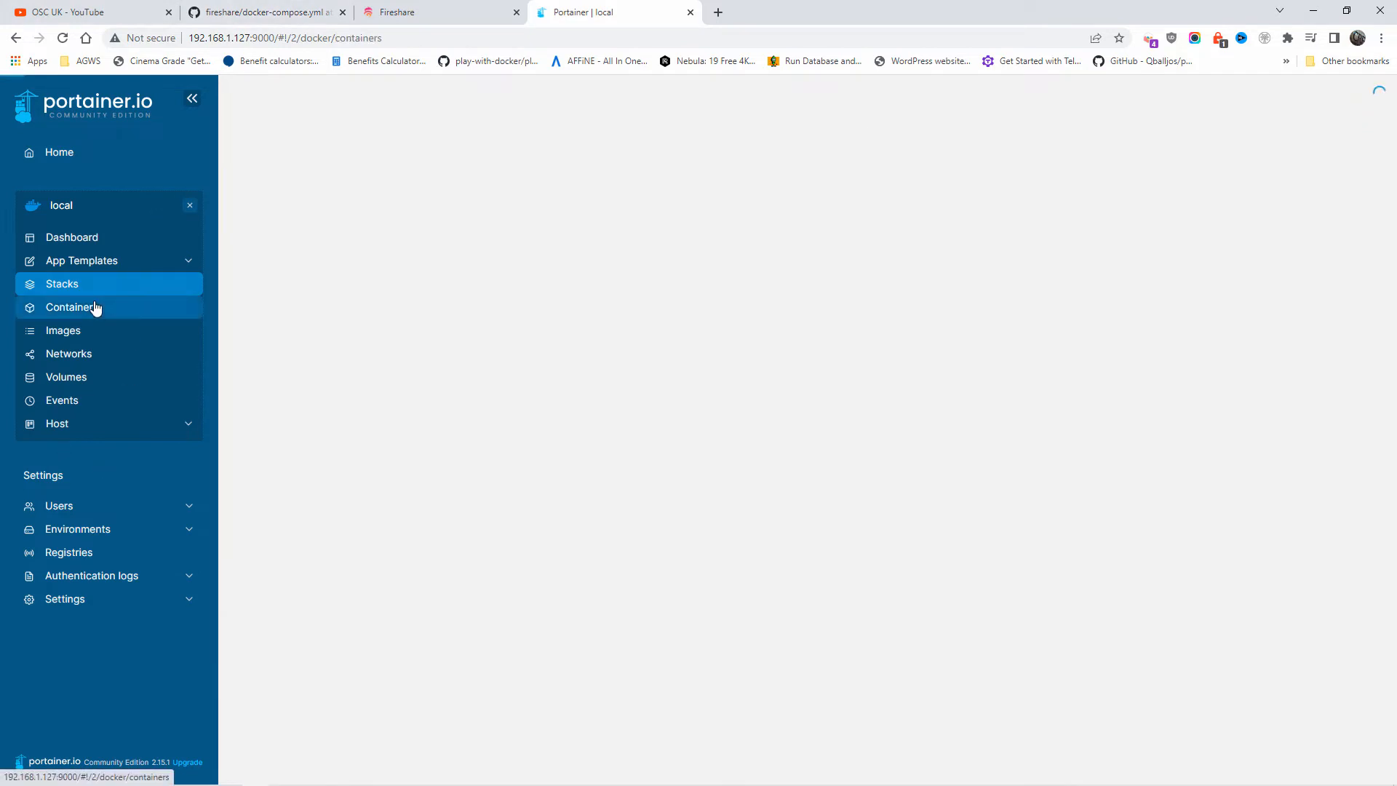
left_click(73, 307)
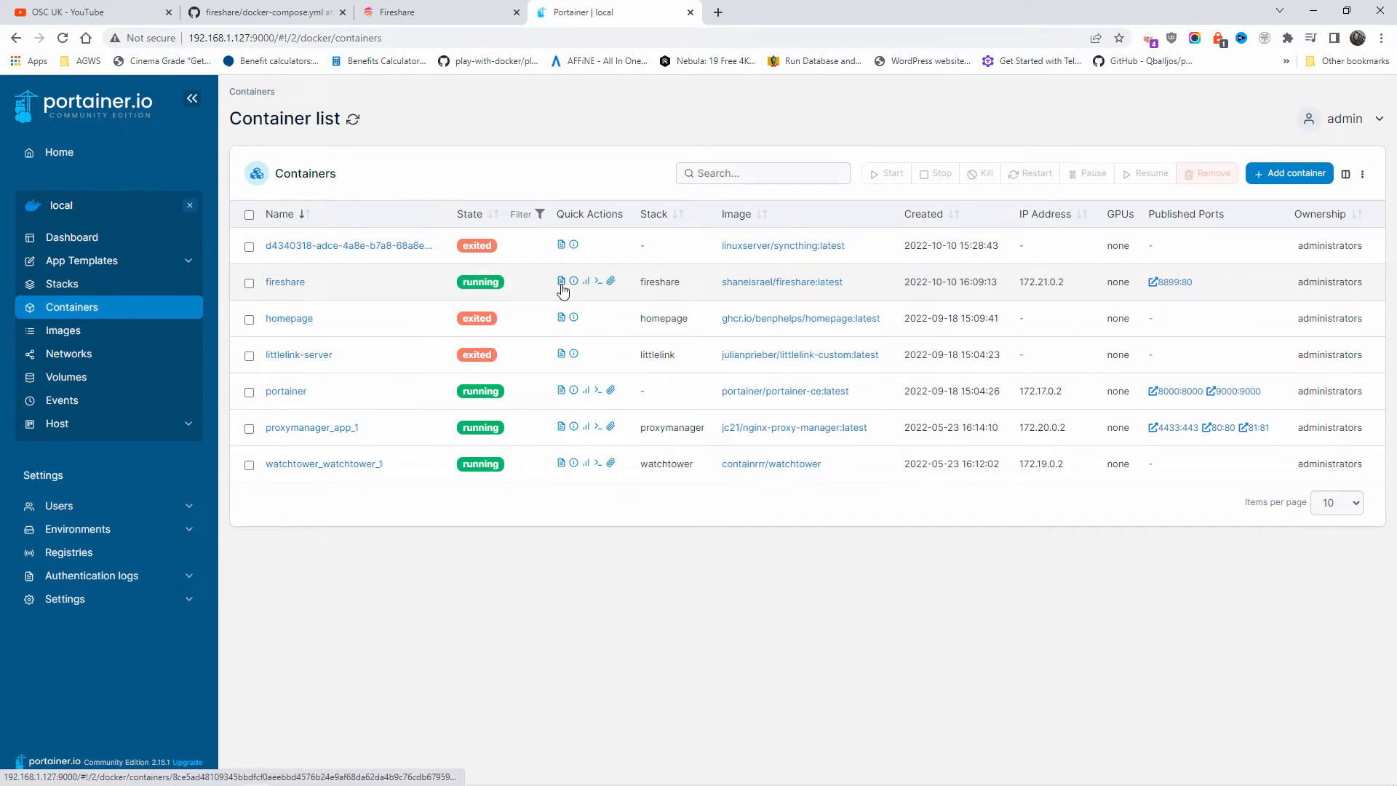
left_click(561, 281)
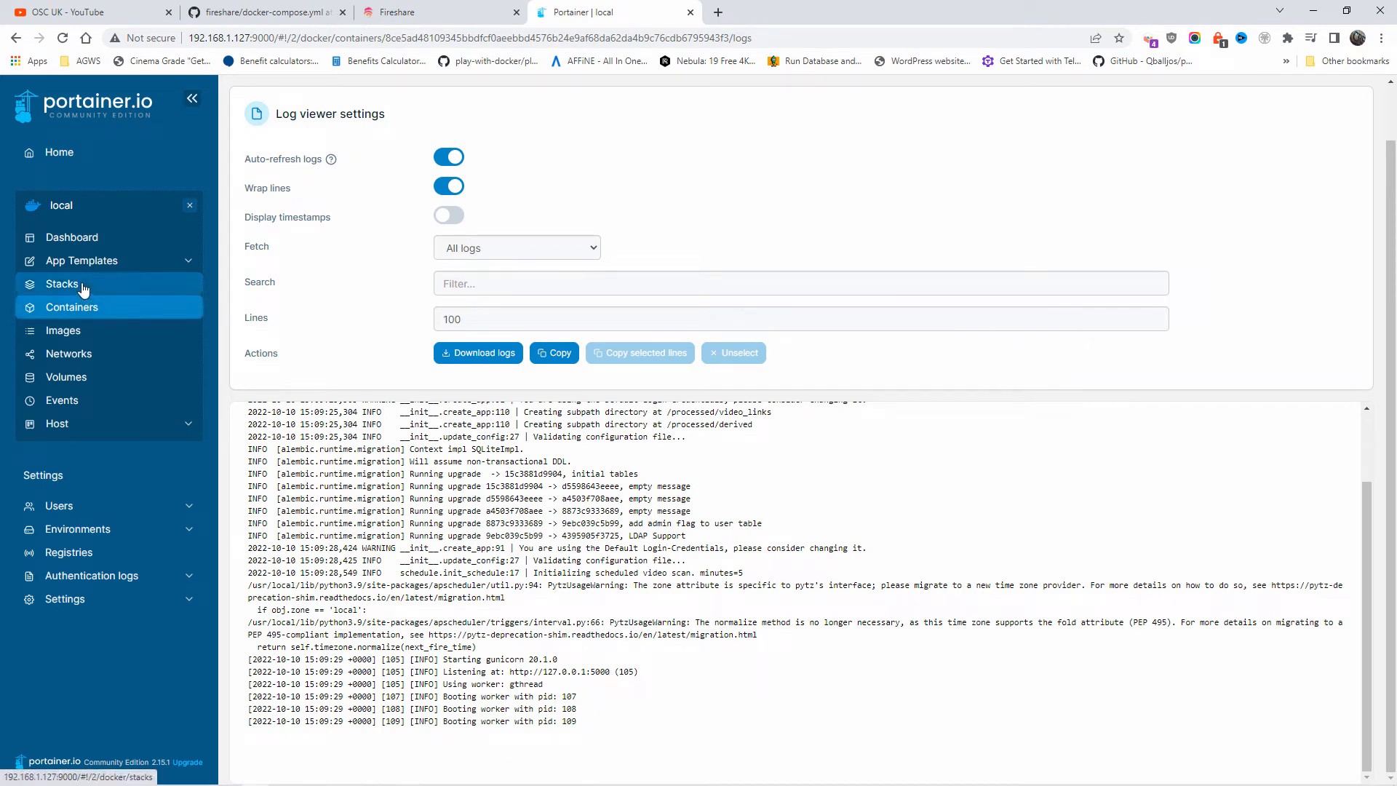
left_click(73, 307)
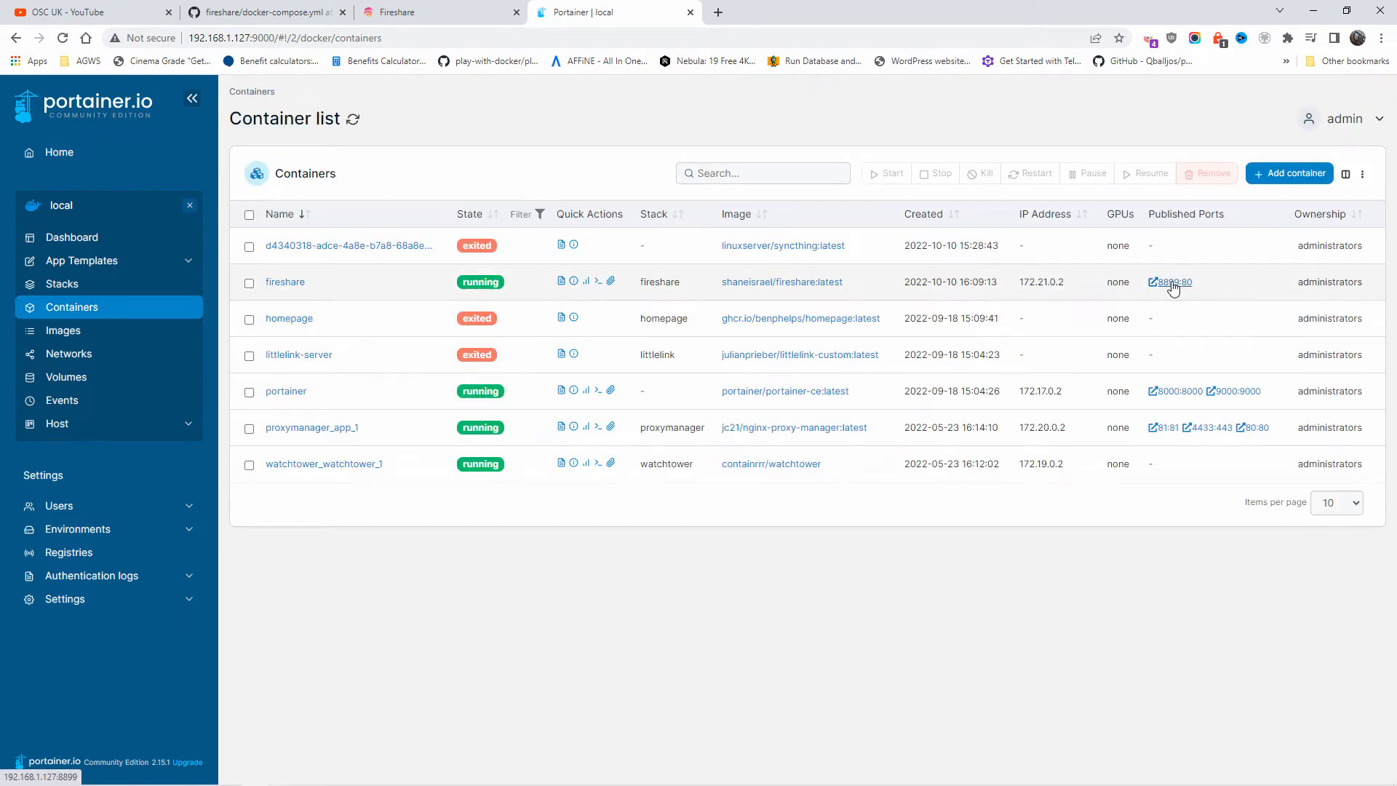
left_click(1168, 281)
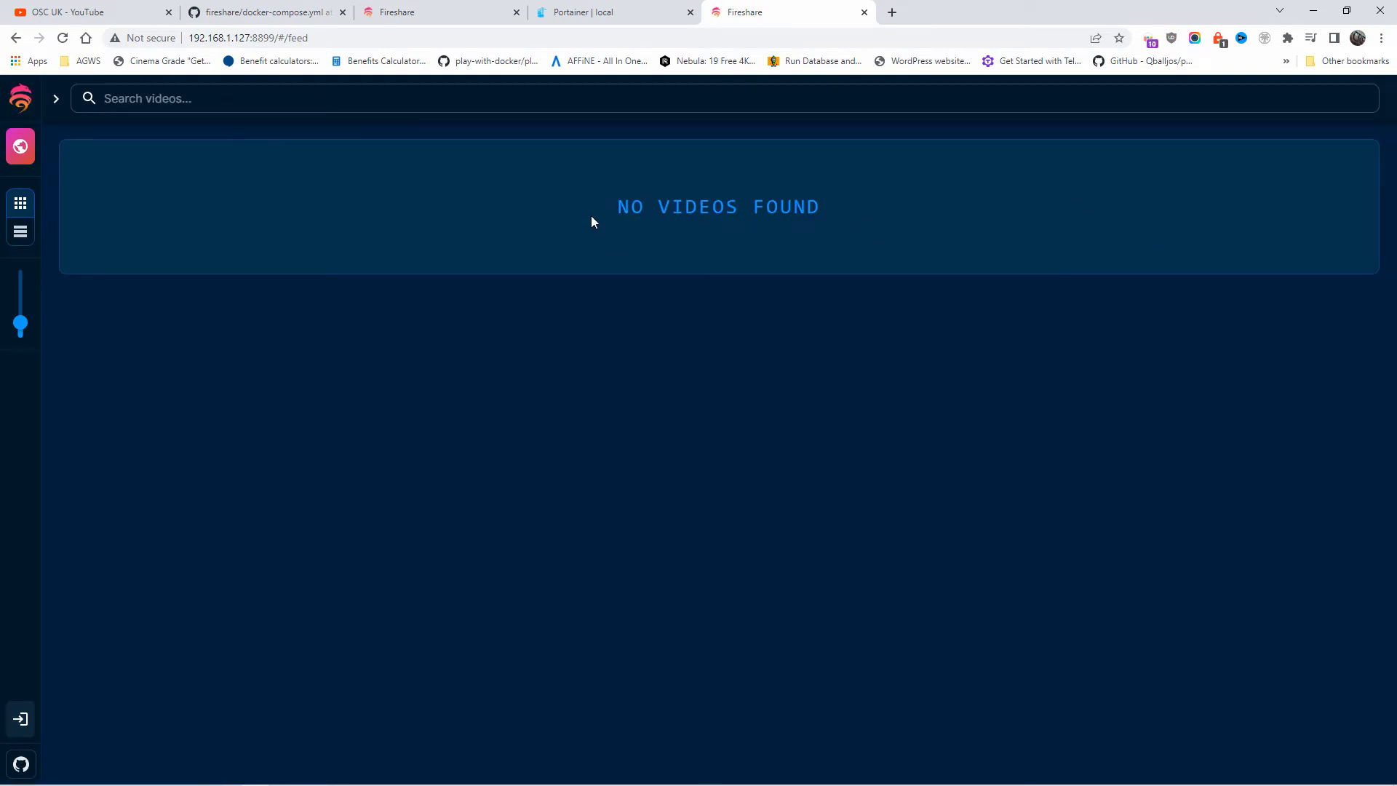
Step: Sign into Fireshare as admin, decline saving the password, and go to Settings
left_click(19, 717)
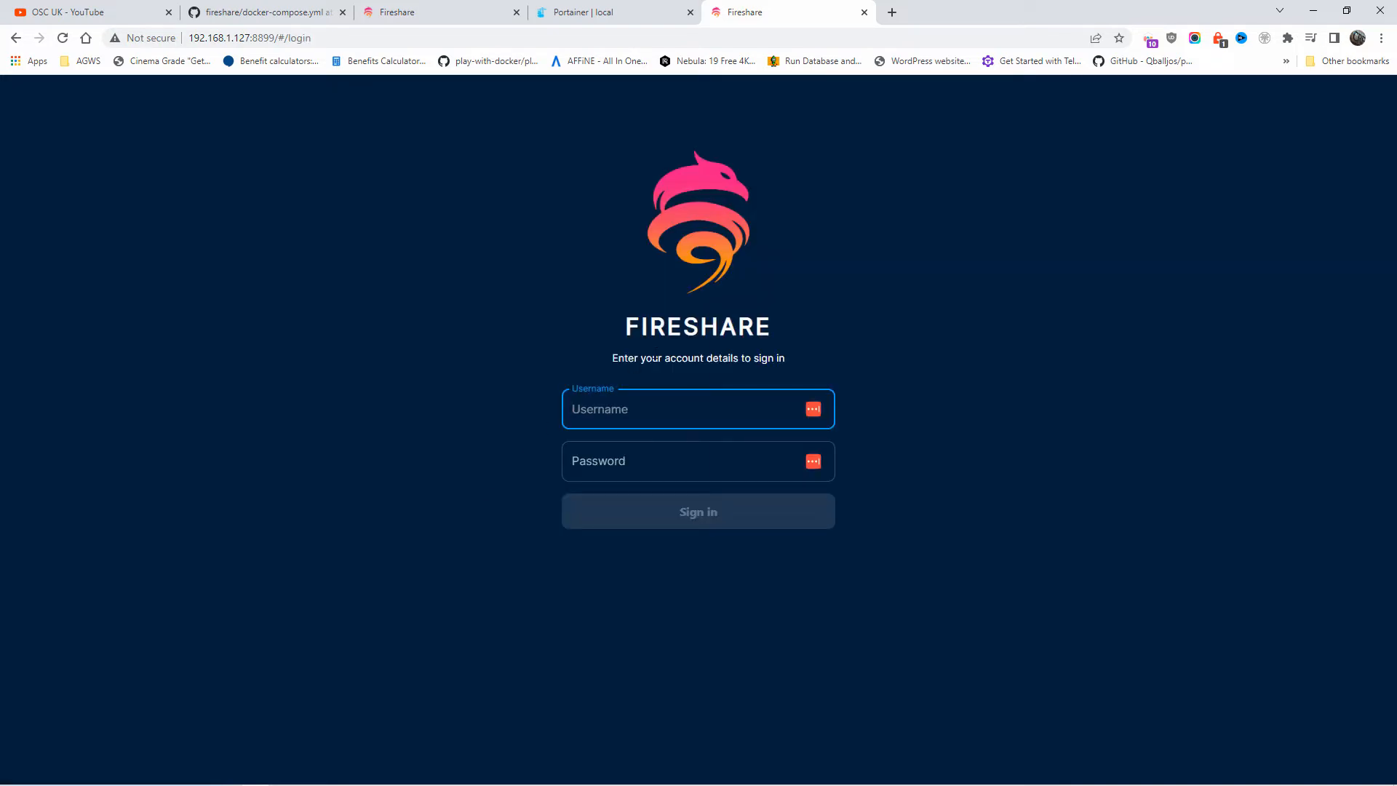
left_click(696, 511)
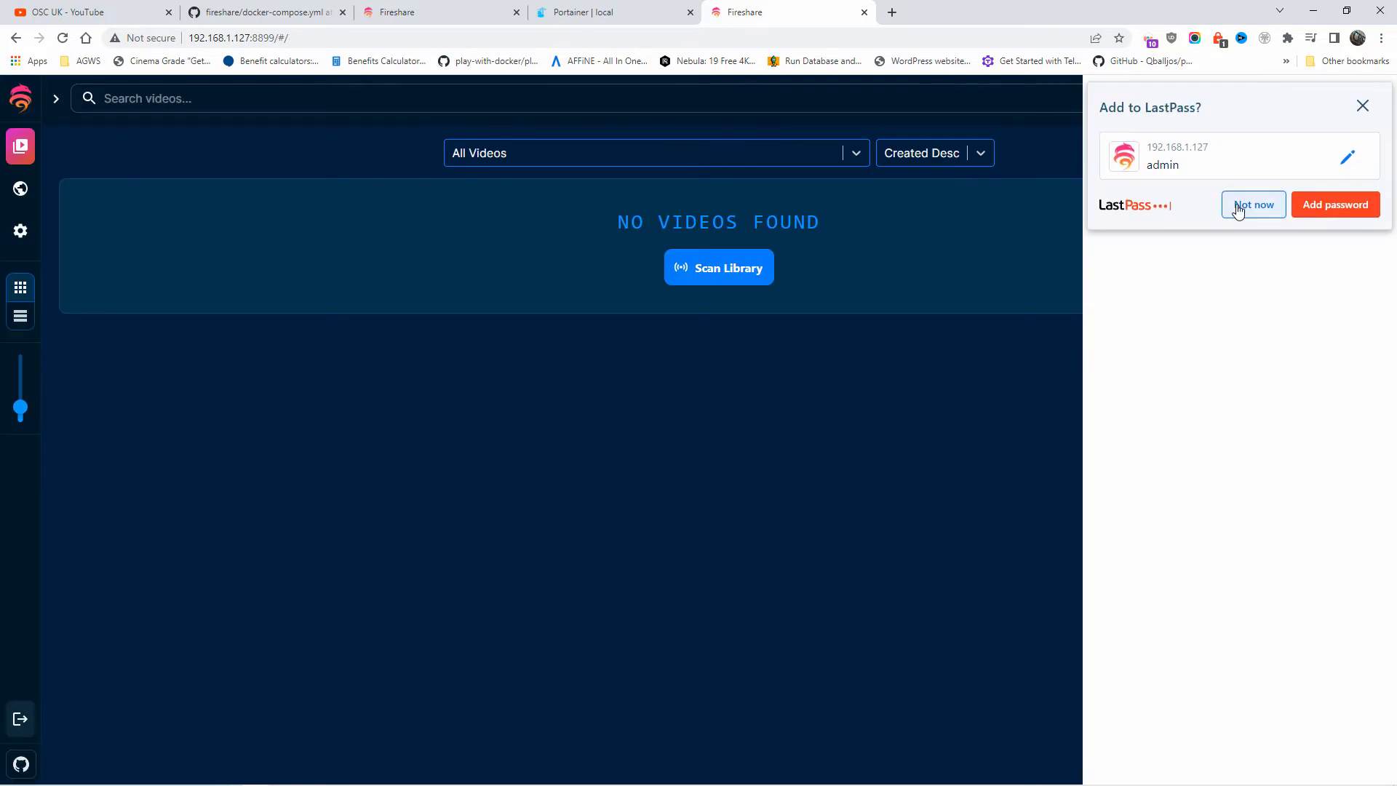
left_click(1251, 204)
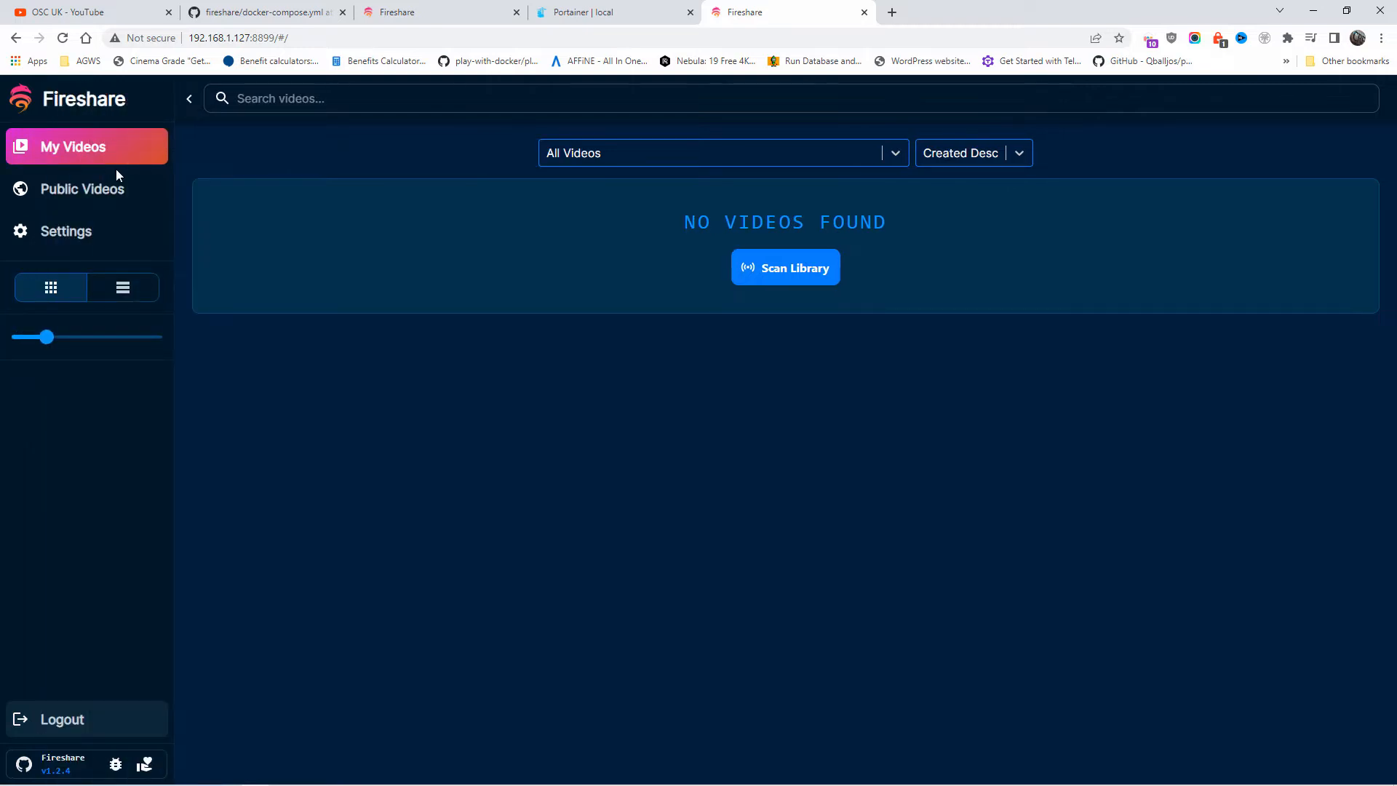
mouse_move(93, 159)
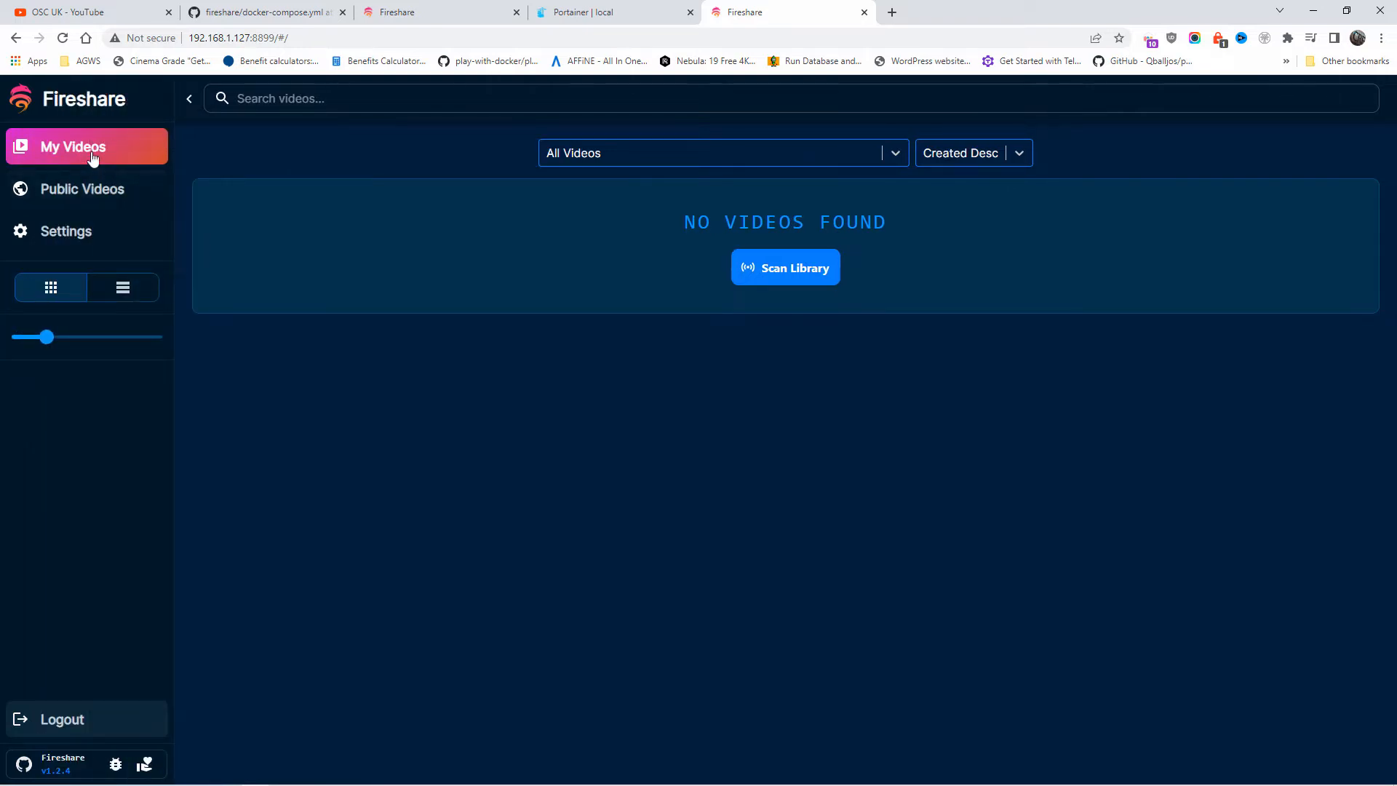
left_click(65, 231)
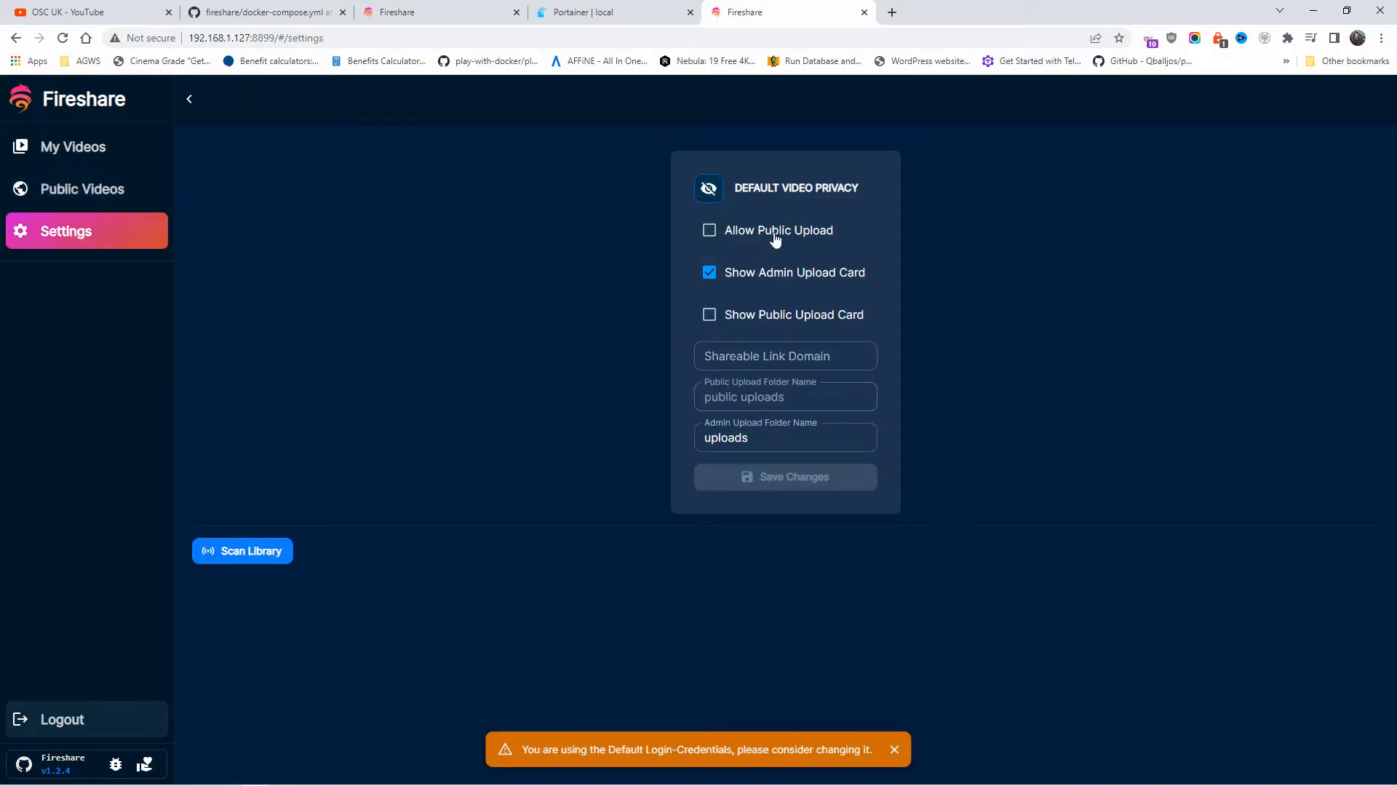
Step: Review the shareable link domain and upload folder, then enable Allow Public Upload and save
left_click(709, 230)
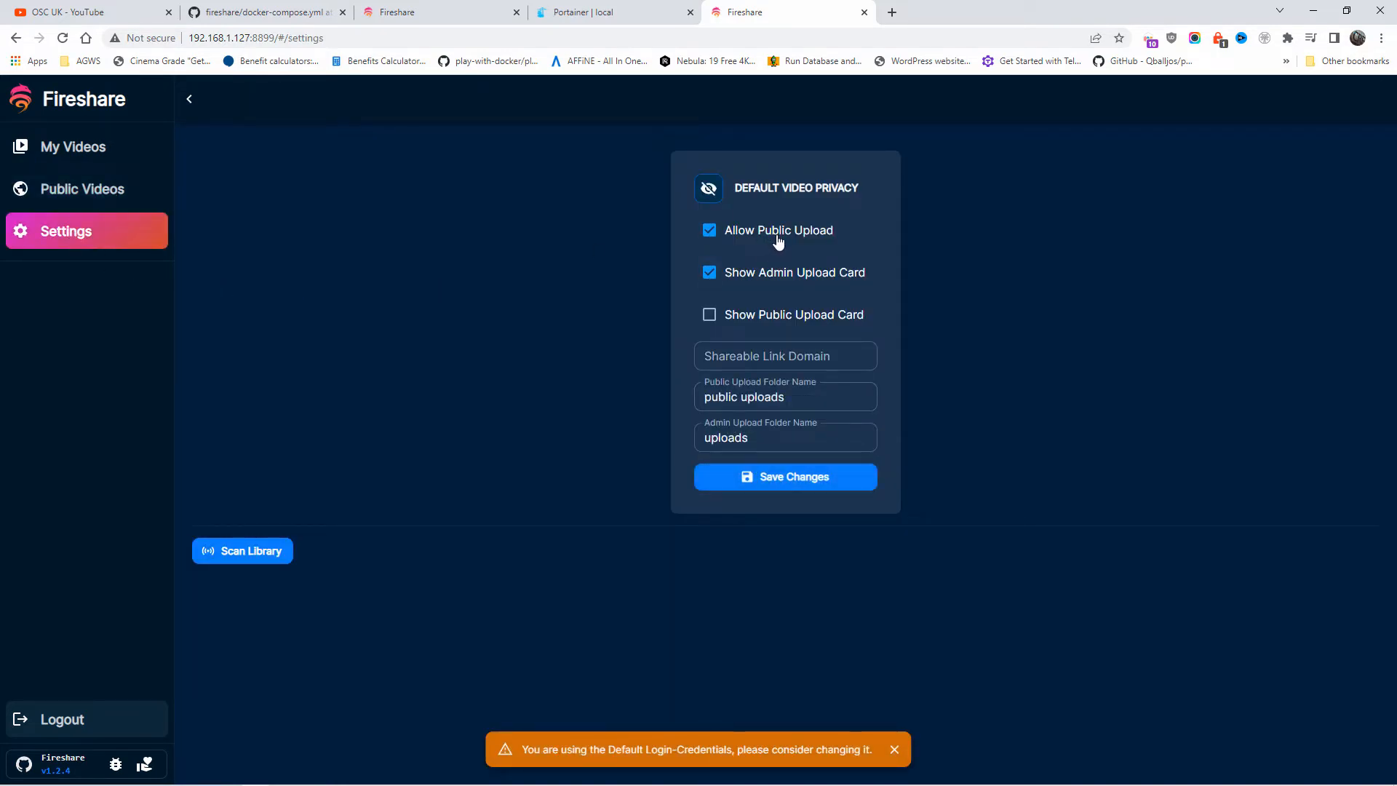
left_click(708, 230)
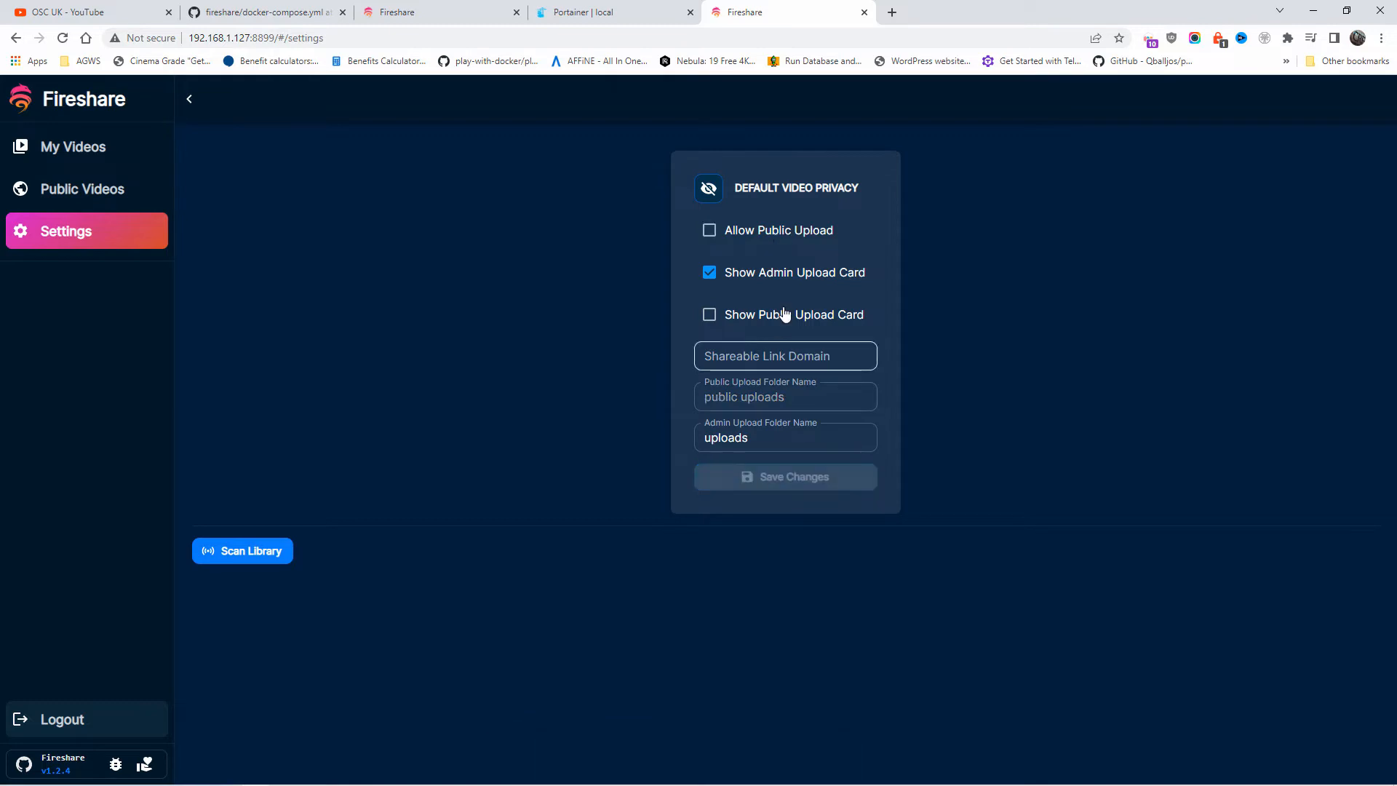
left_click(785, 355)
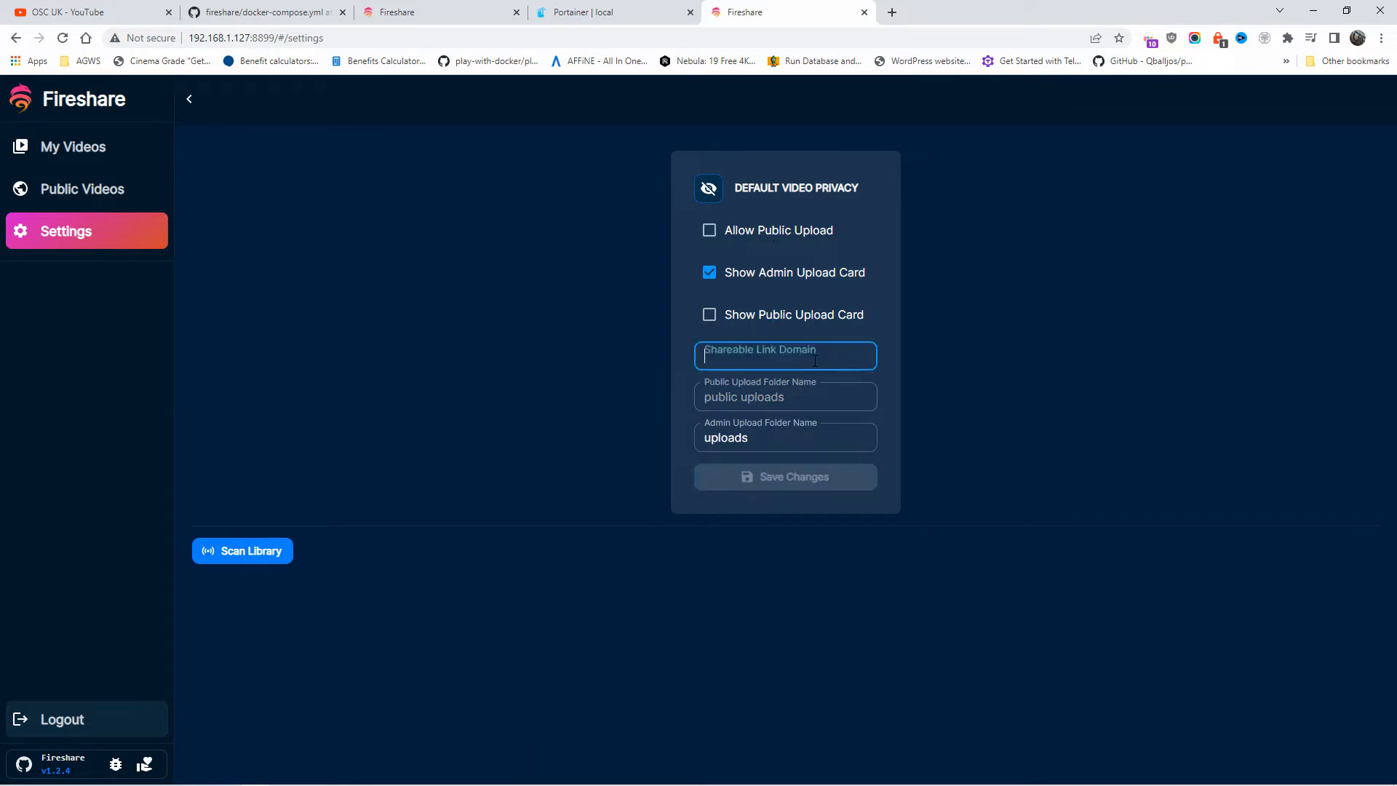
left_click(784, 355)
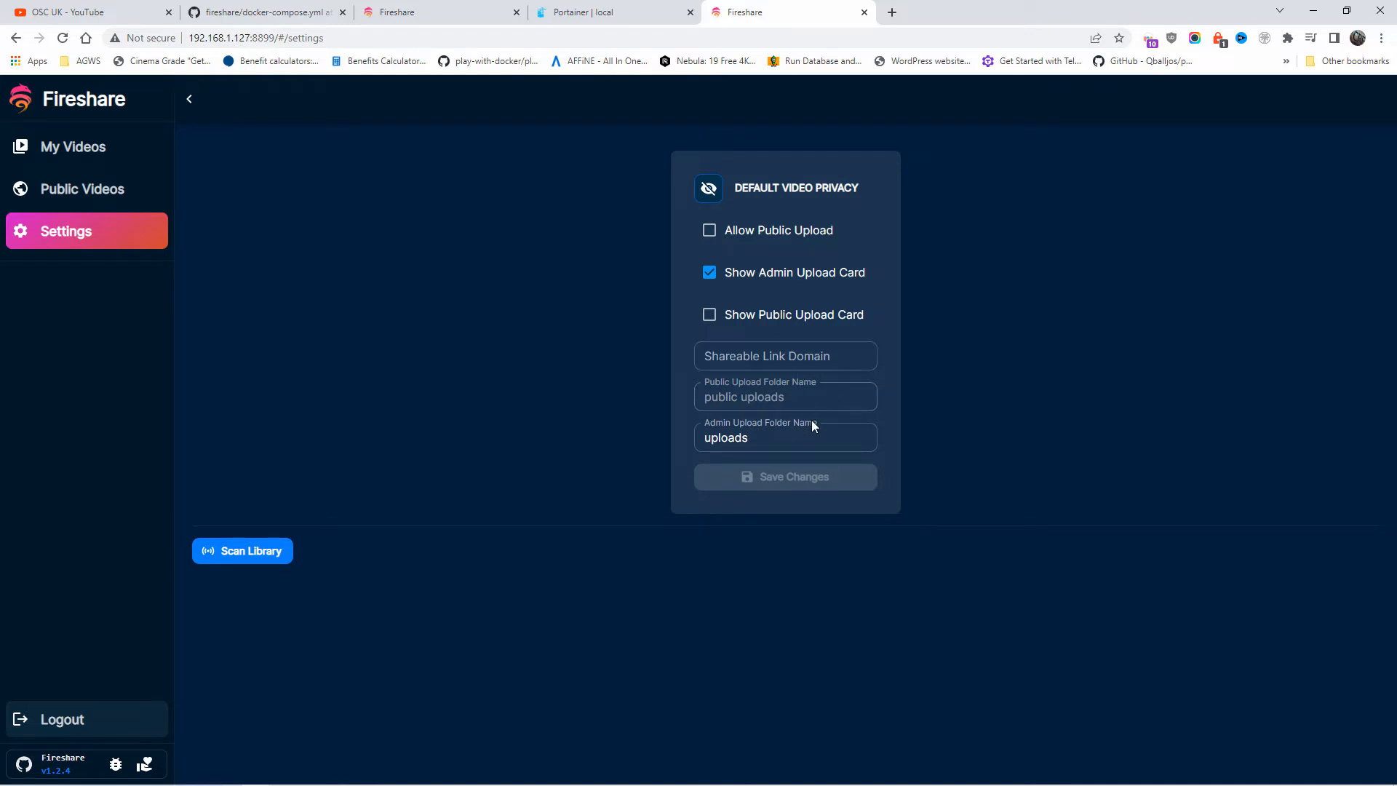
mouse_move(821, 403)
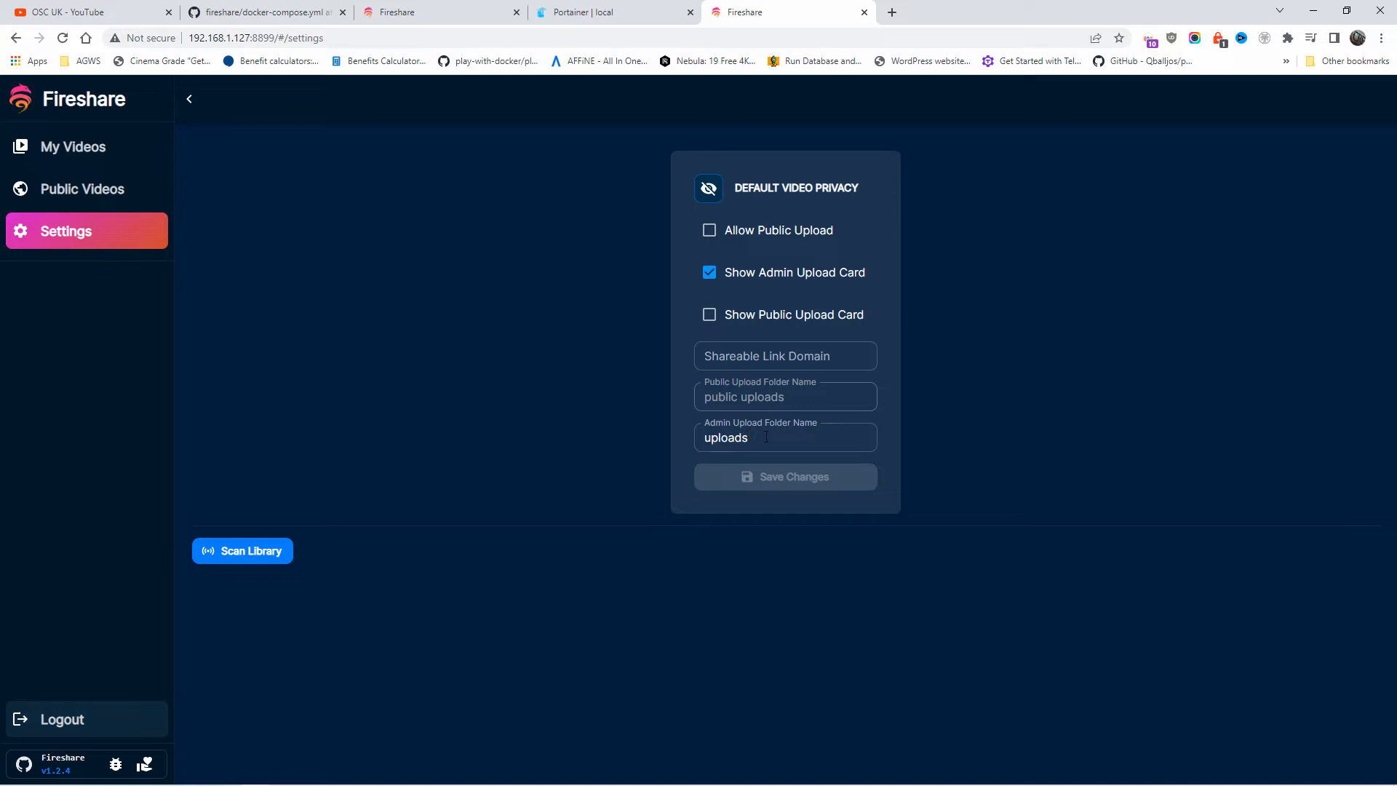
left_click(784, 437)
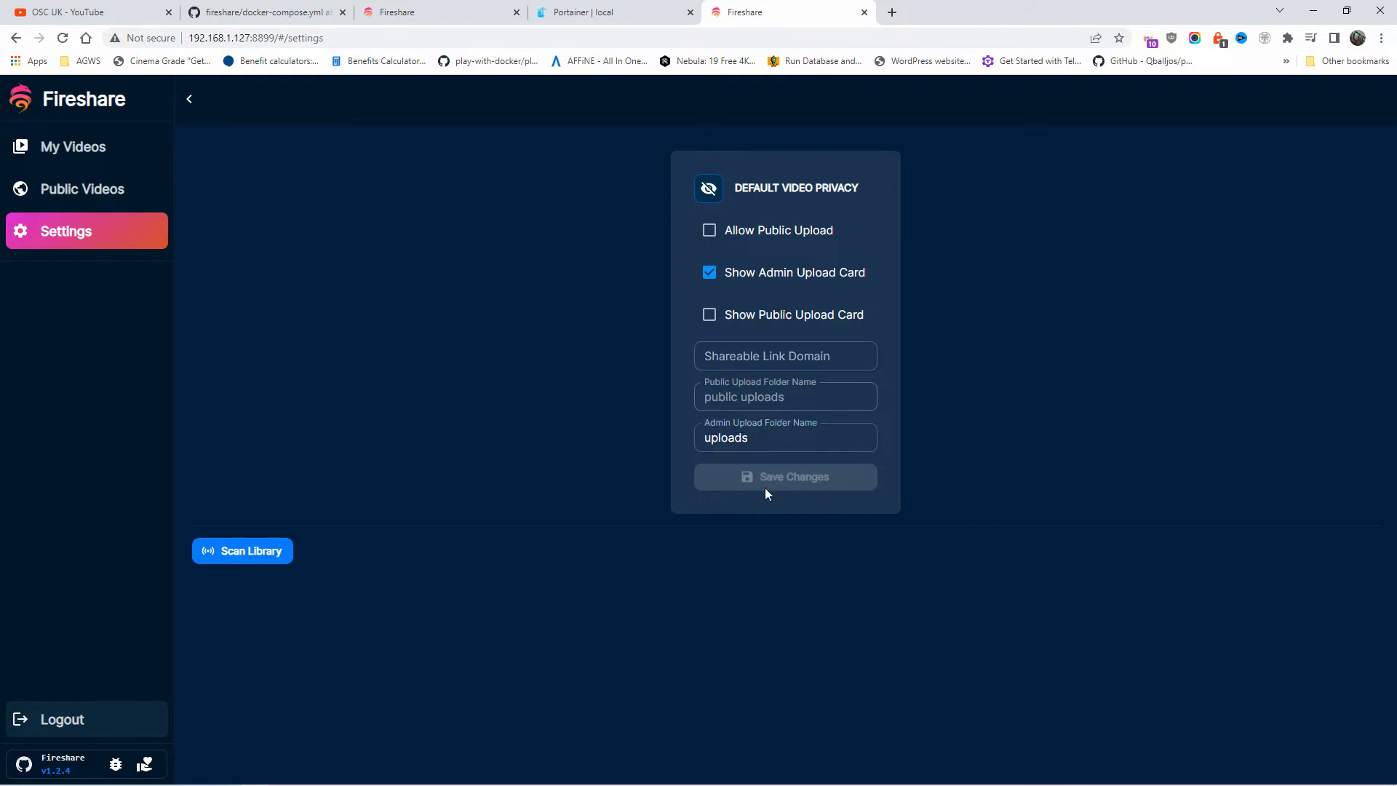
left_click(709, 230)
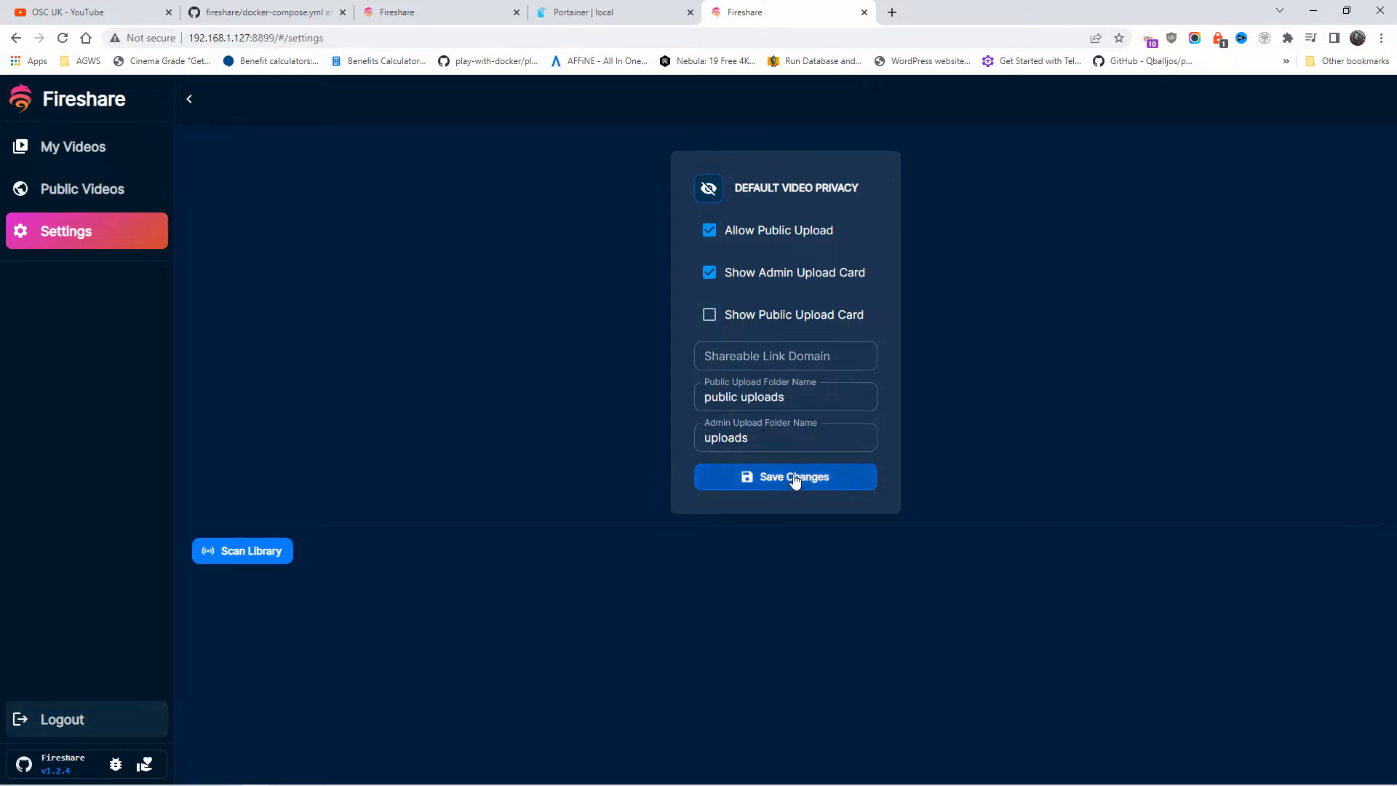
left_click(708, 230)
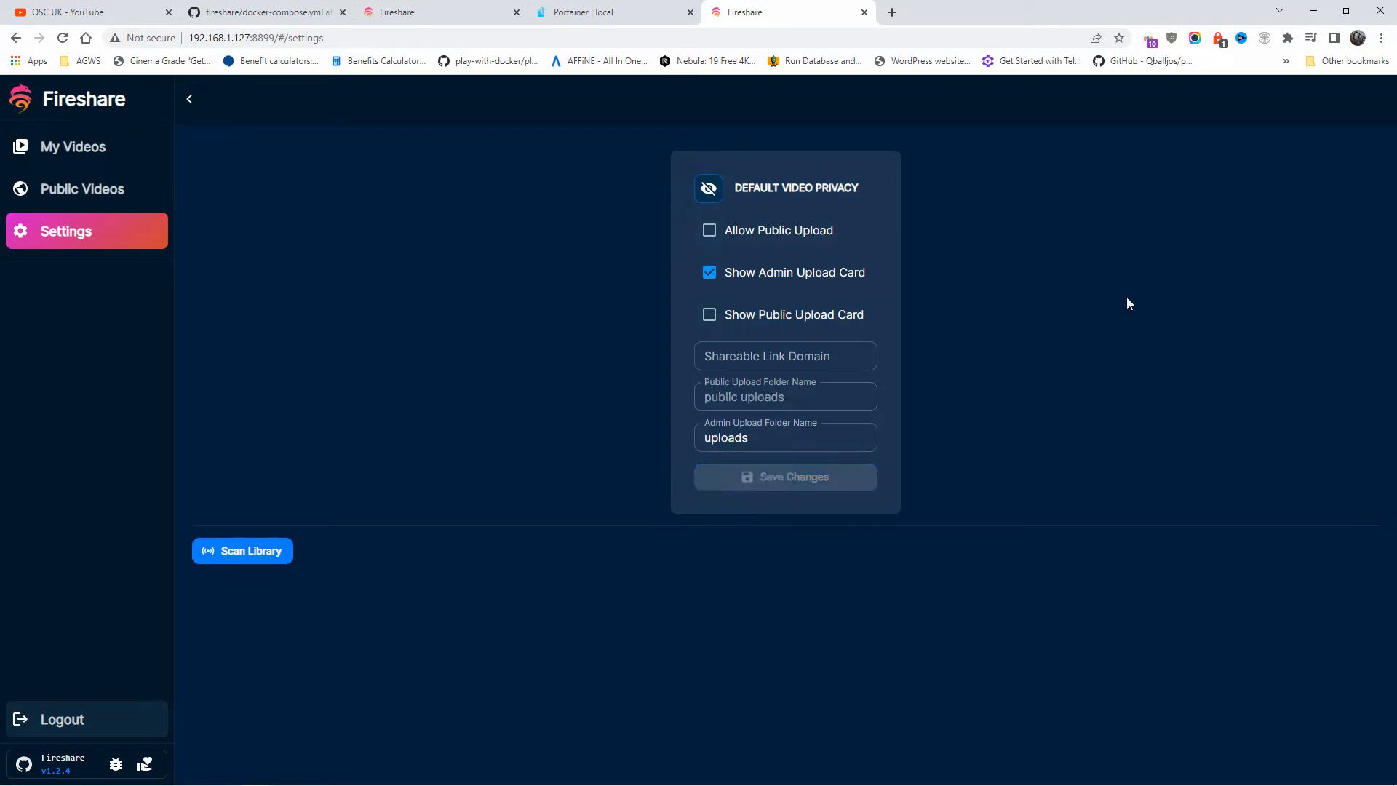
mouse_move(335, 505)
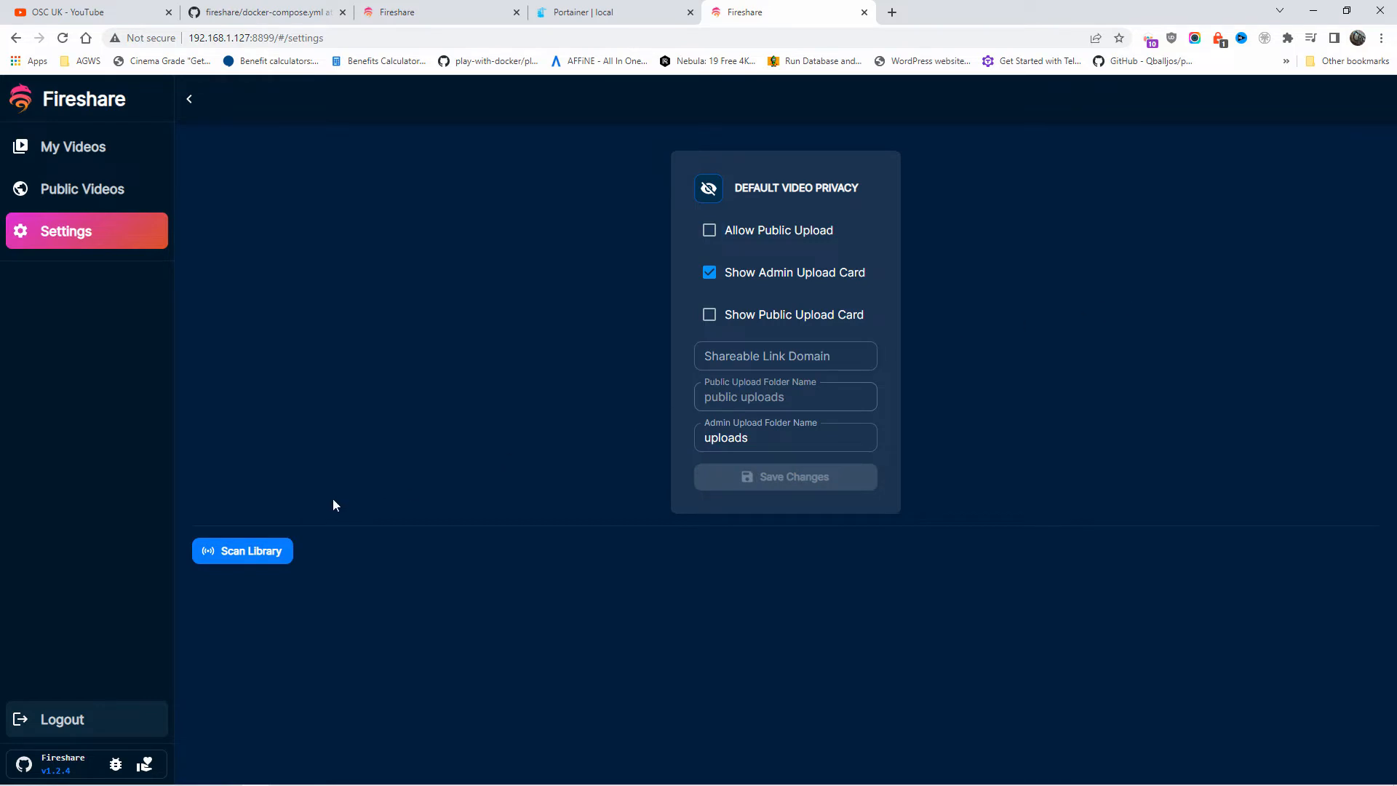
Step: Set Default Video Privacy to Public, save, dismiss the notice, and go to Public Videos
left_click(708, 188)
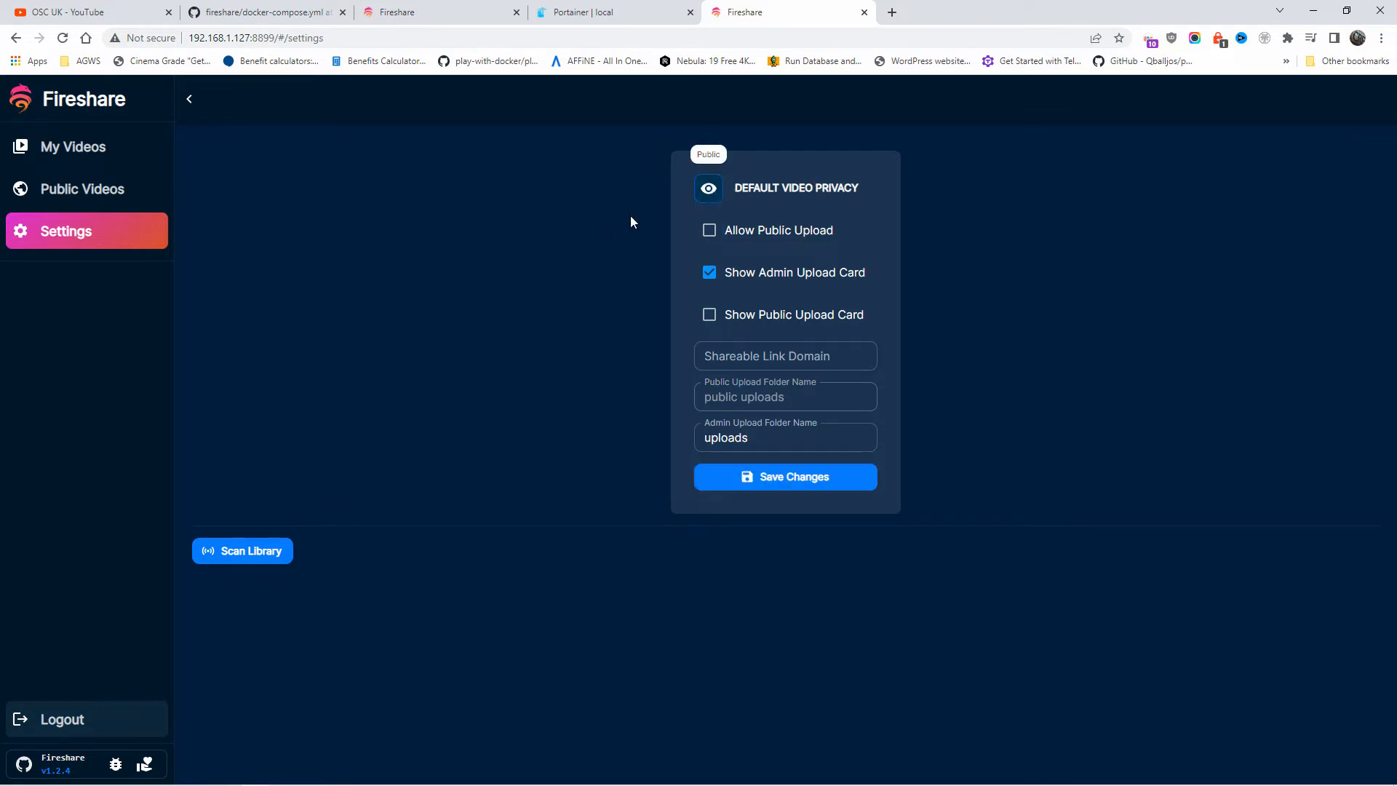
mouse_move(709, 187)
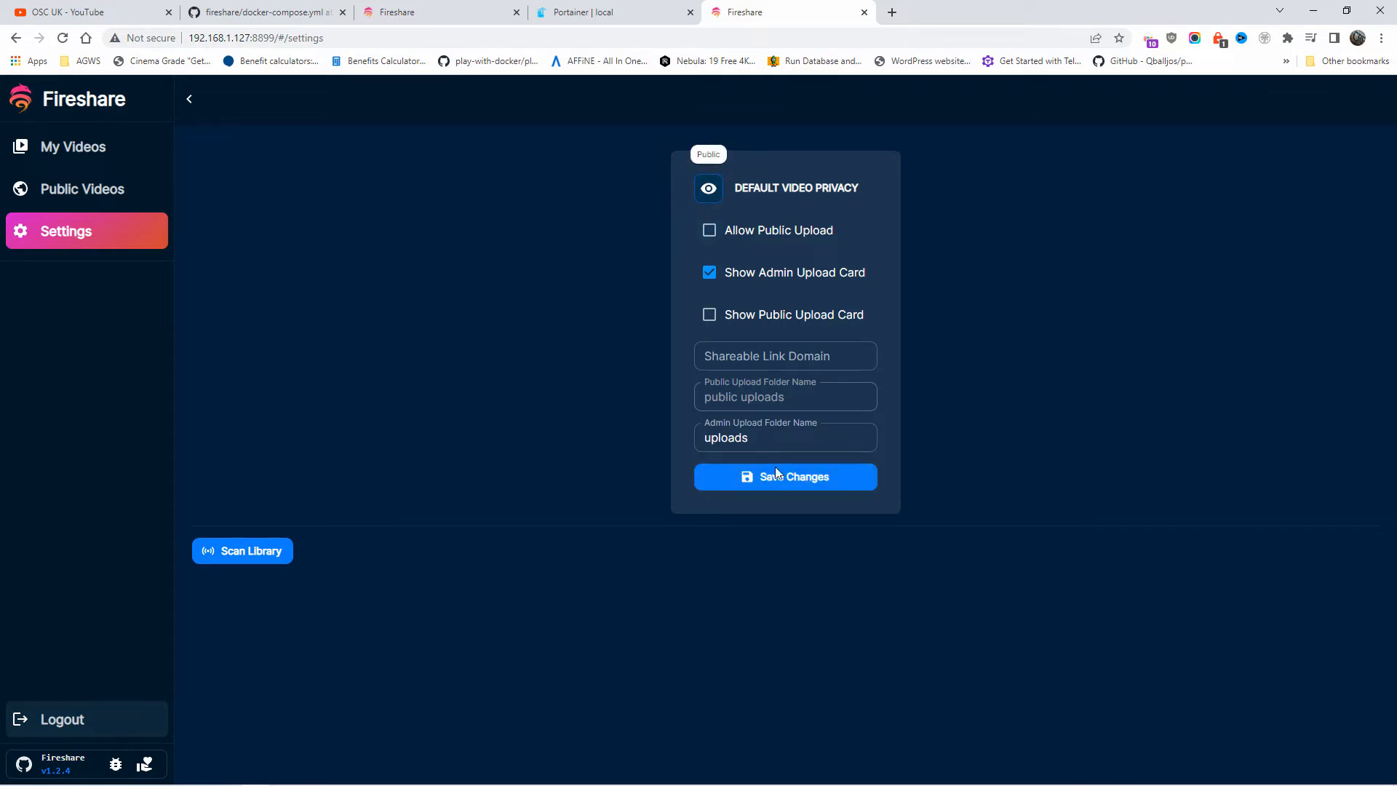
left_click(784, 476)
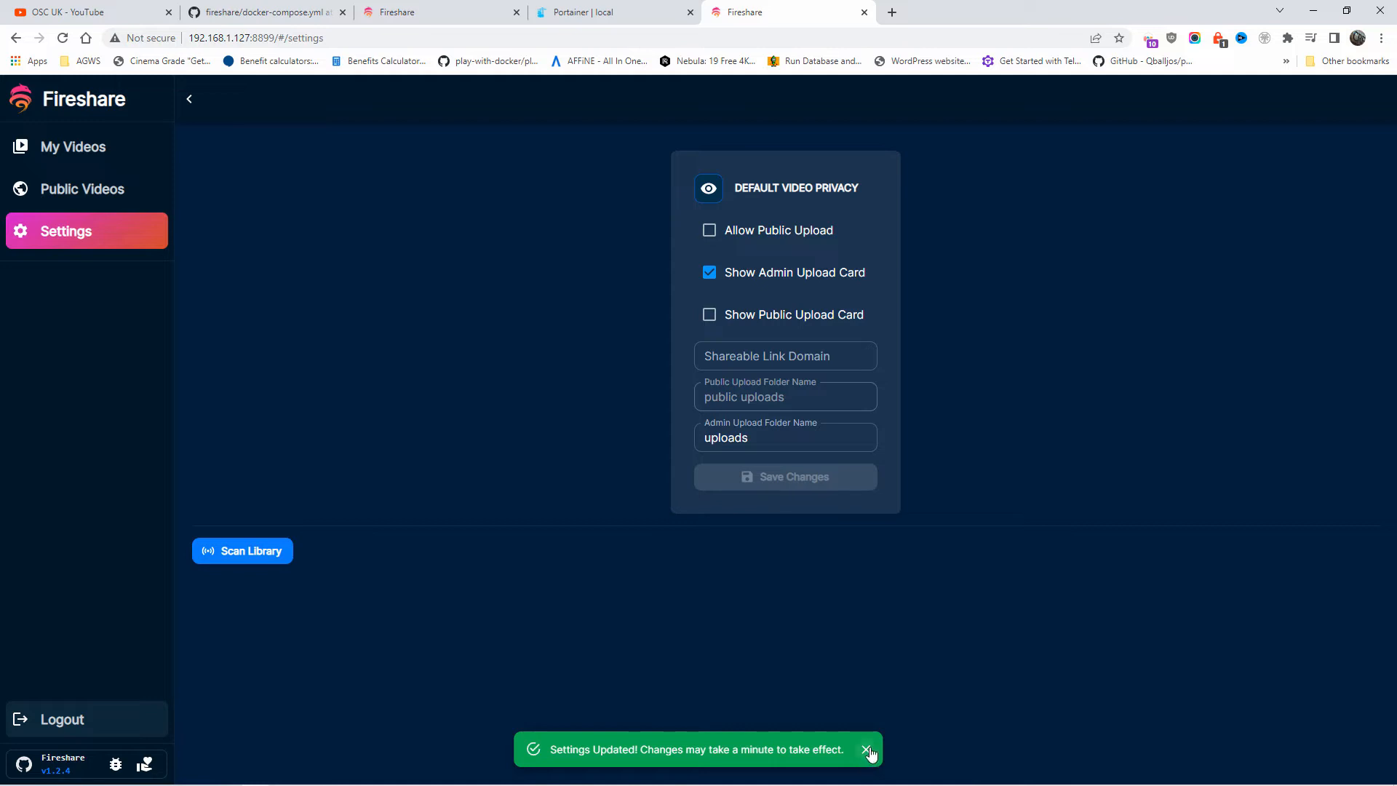
left_click(867, 750)
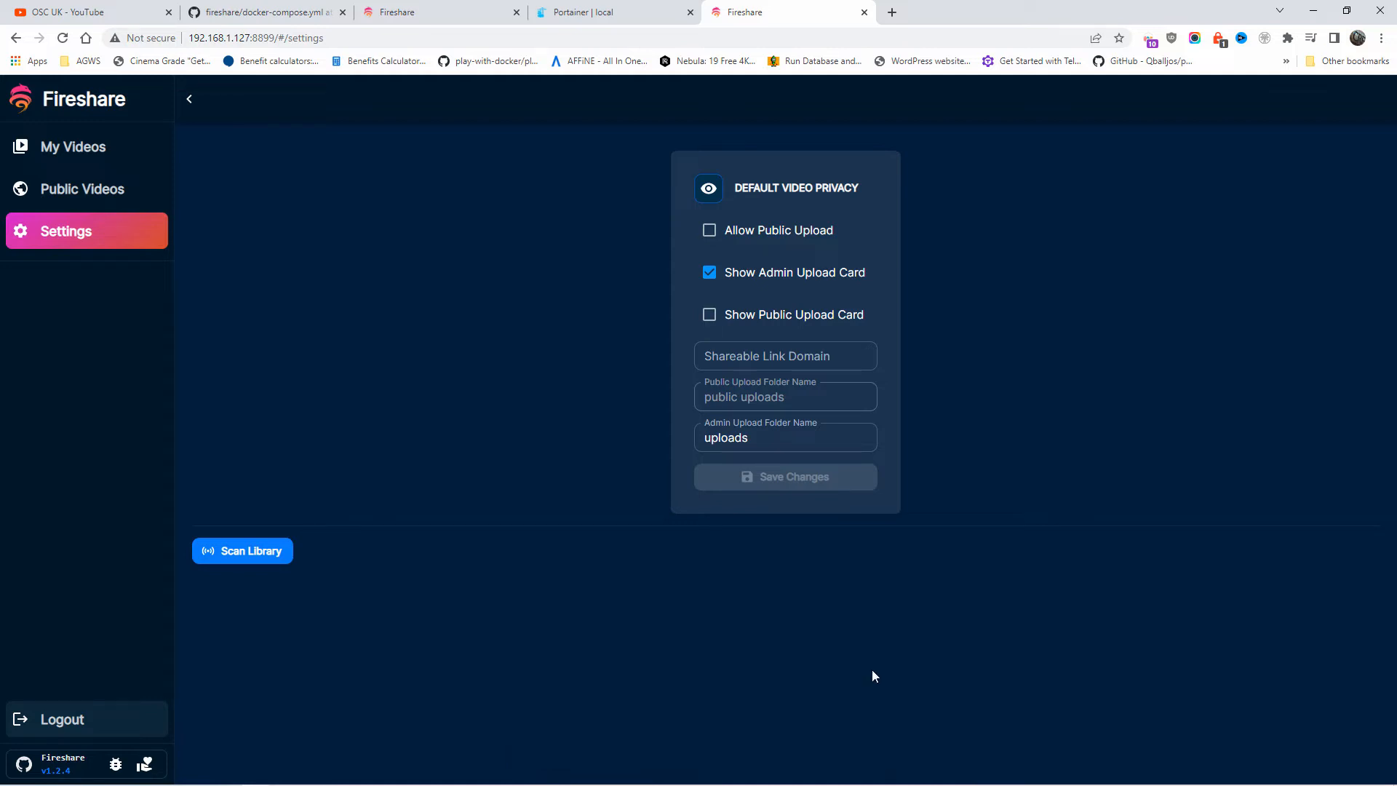
mouse_move(656, 490)
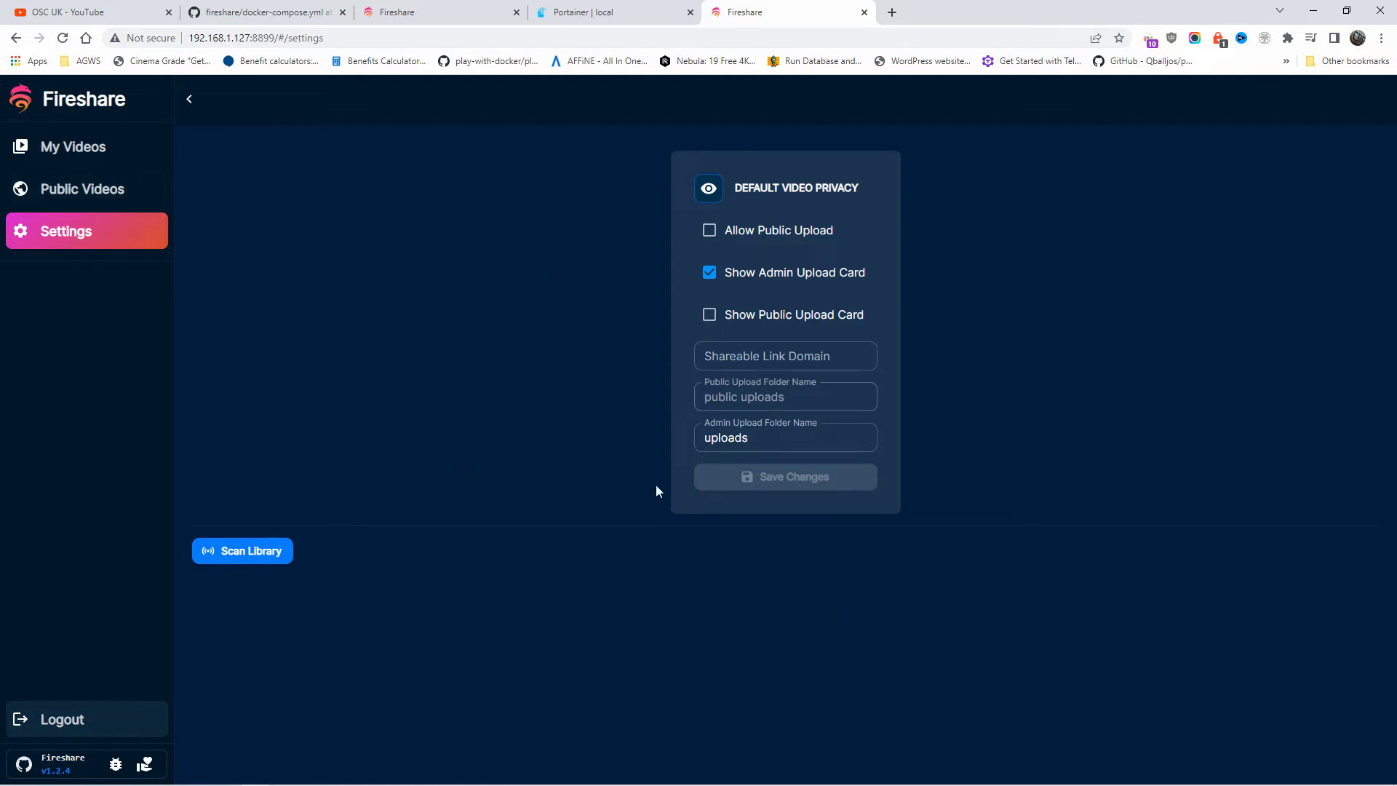
left_click(82, 187)
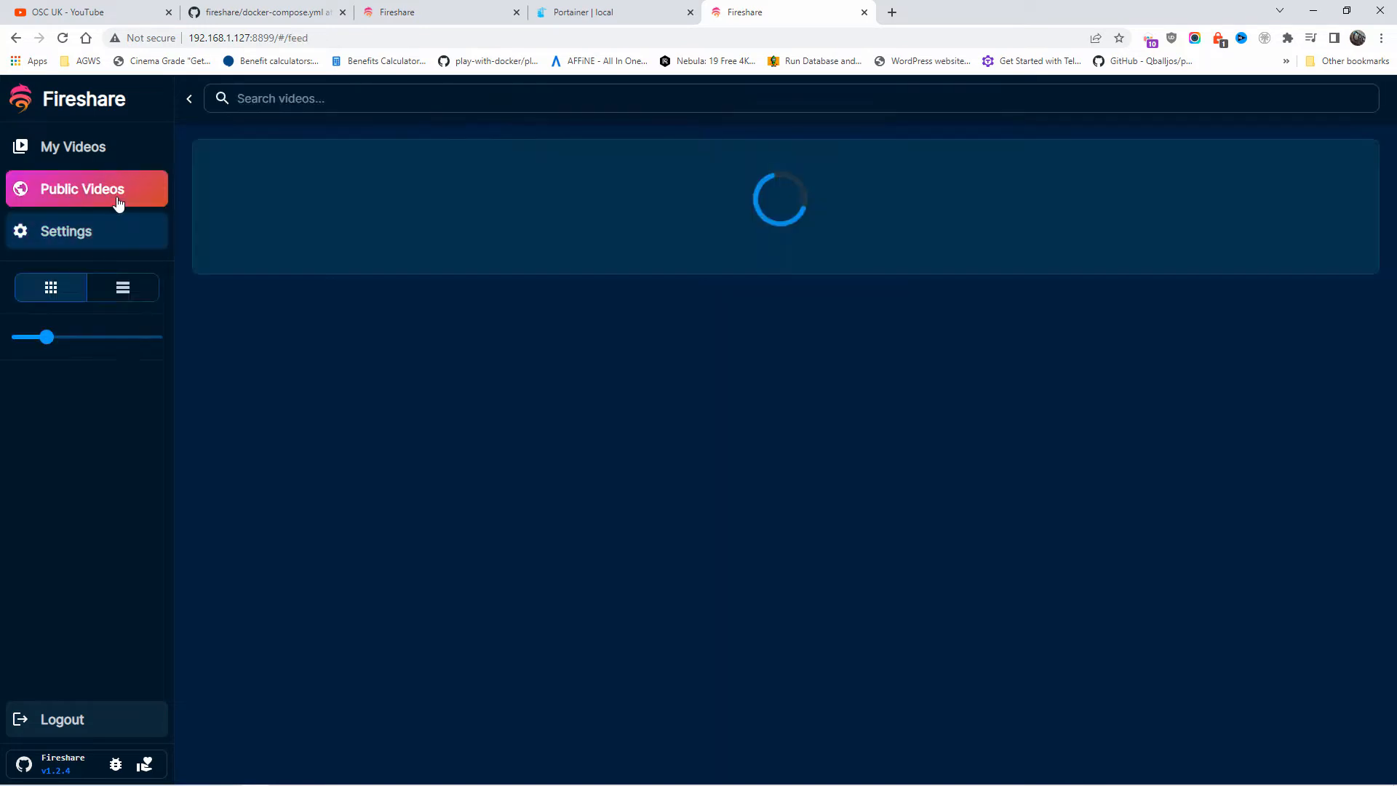
Step: Scan the library from My Videos, which finds nothing, then switch to Portainer
left_click(71, 146)
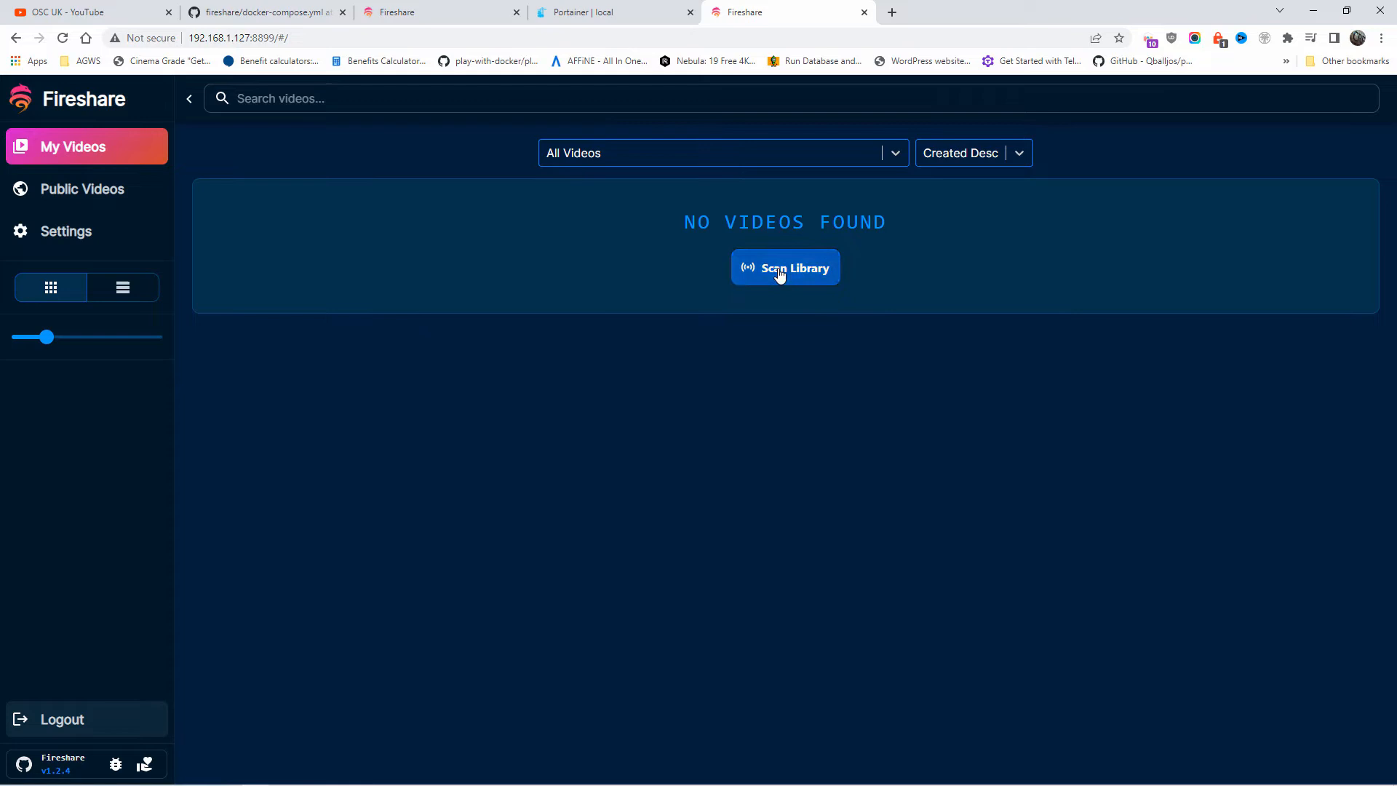
left_click(784, 268)
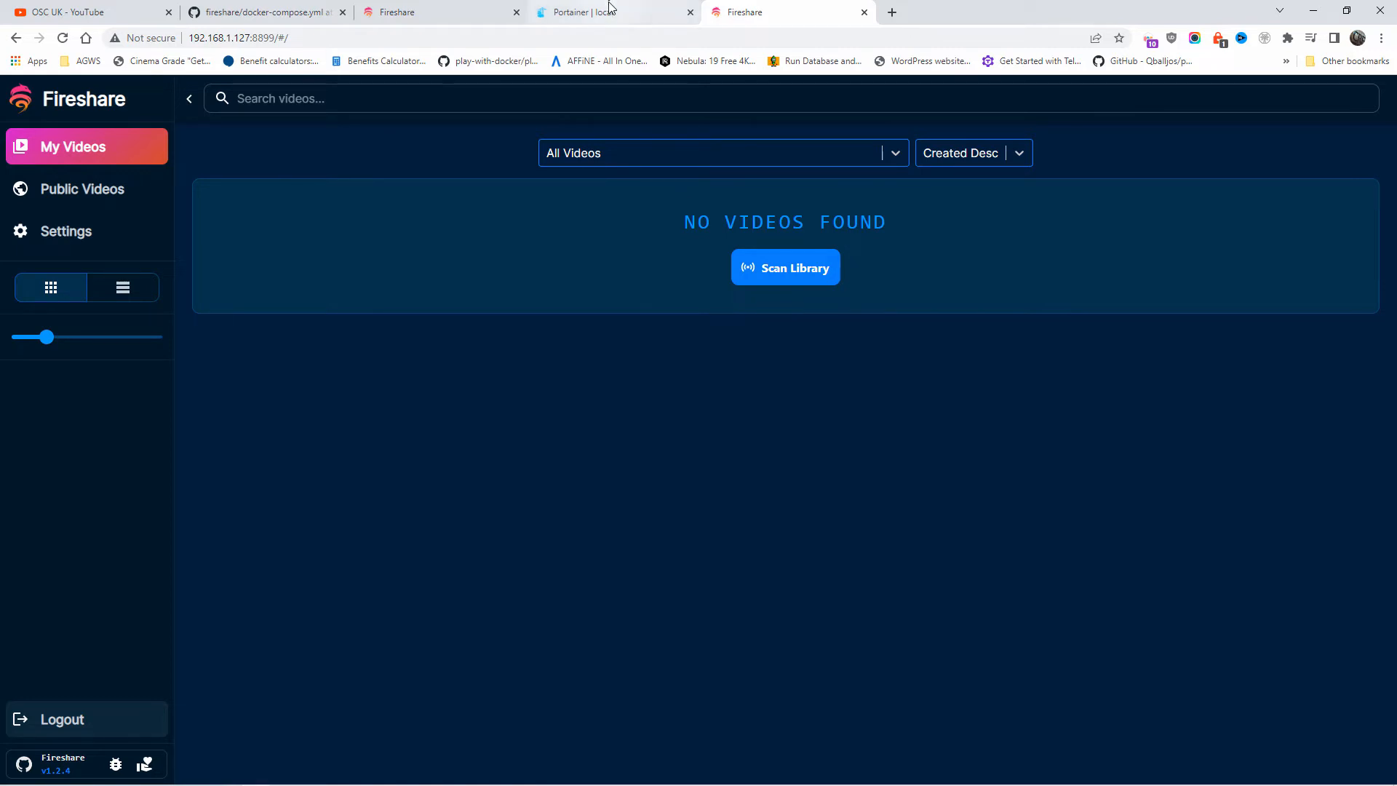
left_click(612, 12)
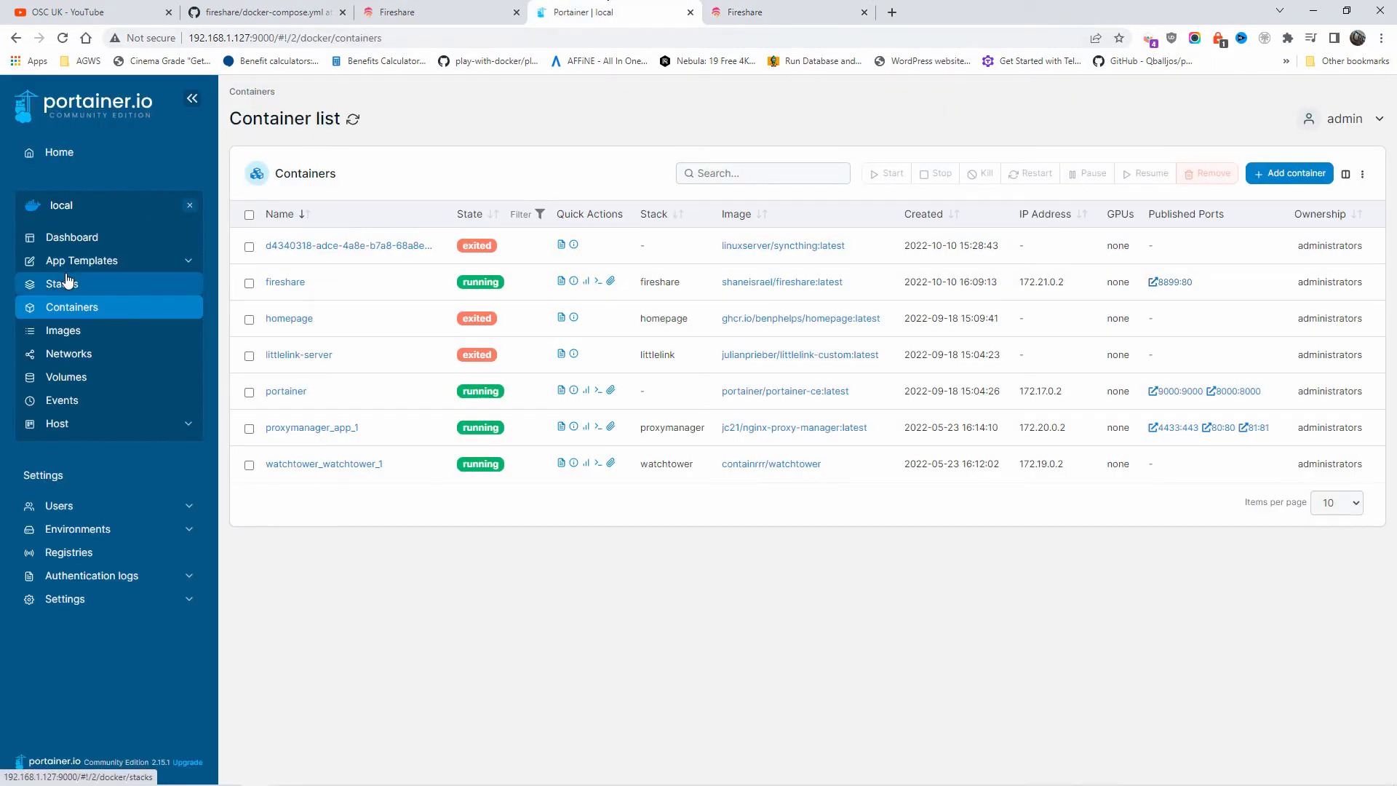
Step: Inspect the fireshare stack's /dev_root/fireshare_videos host path, then return to Fireshare
left_click(63, 284)
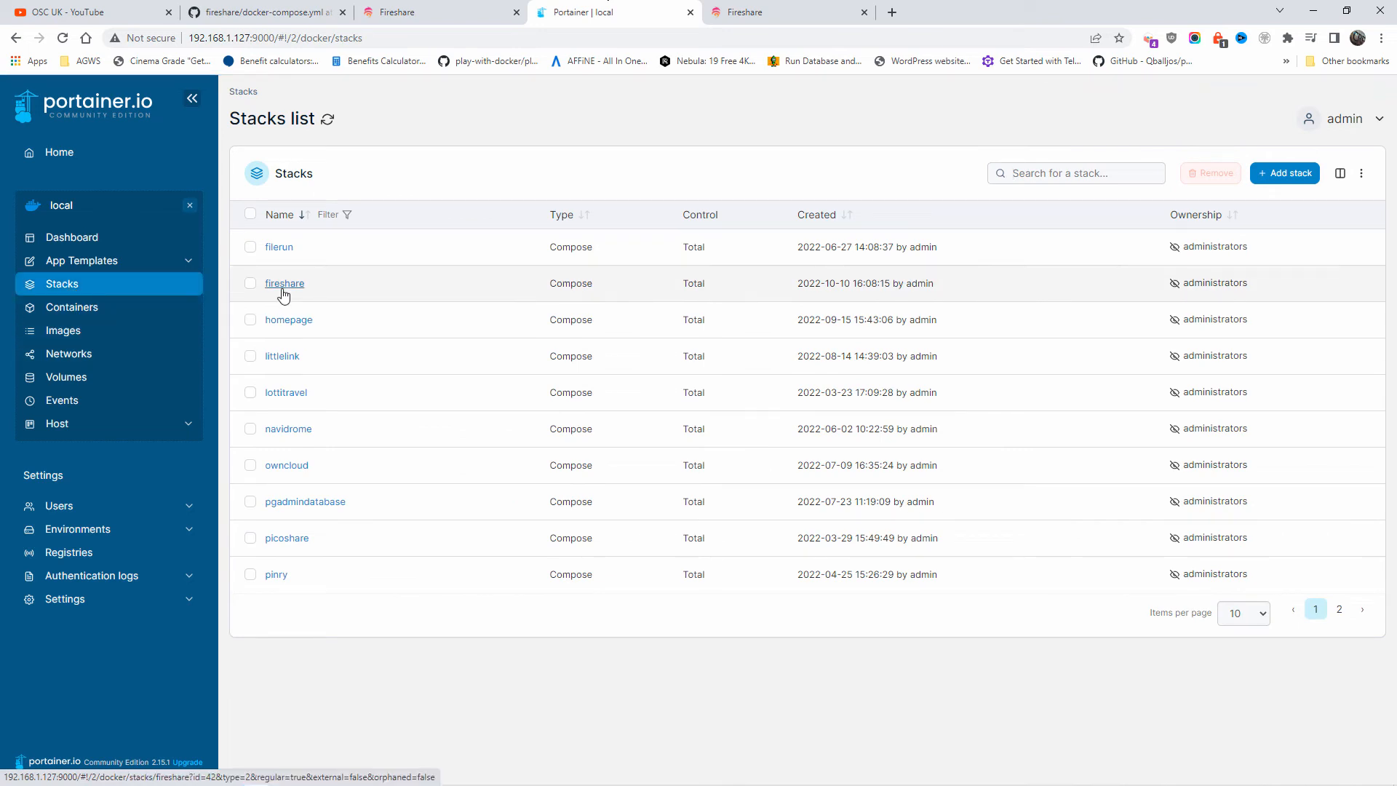
left_click(283, 284)
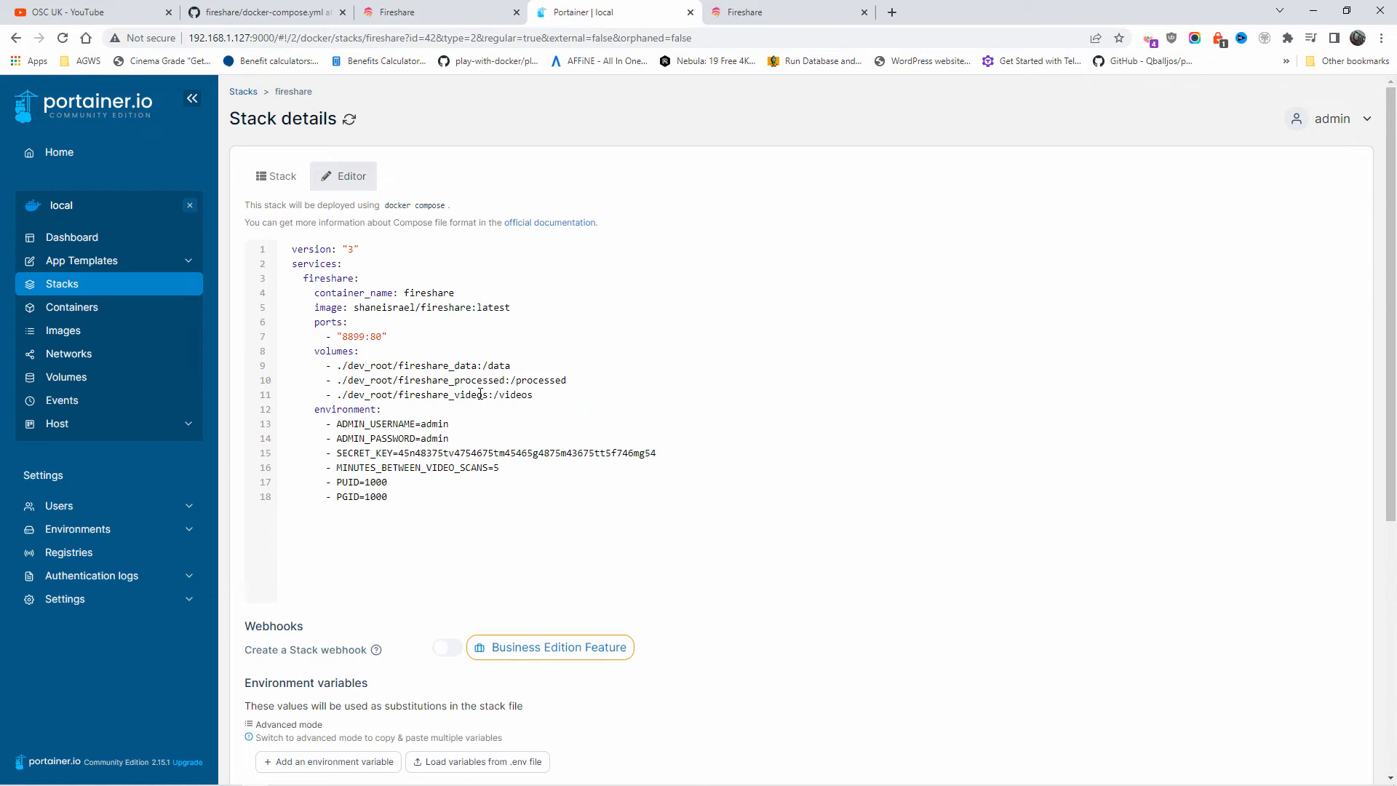
left_click_drag(340, 394, 533, 395)
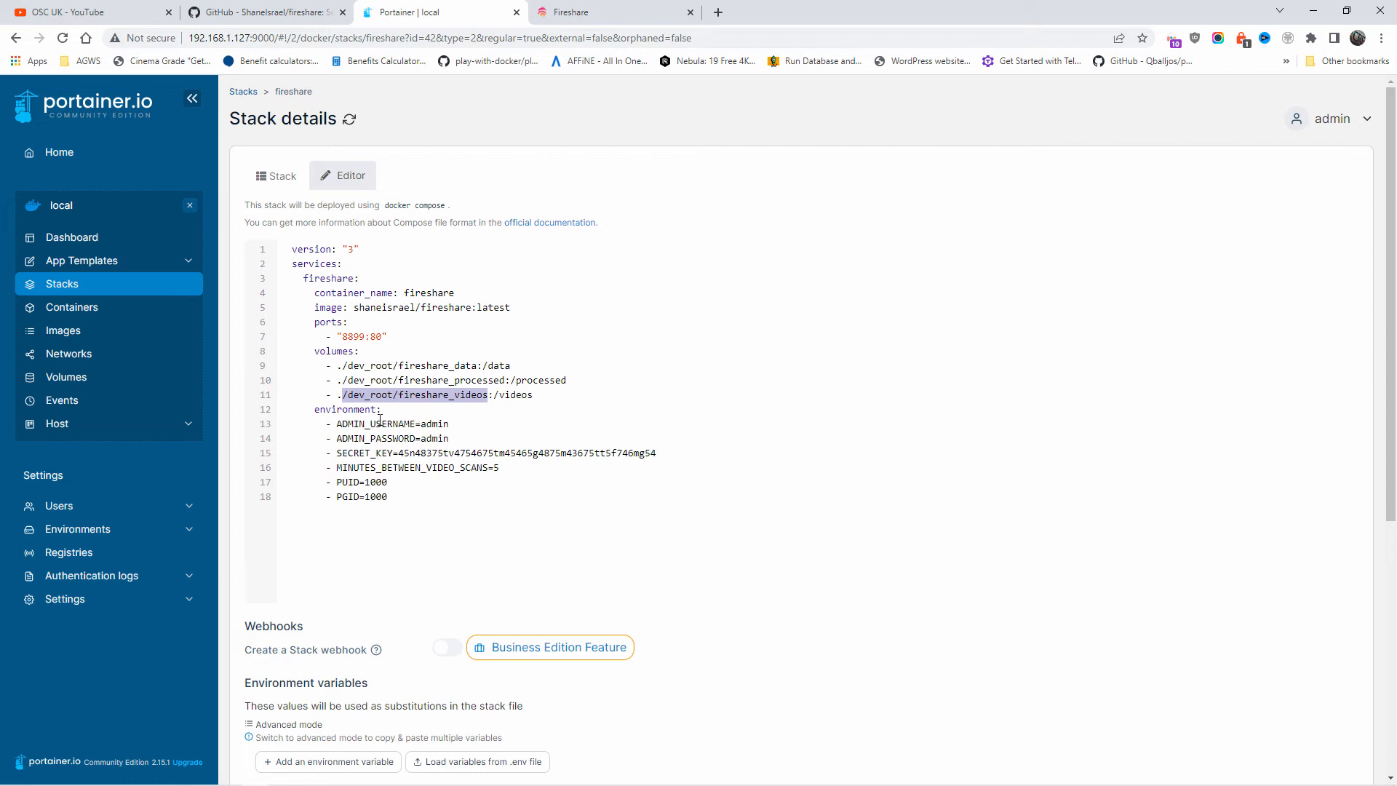
left_click(579, 12)
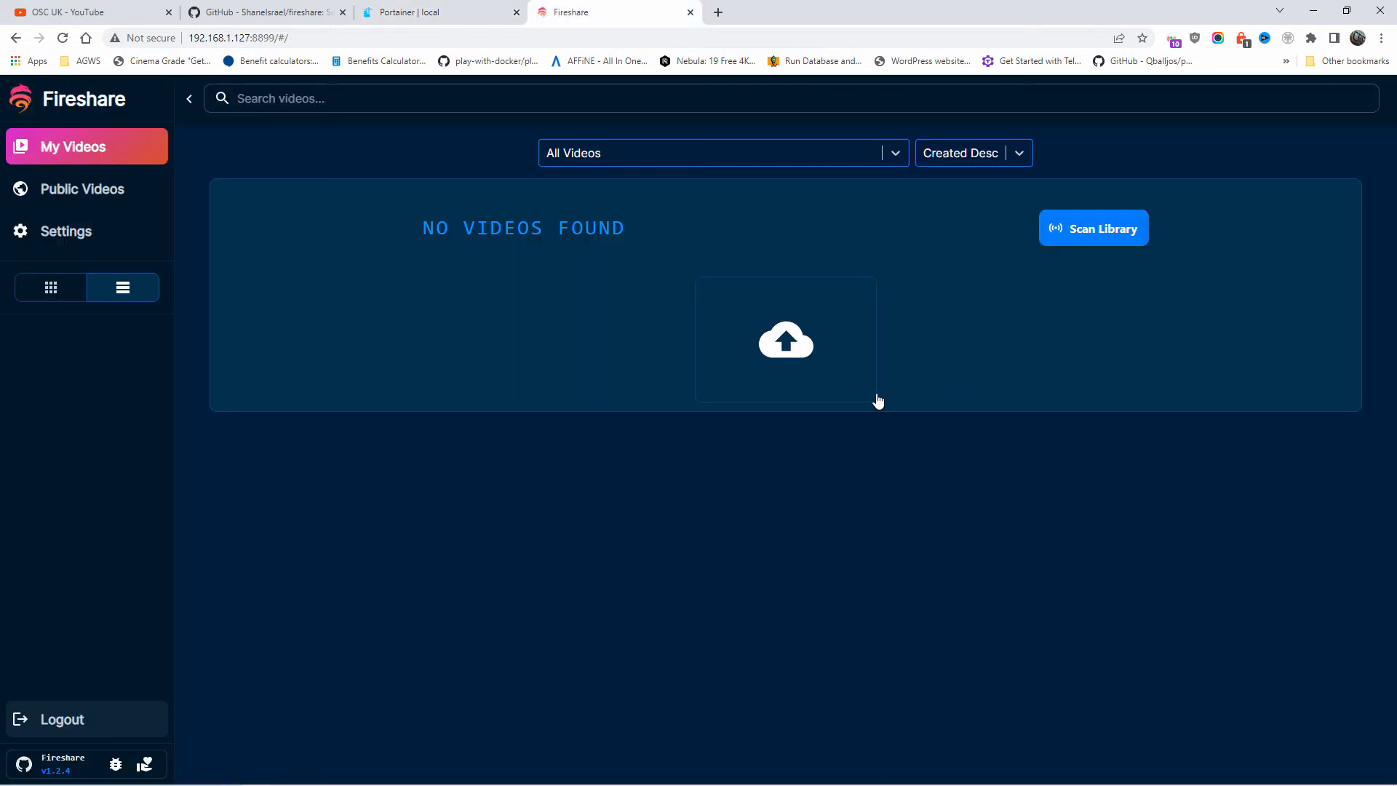
mouse_move(827, 346)
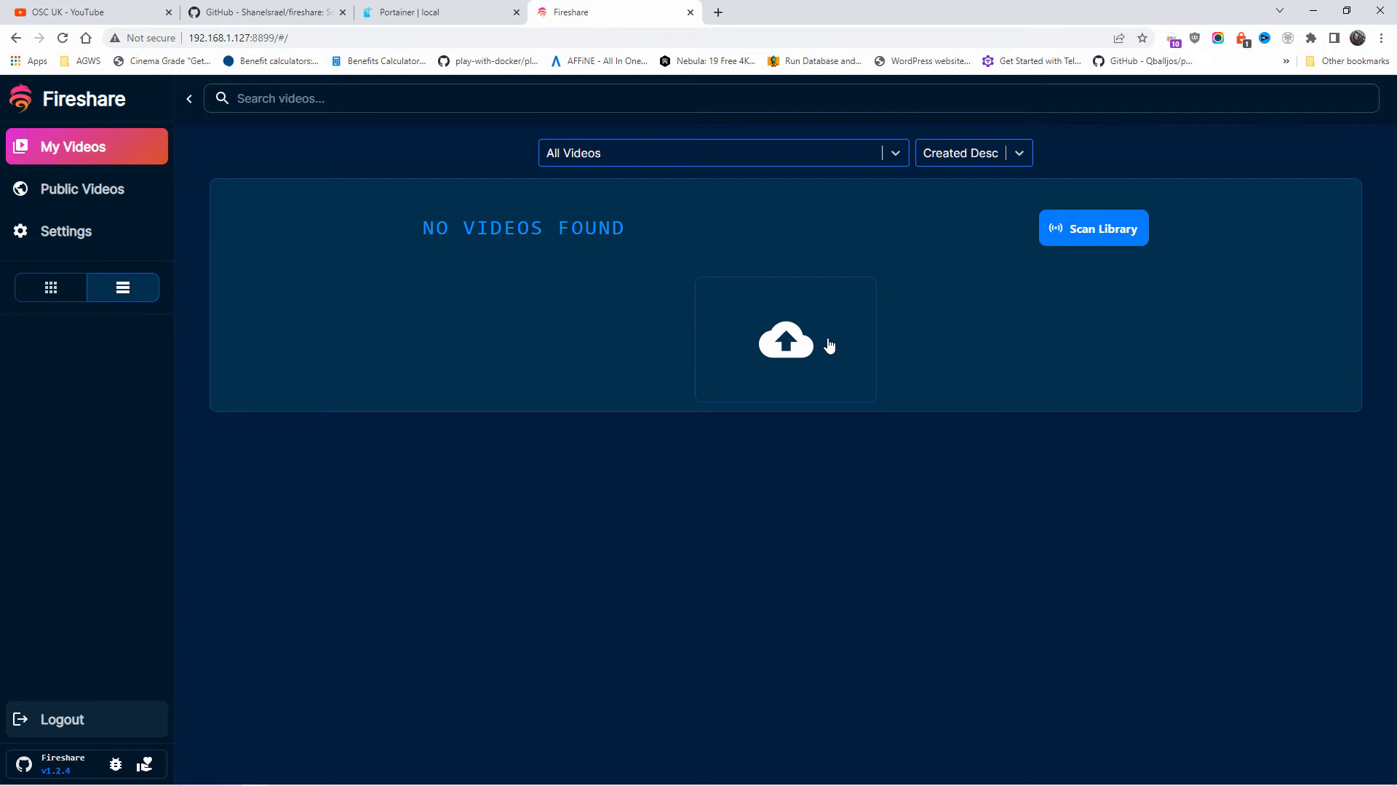
Step: Recheck the public upload and upload card settings, then return to My Videos
left_click(65, 232)
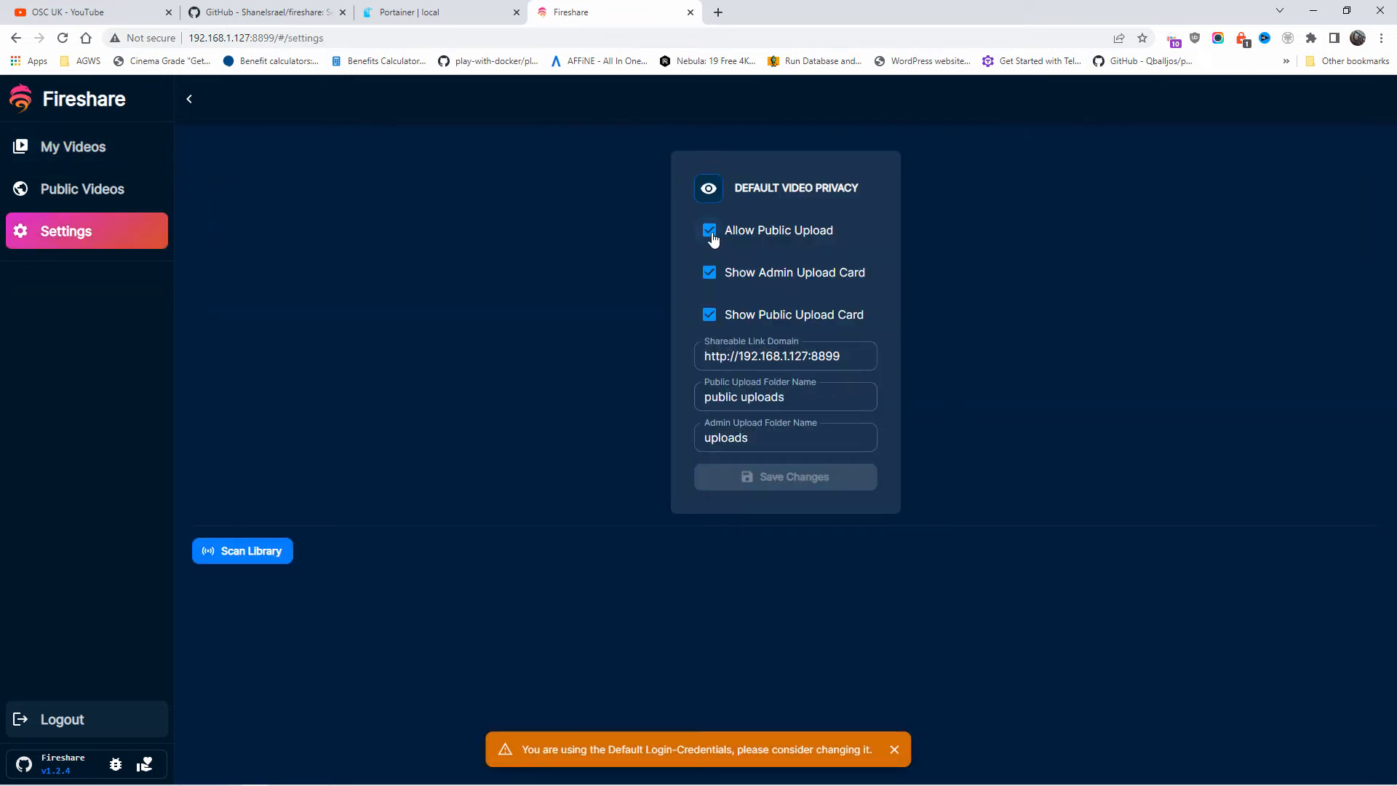
mouse_move(708, 273)
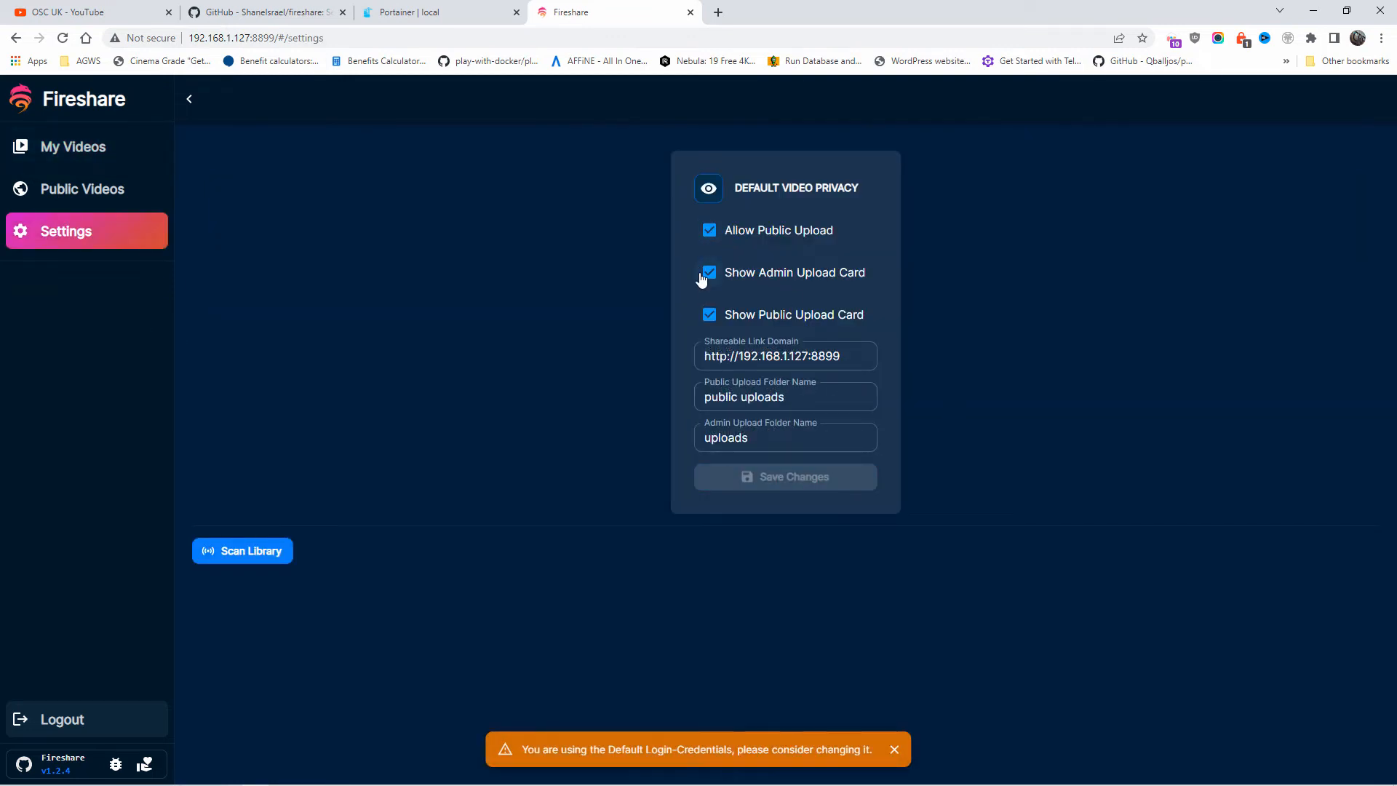
left_click(708, 272)
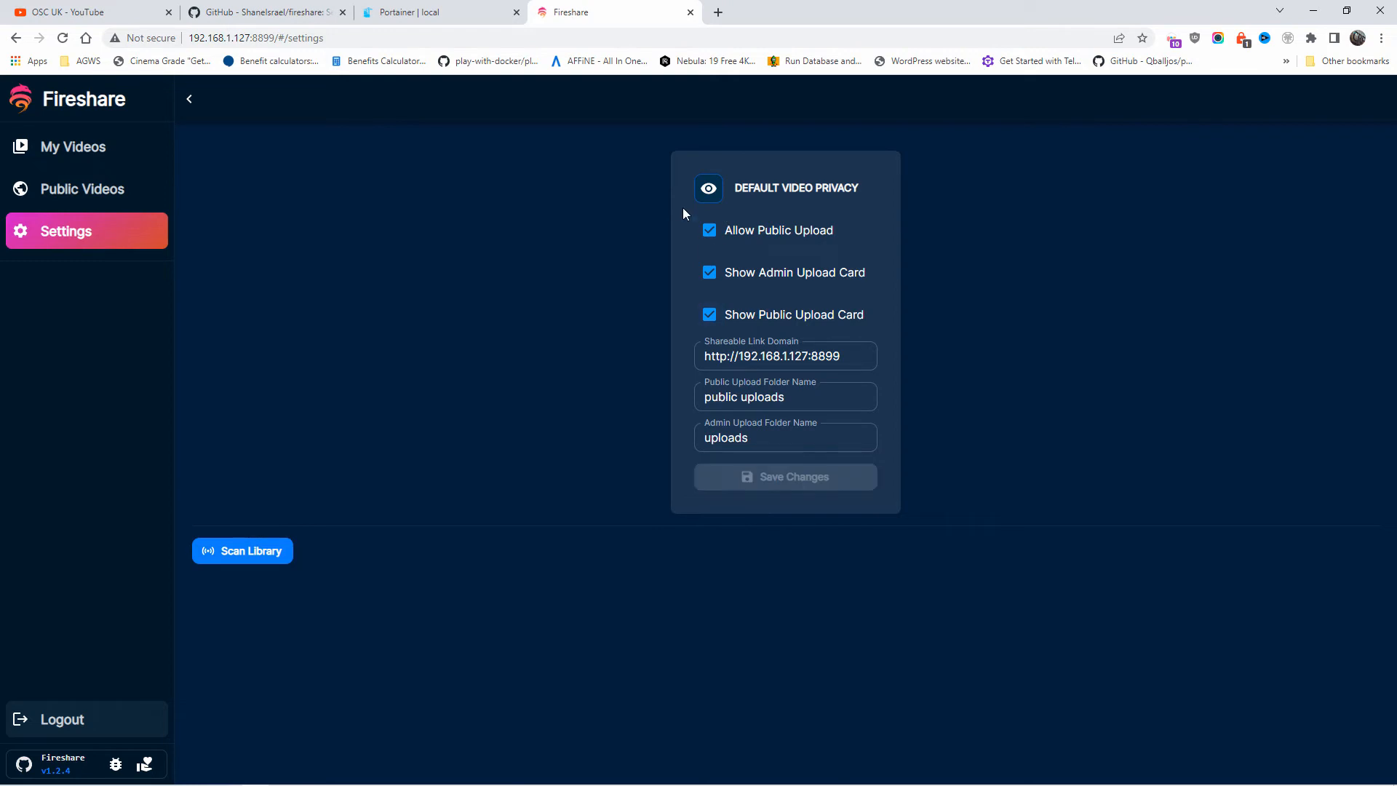
left_click(708, 189)
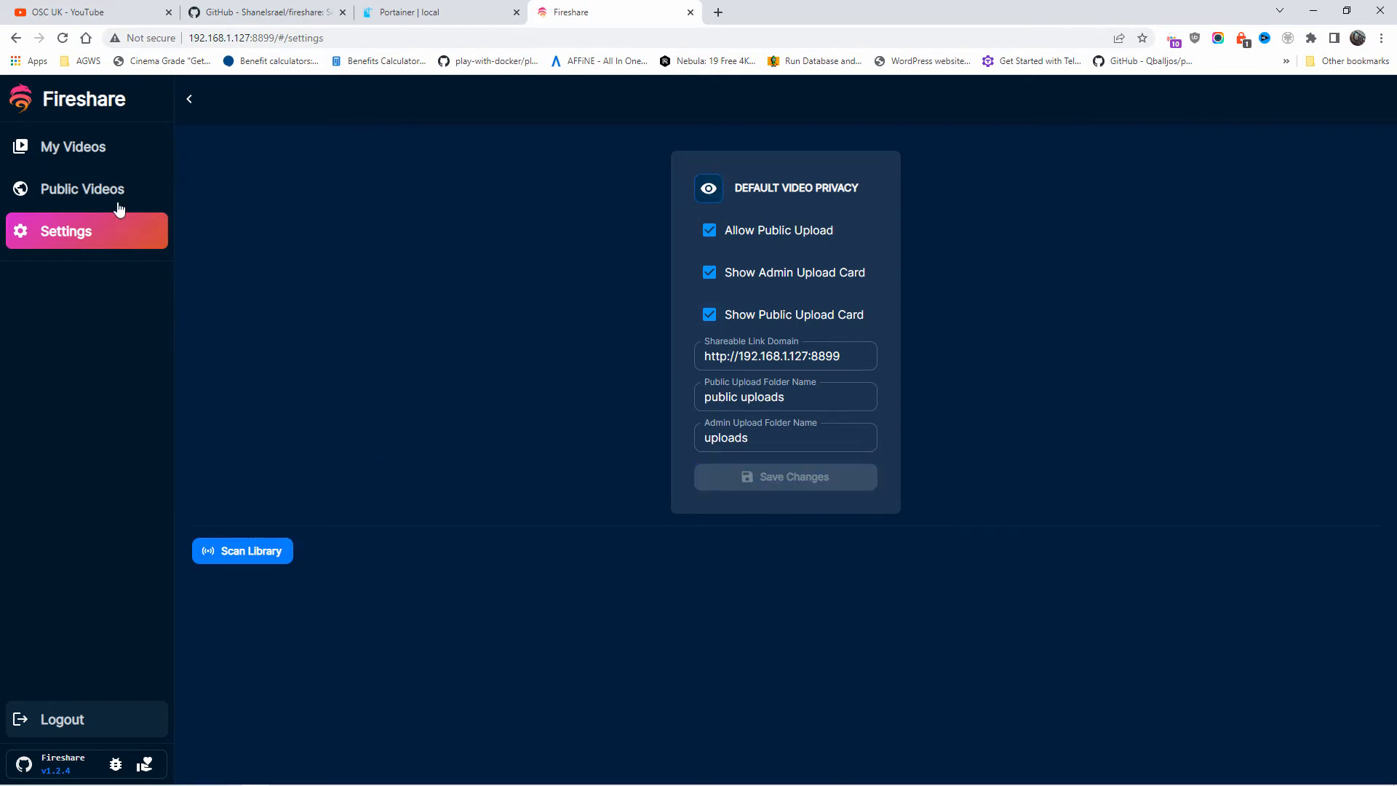
left_click(71, 146)
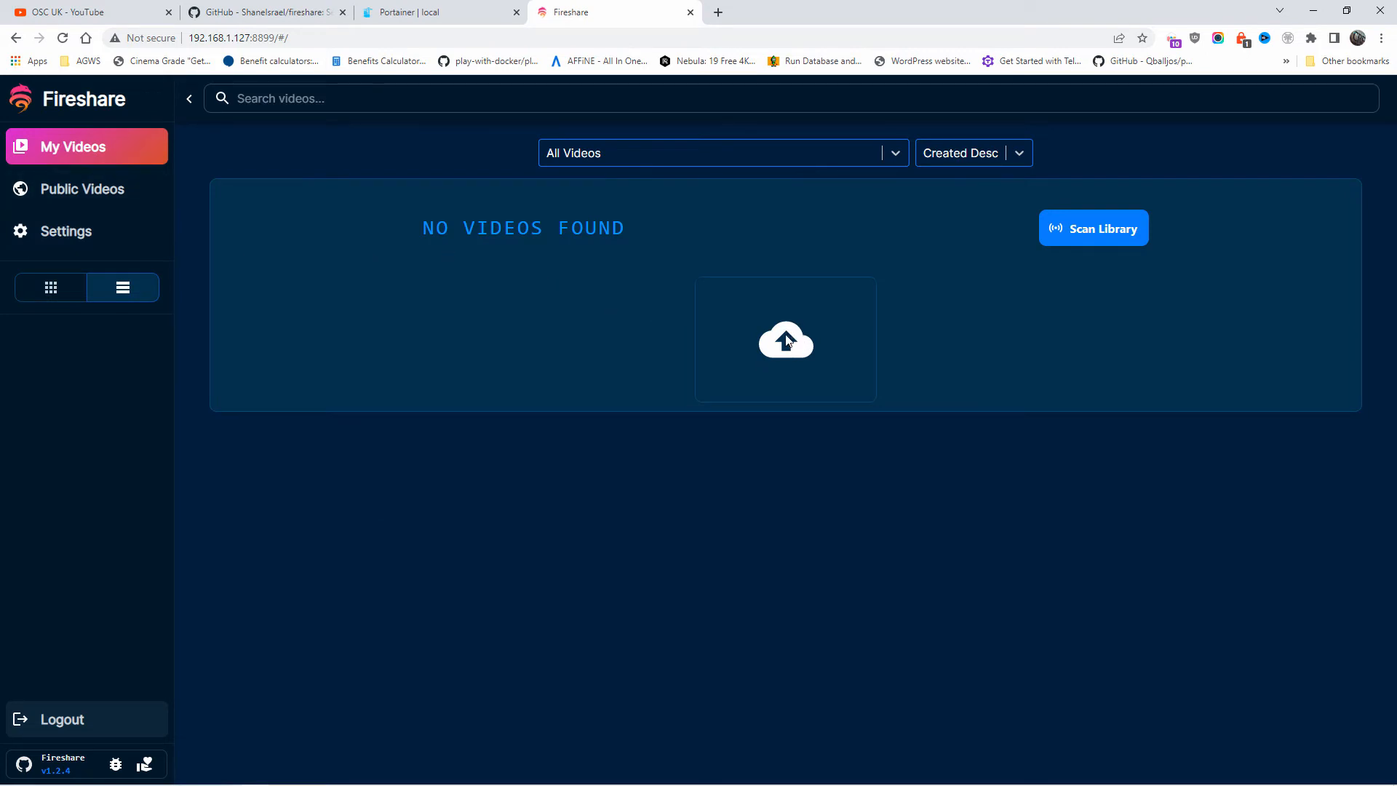
left_click(784, 339)
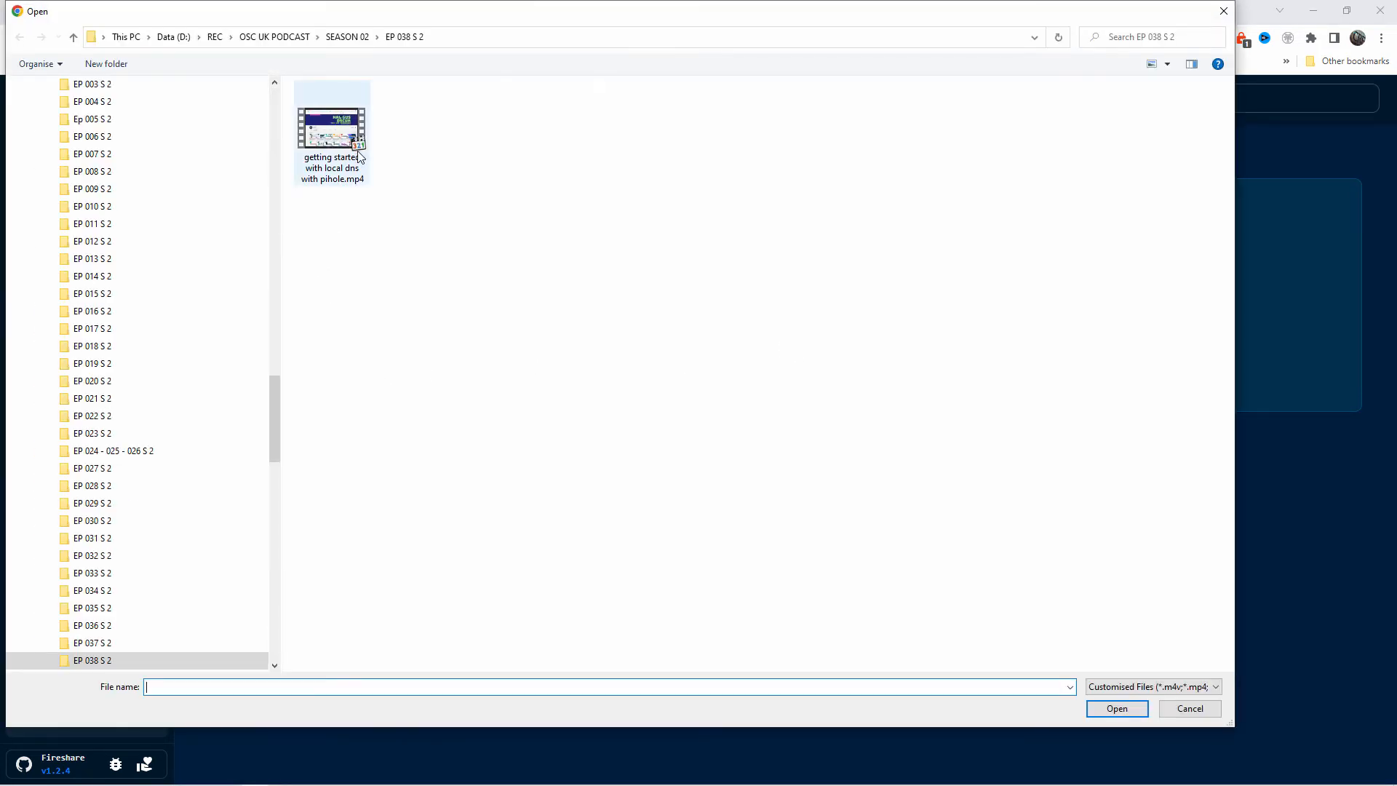
left_click(1116, 708)
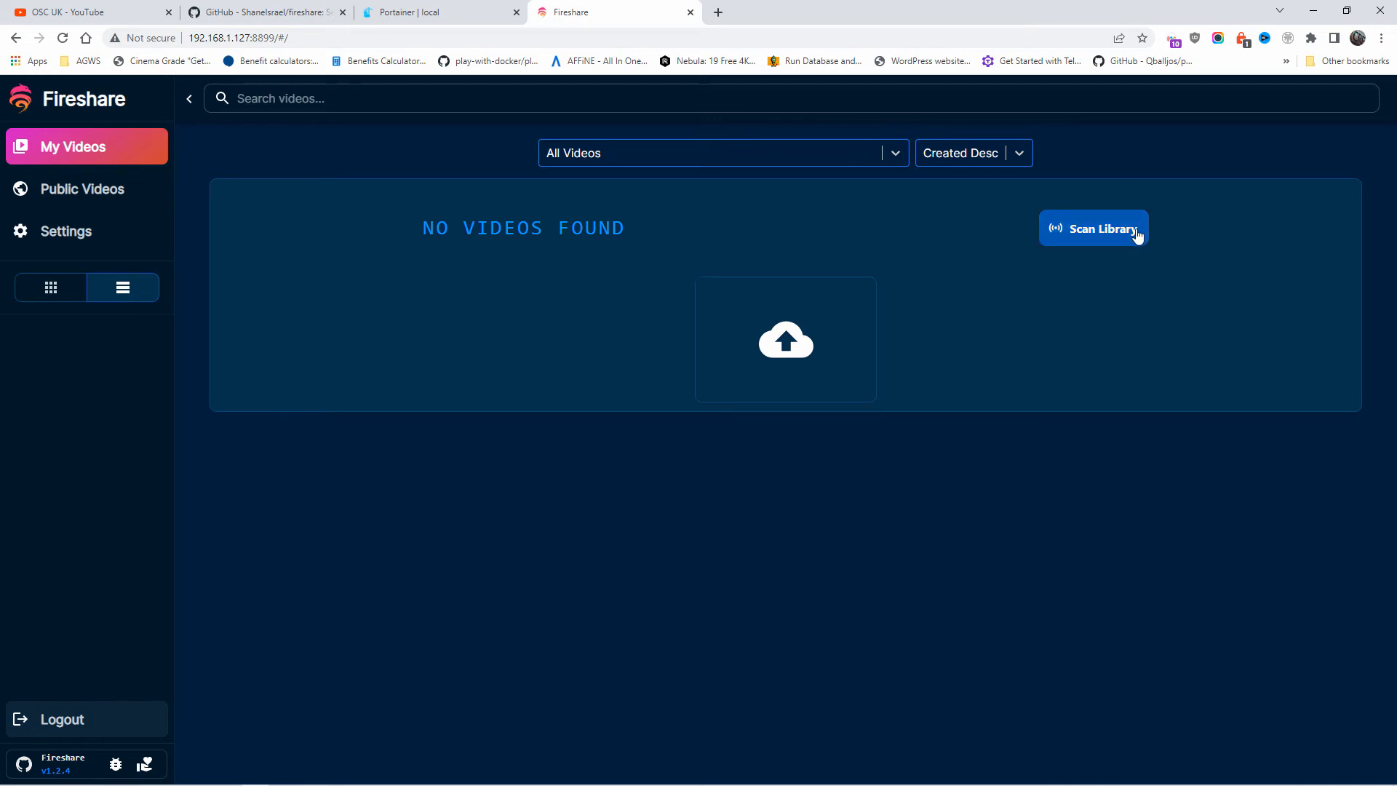
mouse_move(275, 153)
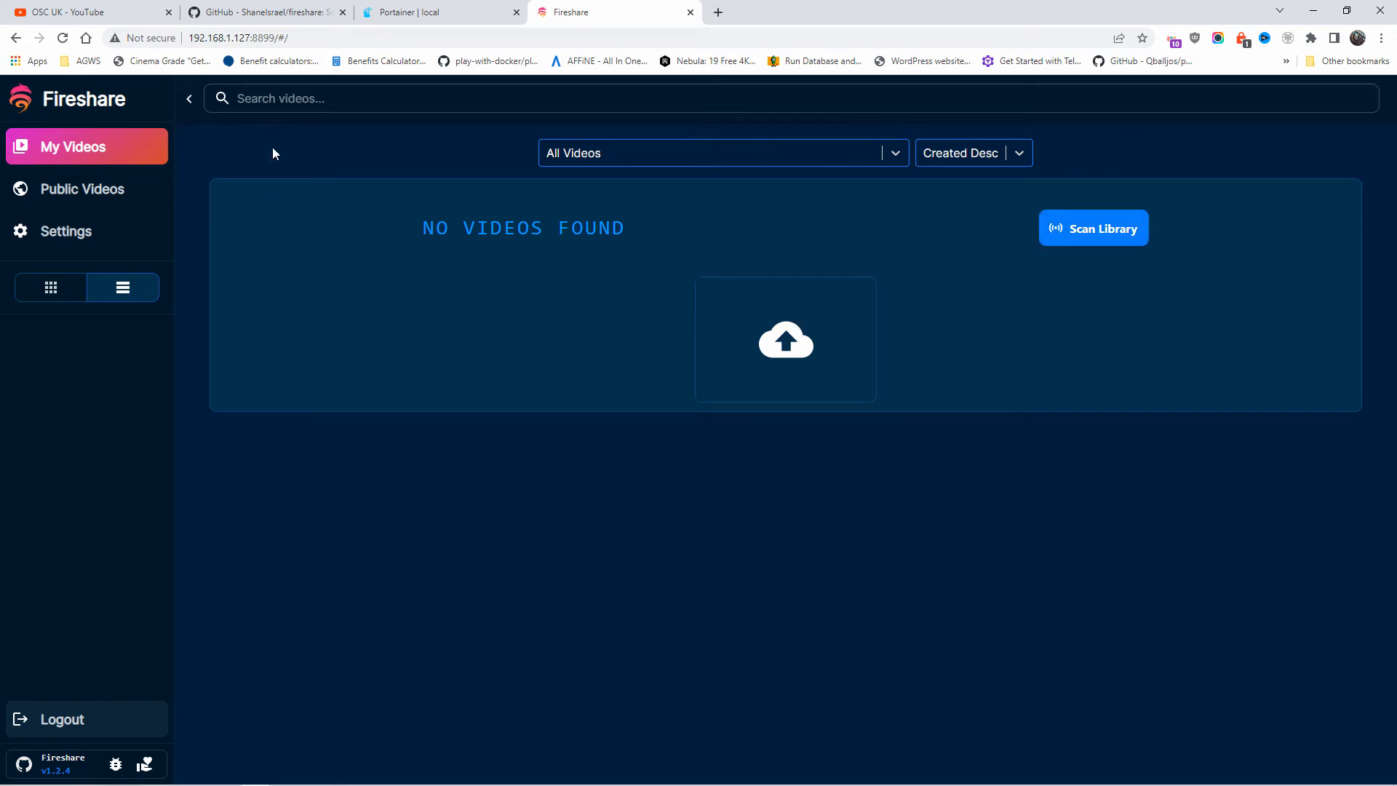
Step: Open a console in the fireshare container from the Containers list and cd into its videos folder
left_click(438, 12)
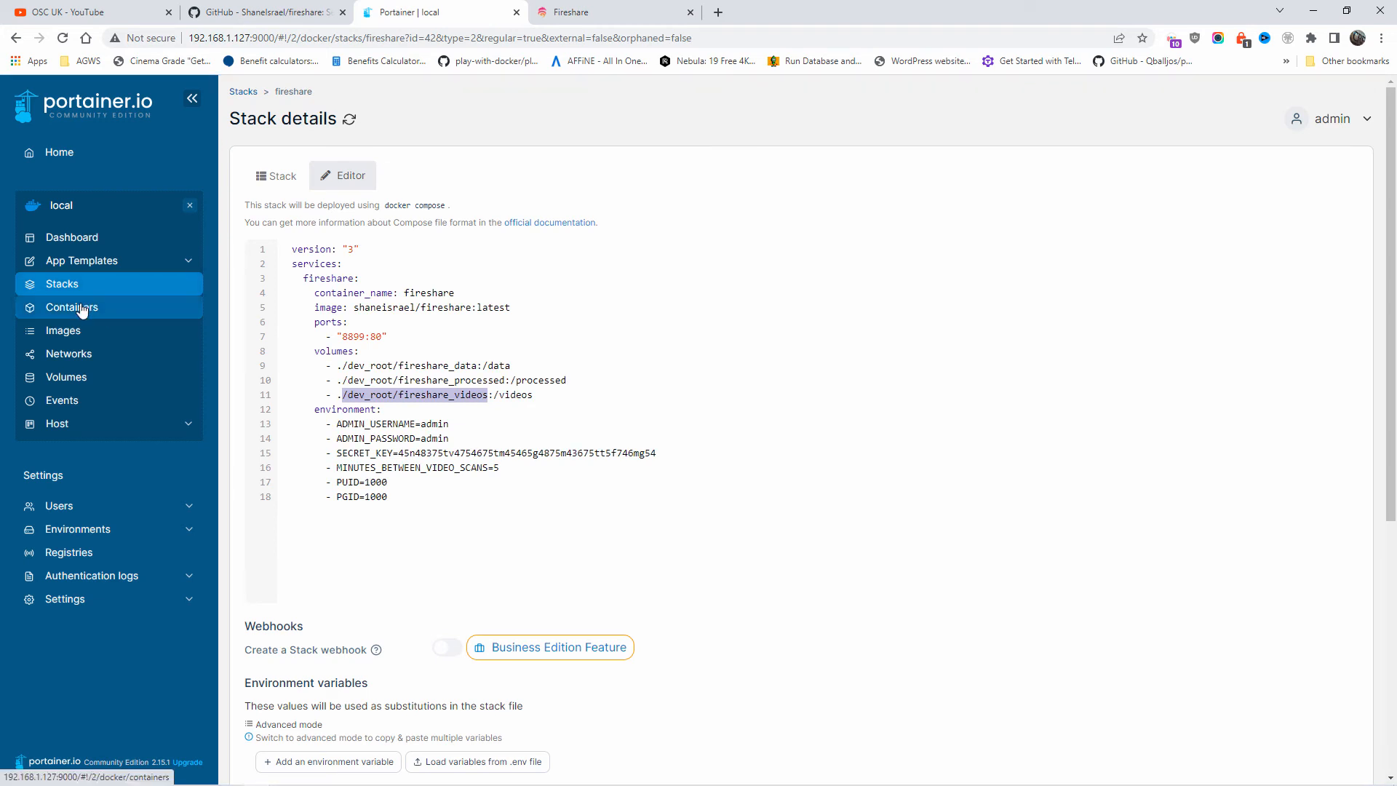
left_click(71, 307)
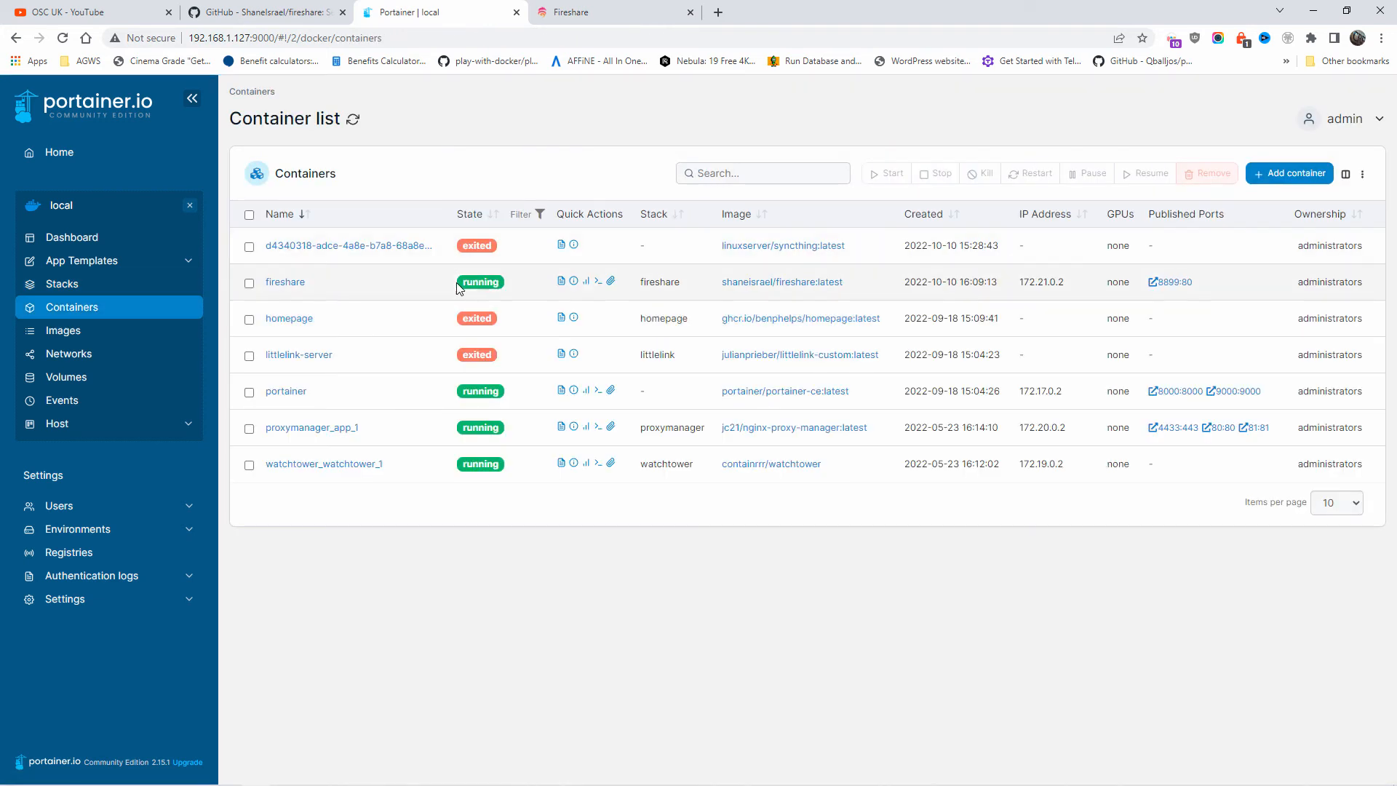
mouse_move(597, 281)
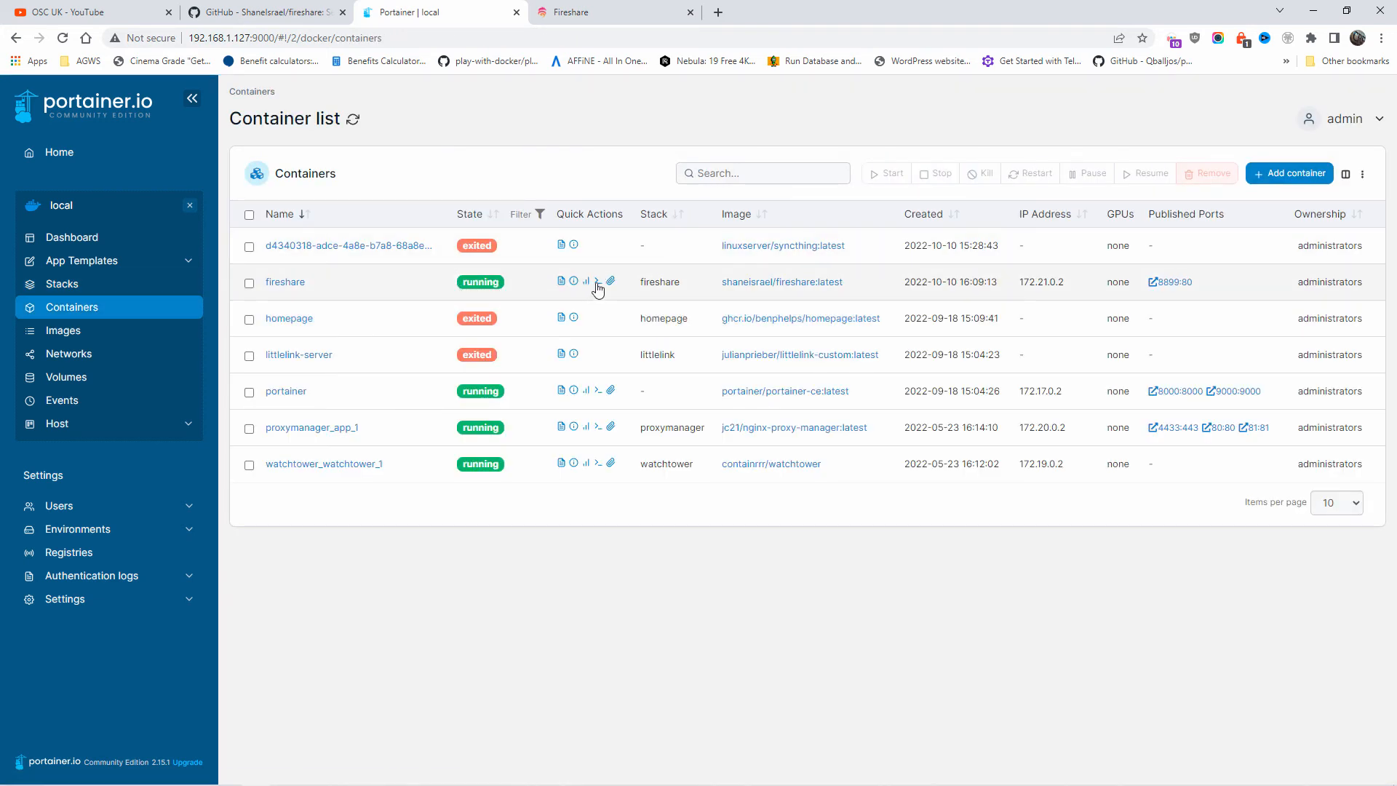
left_click(598, 281)
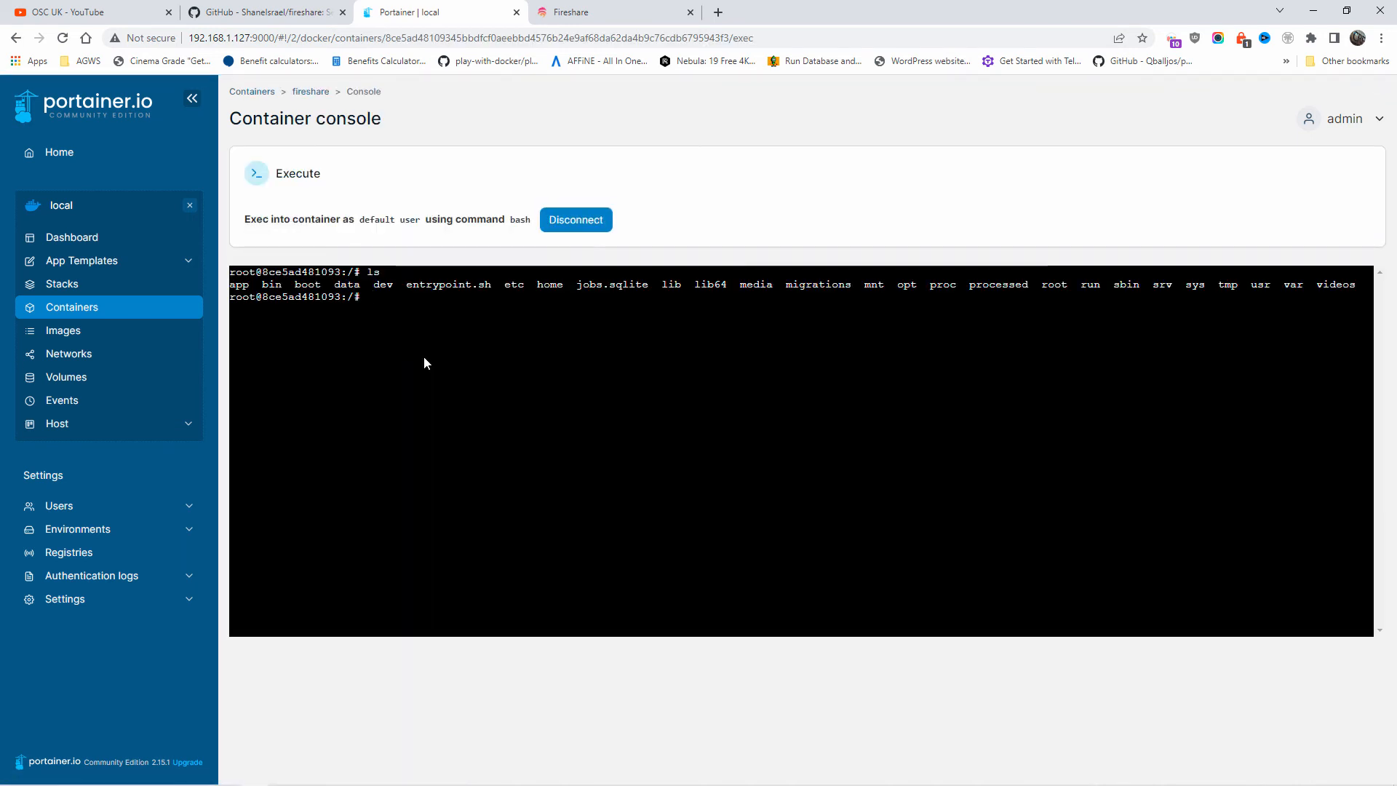
type("cd")
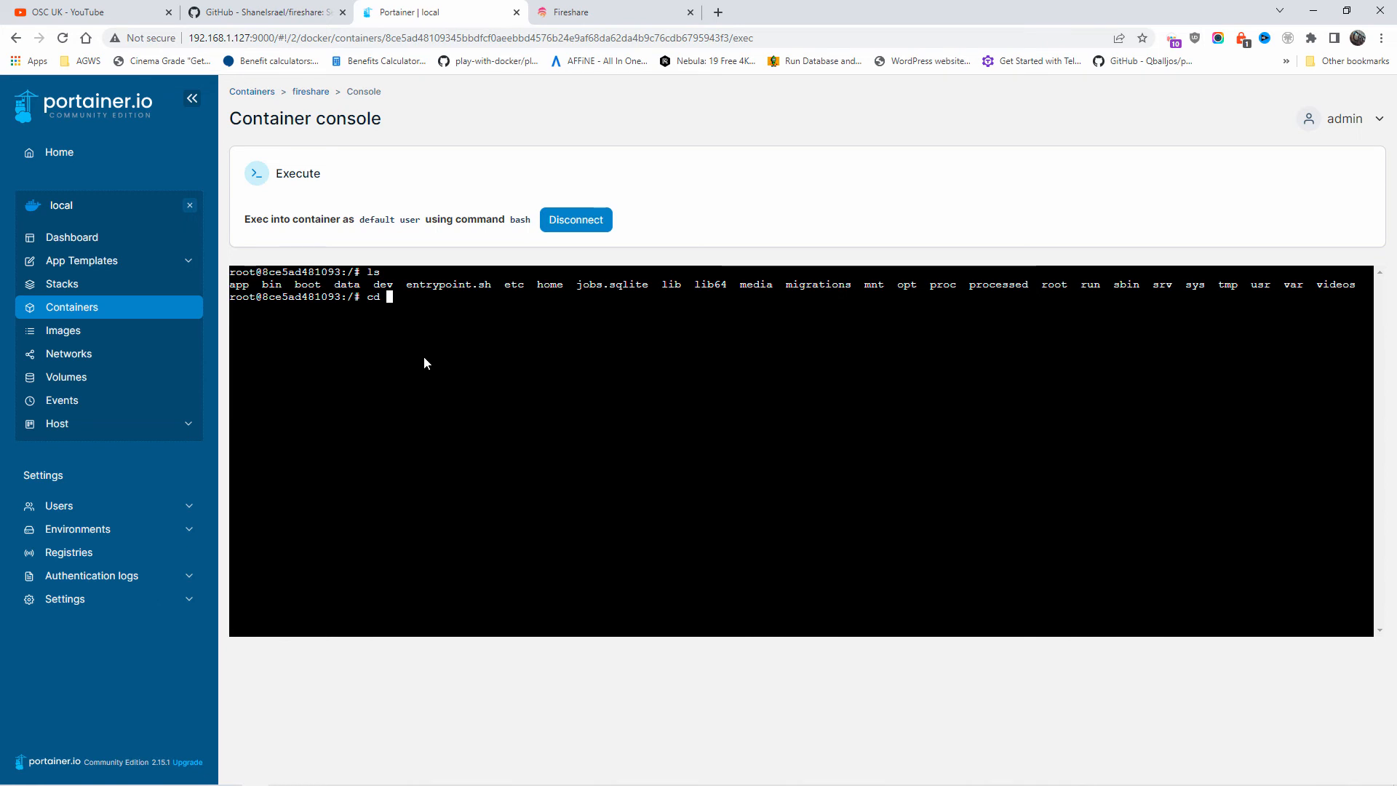
type("videos")
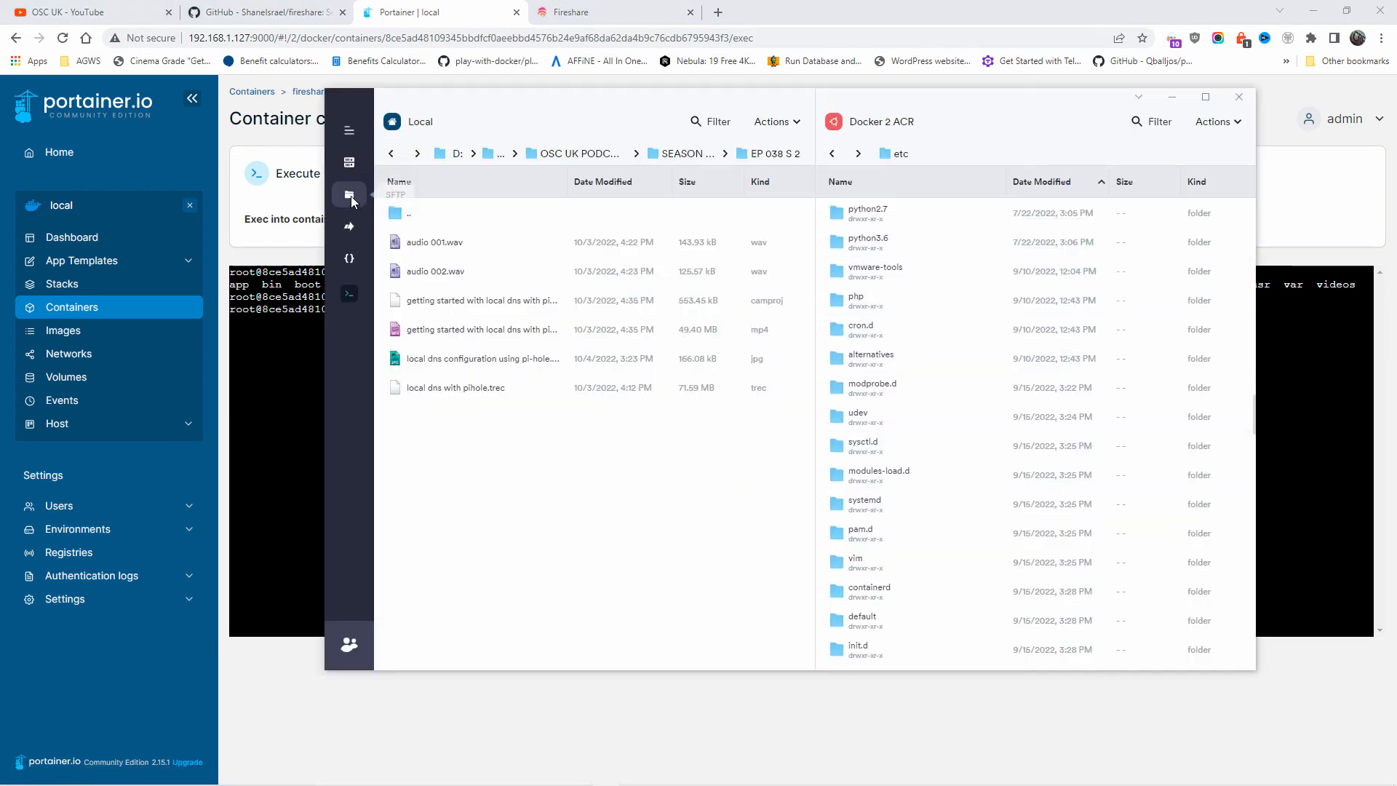
mouse_move(1039, 473)
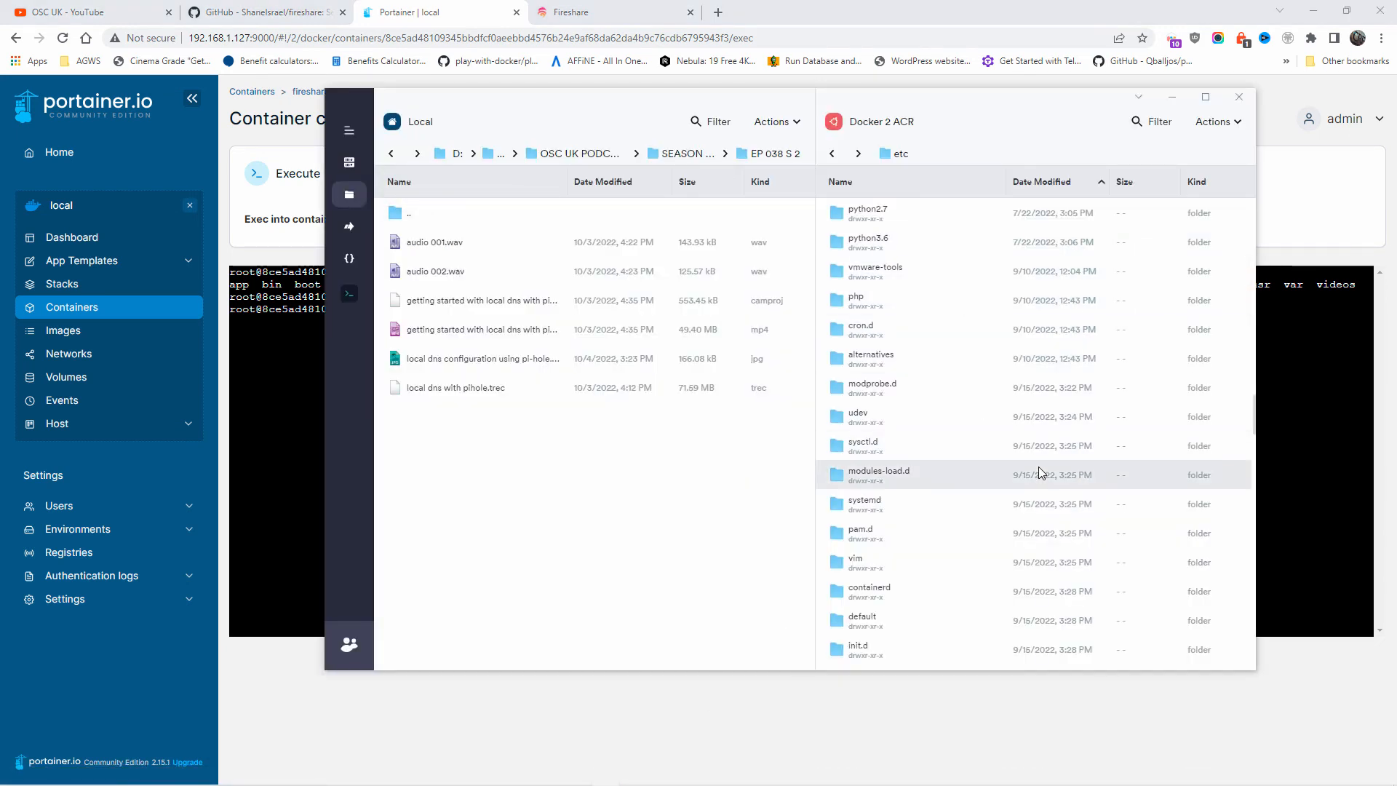
Step: Scroll the remote SFTP pane in Termius and minimise the file-transfer window
scroll("down", 3)
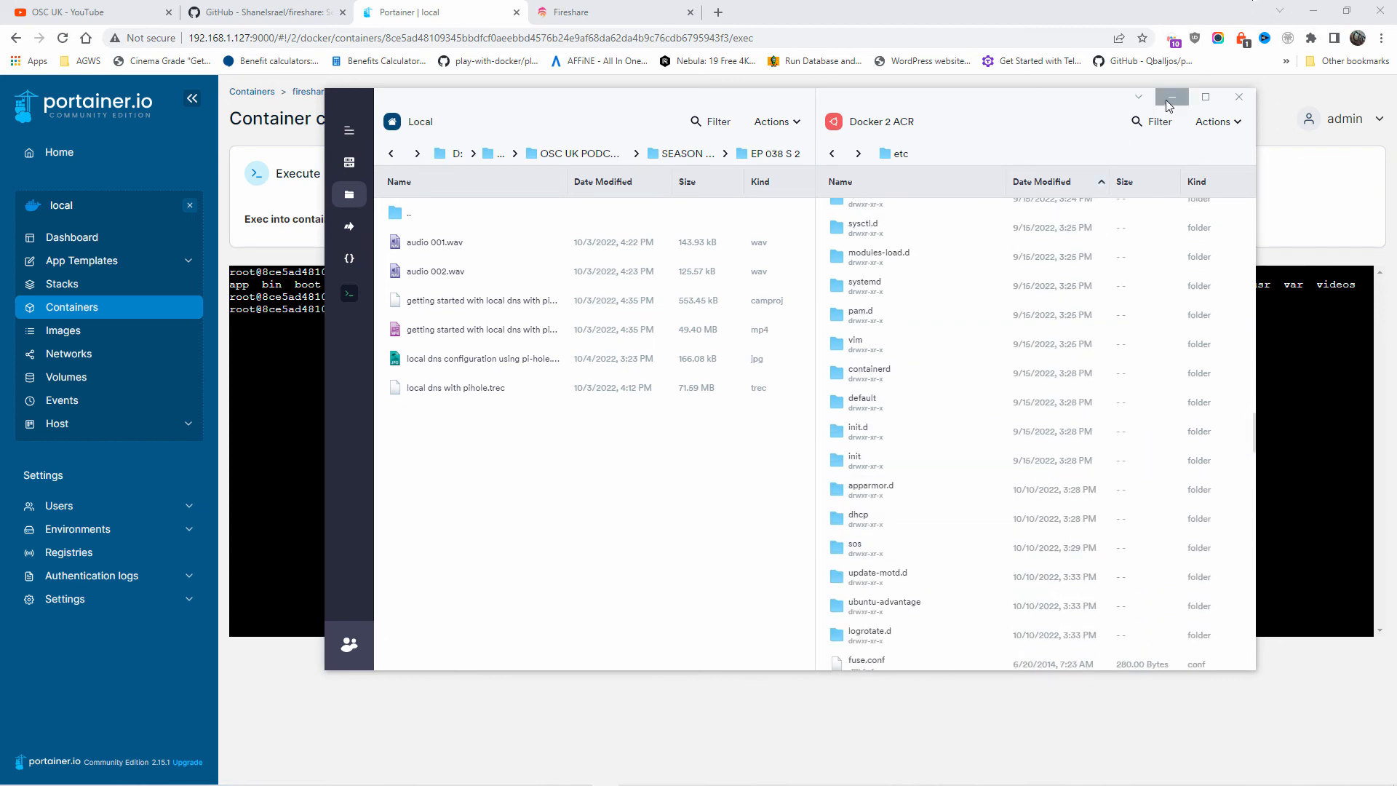
left_click(587, 11)
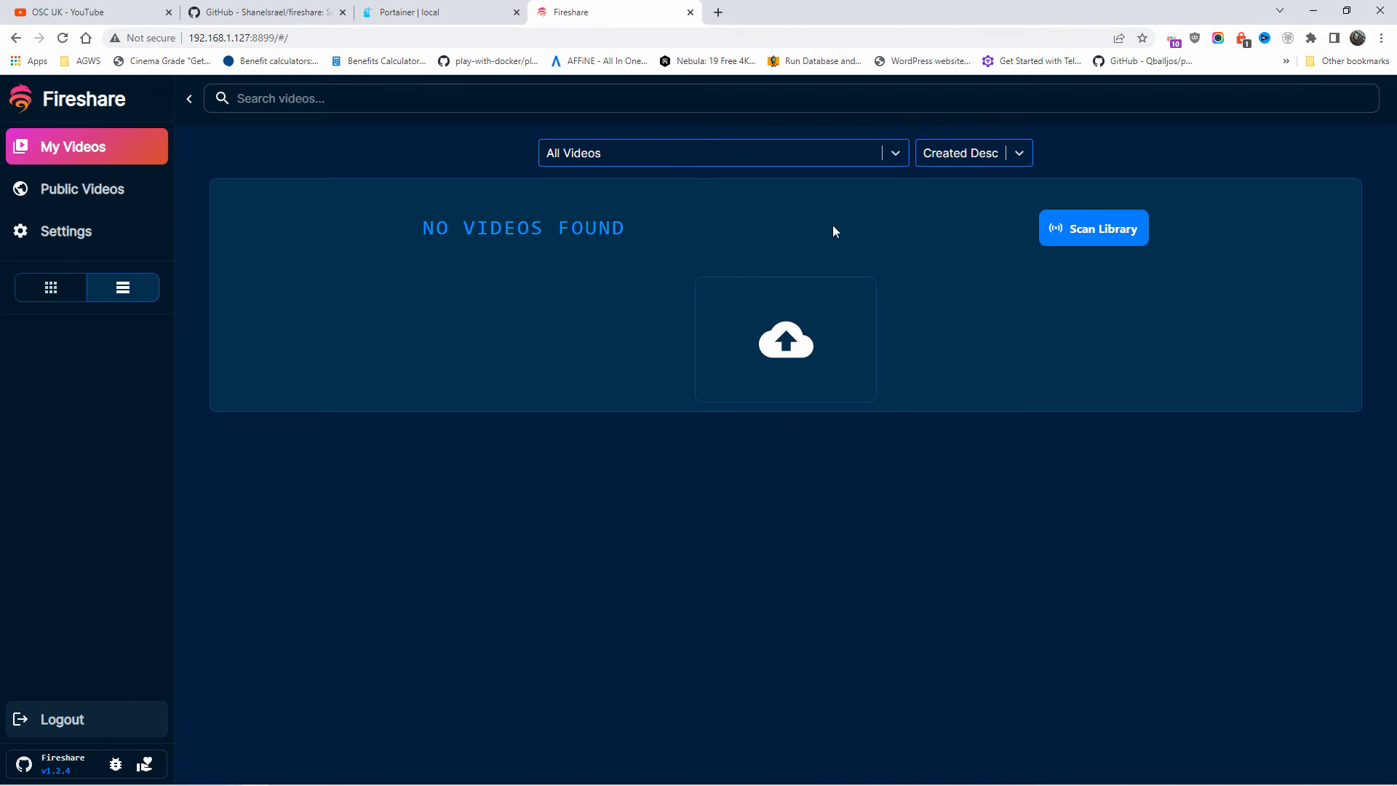
mouse_move(806, 332)
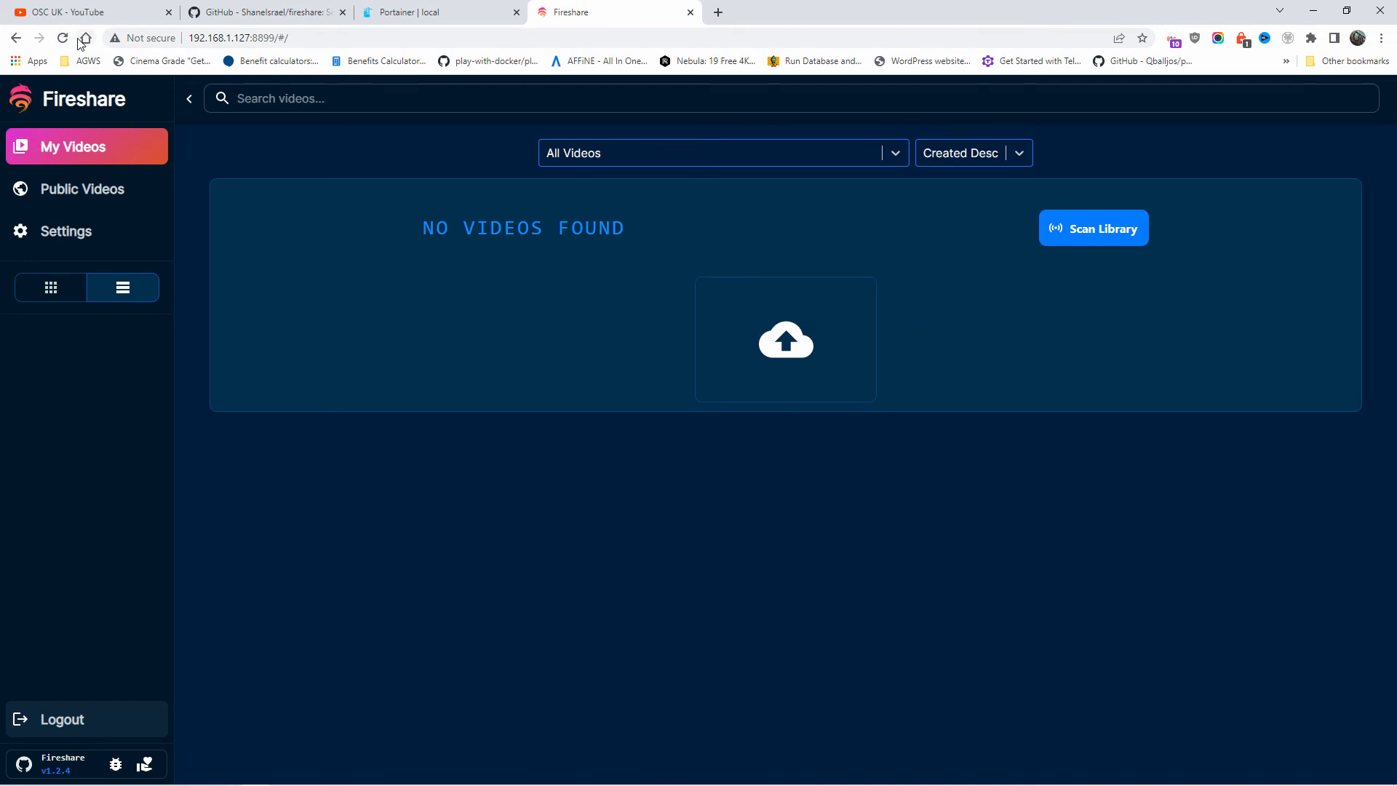
Step: Reload My Videos, switch to the grid card view and play the new pihole video
left_click(61, 38)
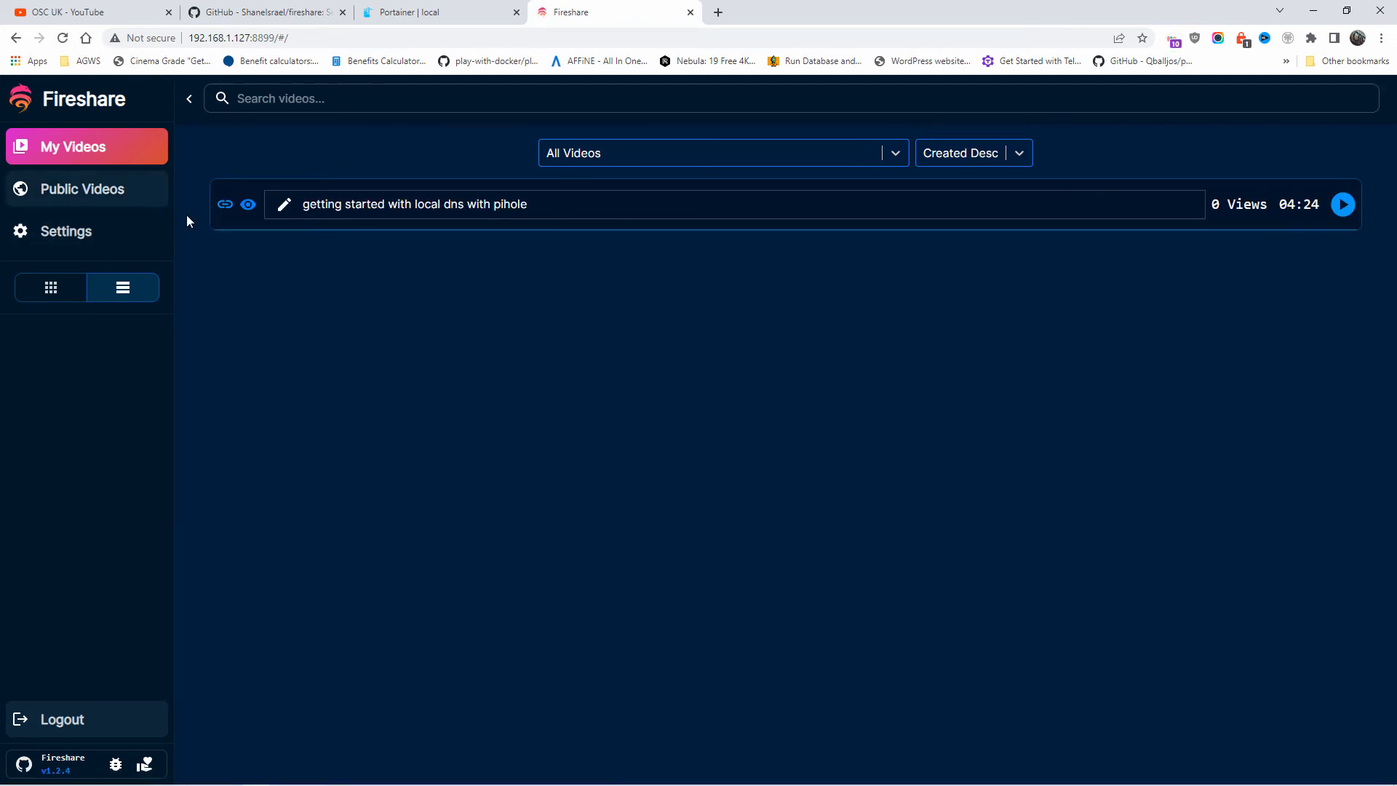
left_click(51, 286)
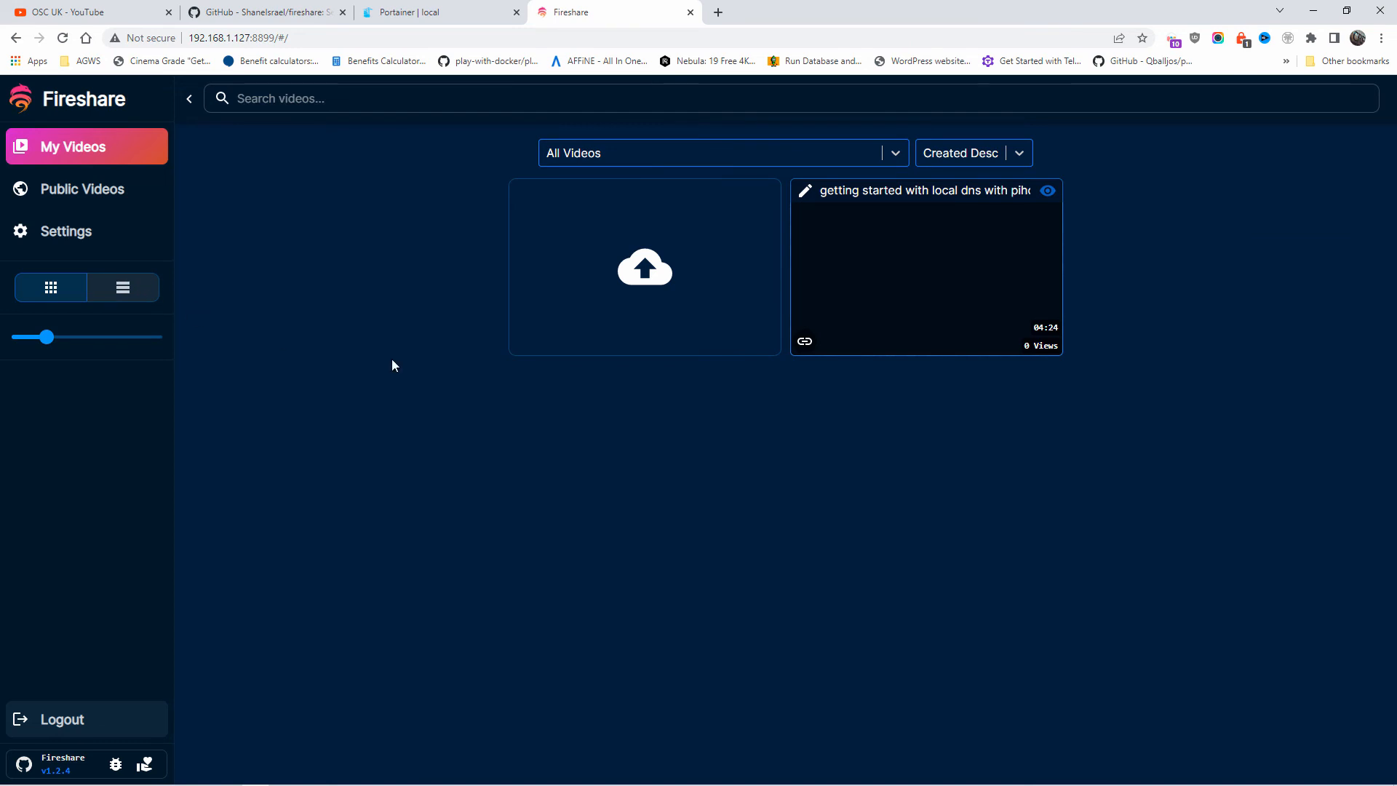
mouse_move(991, 287)
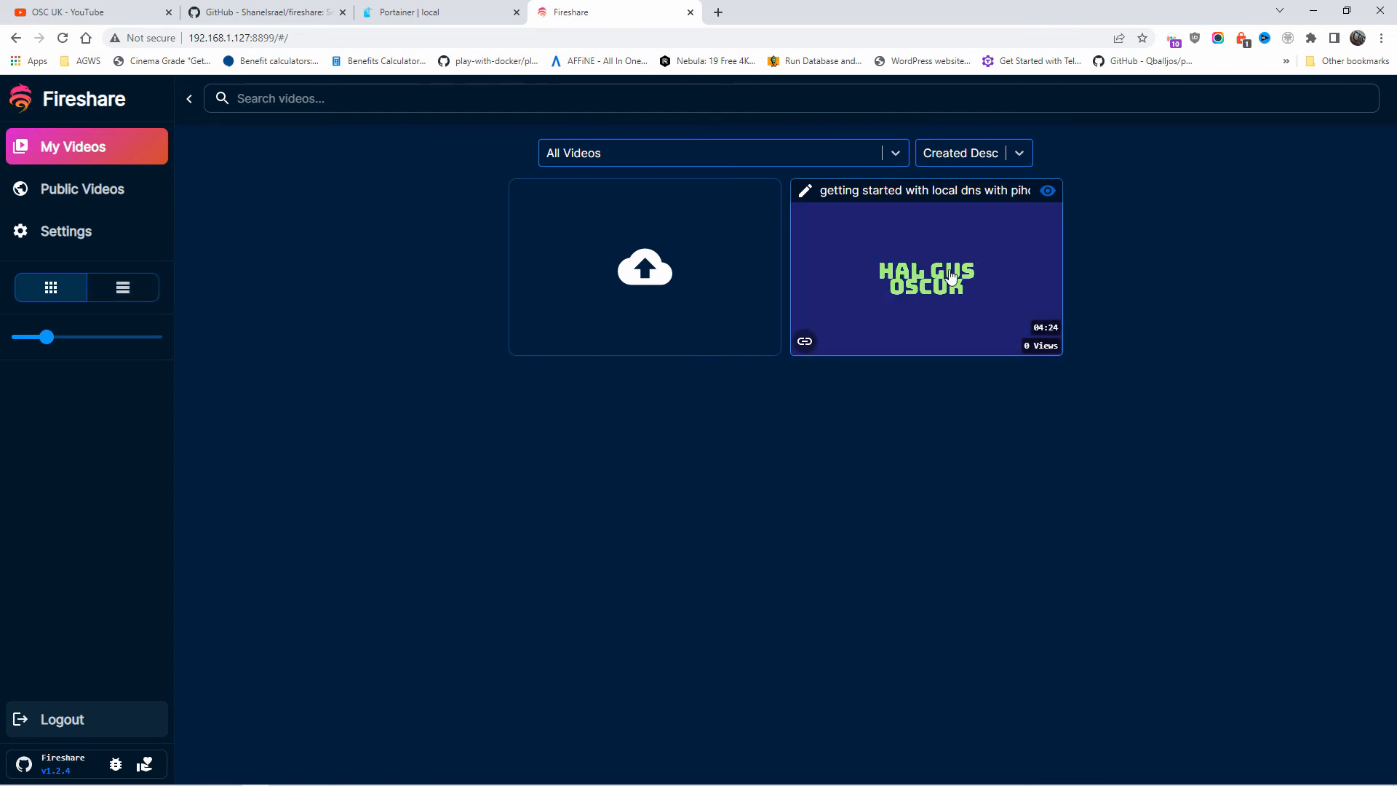
left_click(926, 268)
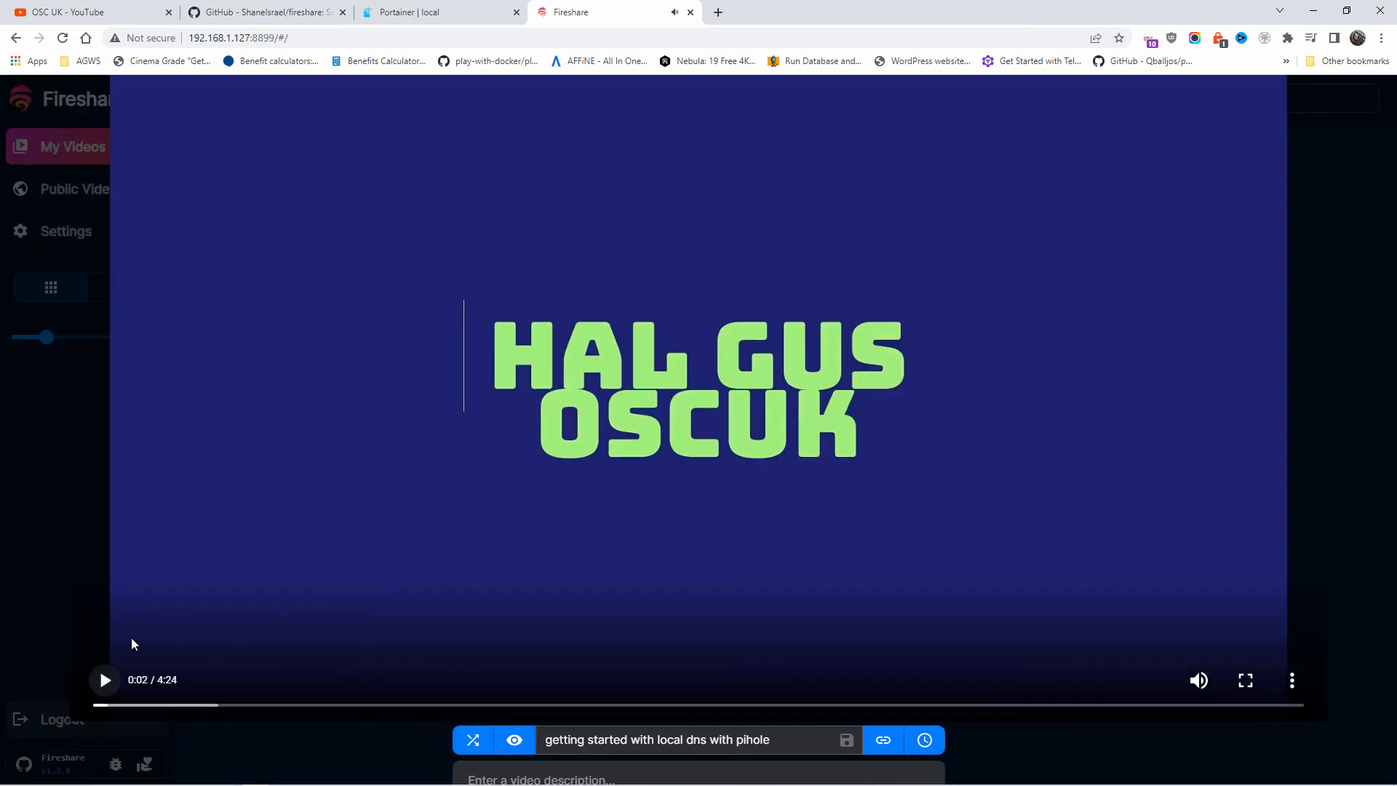
Step: Close the player, save the pihole video's details from its edit dialog and copy its shareable link
left_click(189, 98)
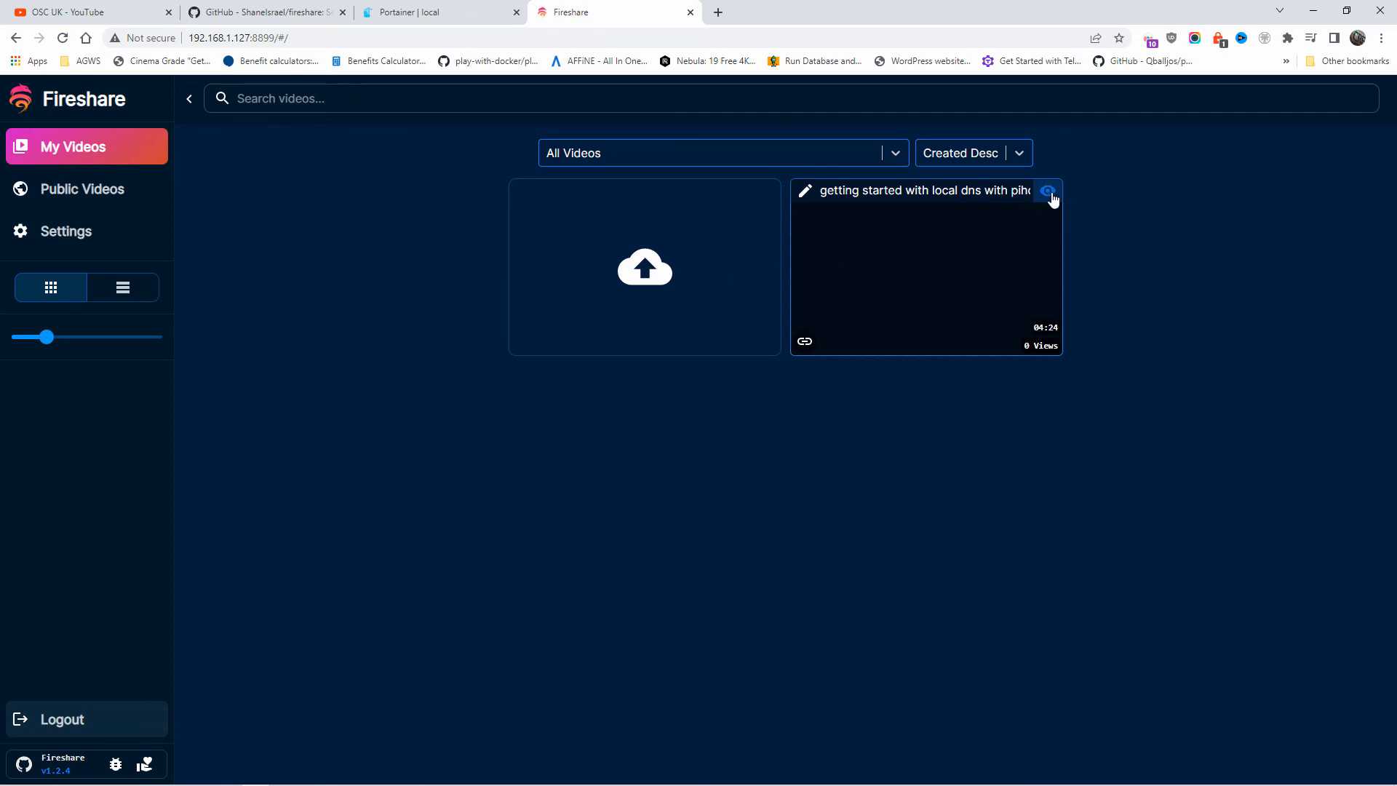
mouse_move(805, 190)
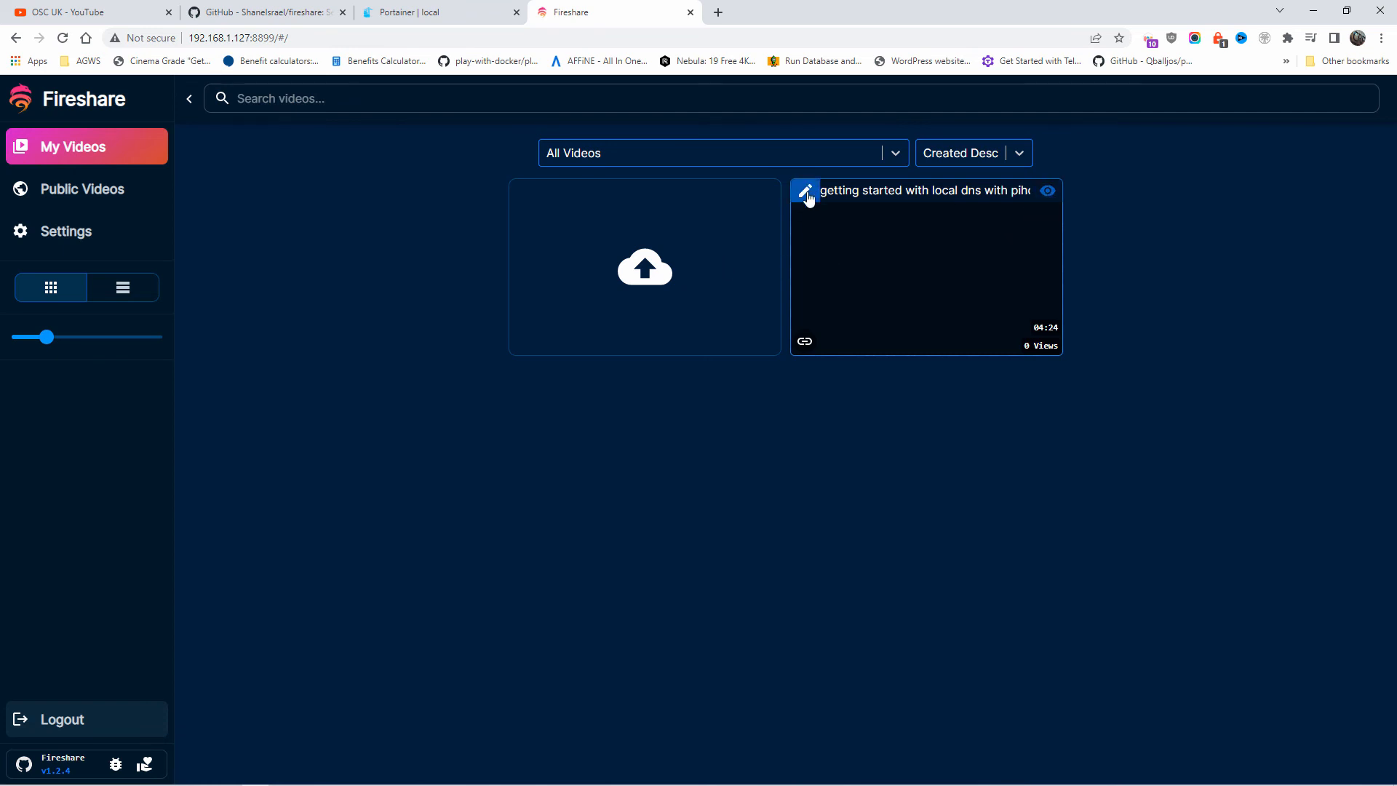
left_click(804, 191)
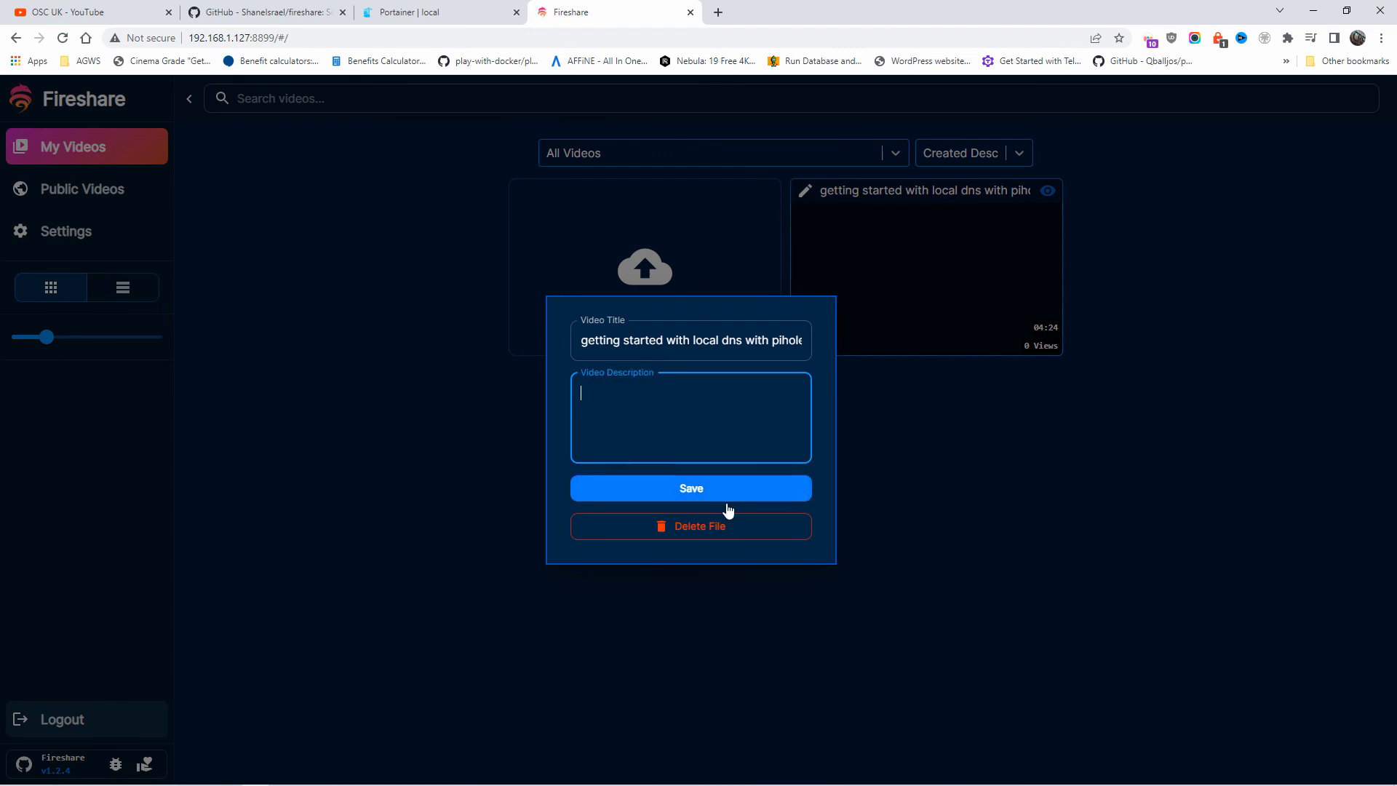
left_click(690, 488)
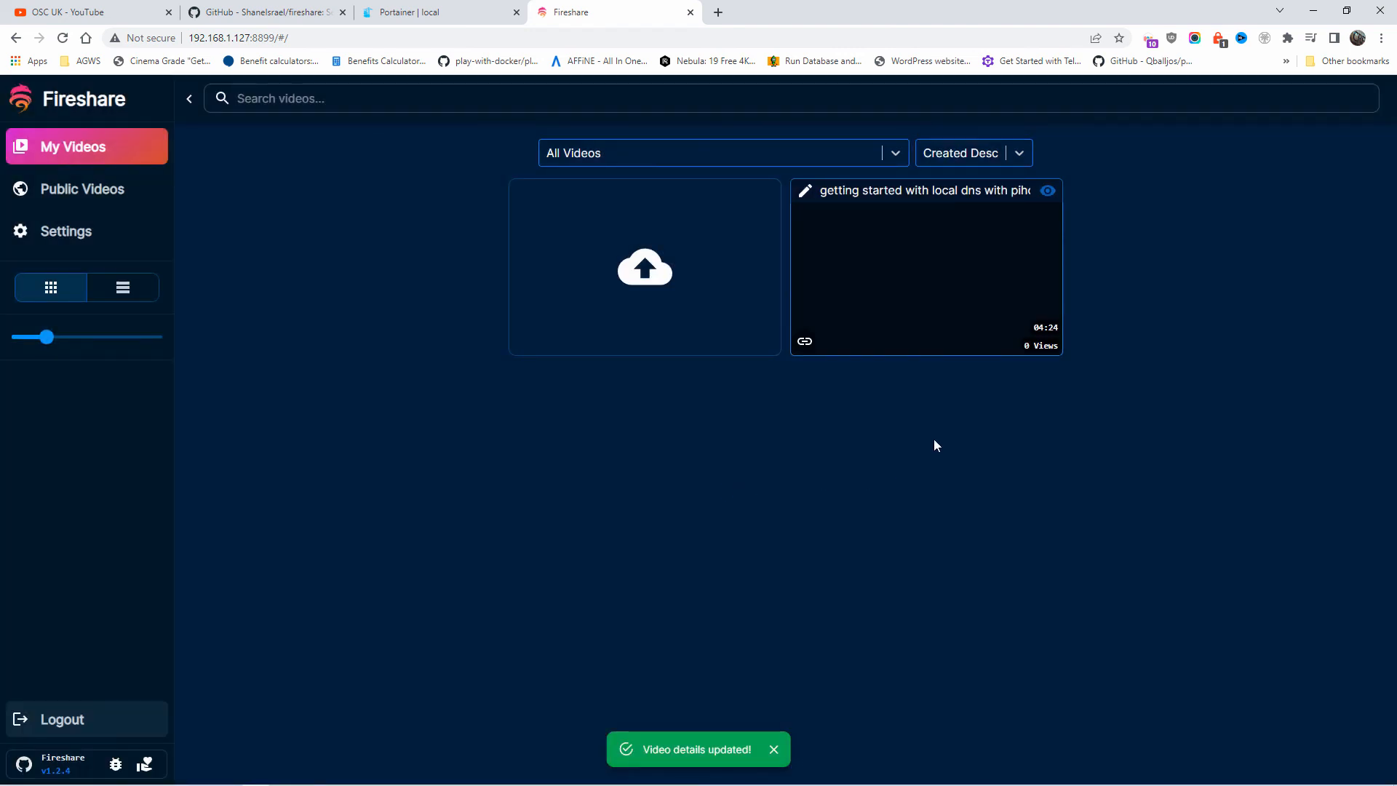
mouse_move(805, 340)
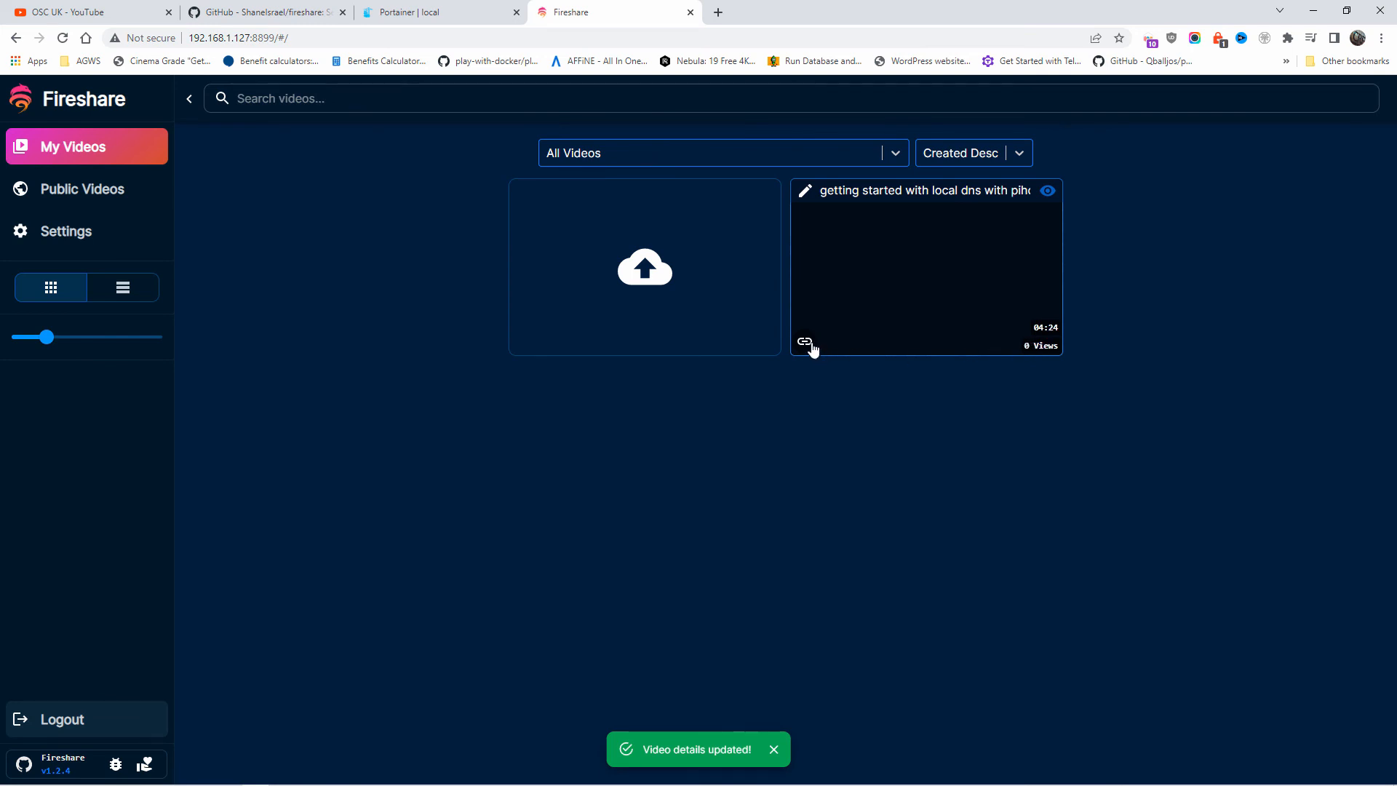
left_click(803, 340)
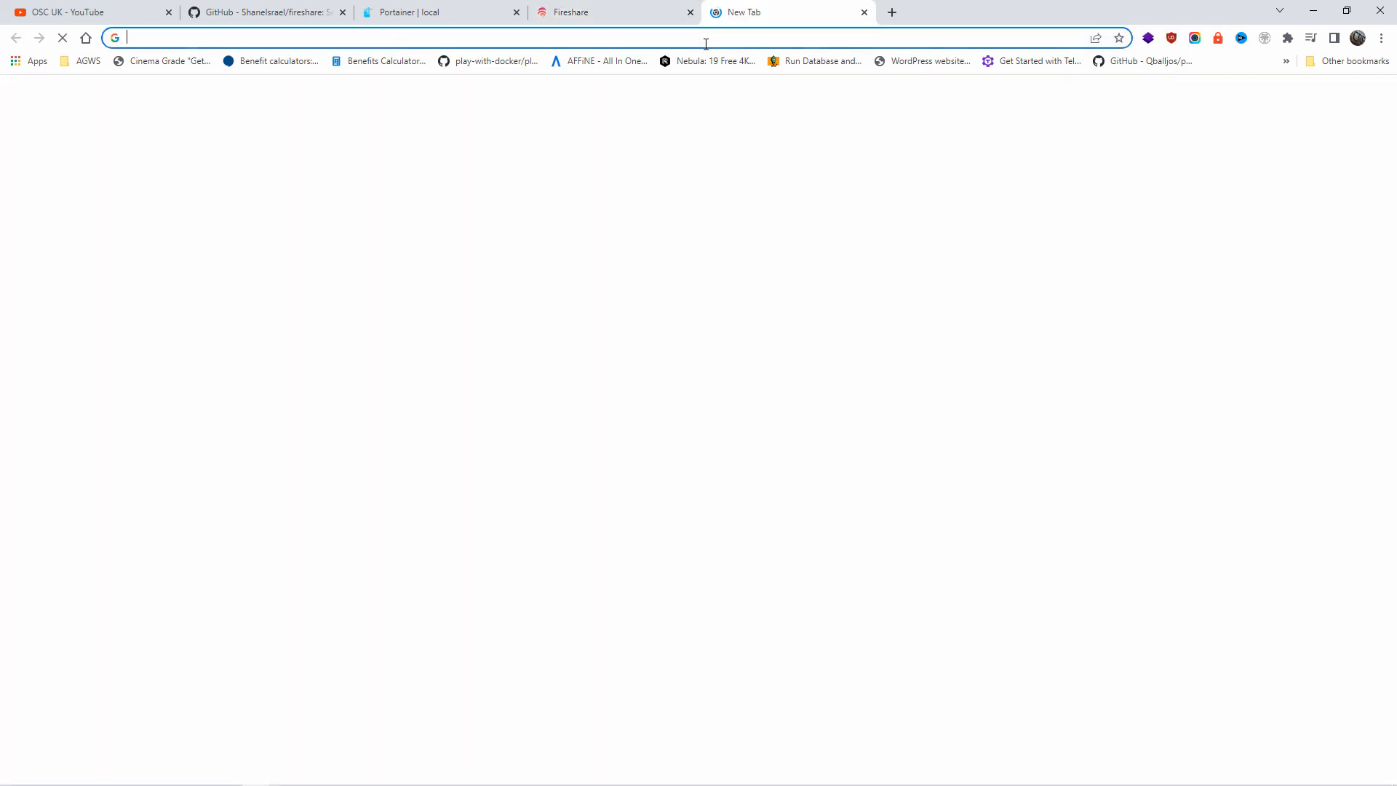
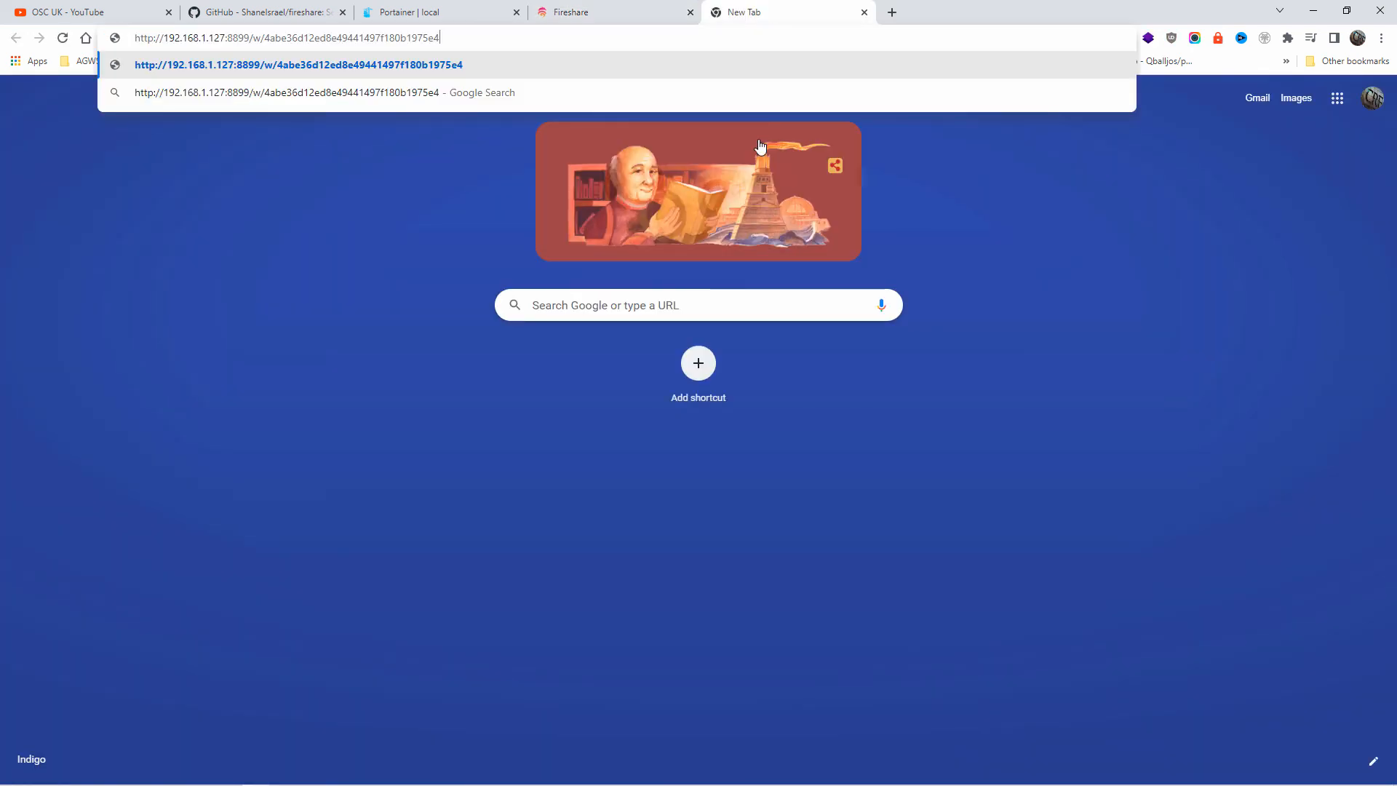
mouse_move(760, 146)
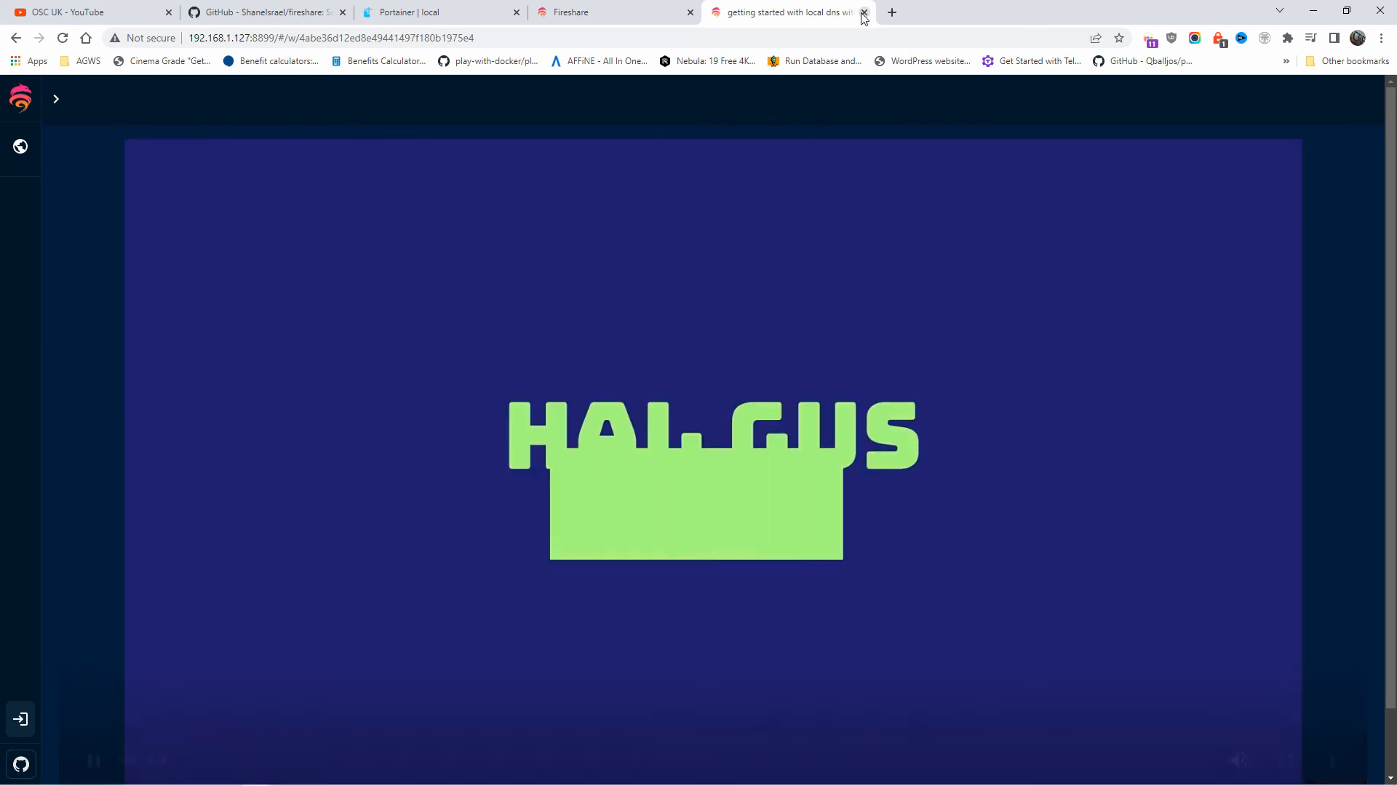
left_click(863, 12)
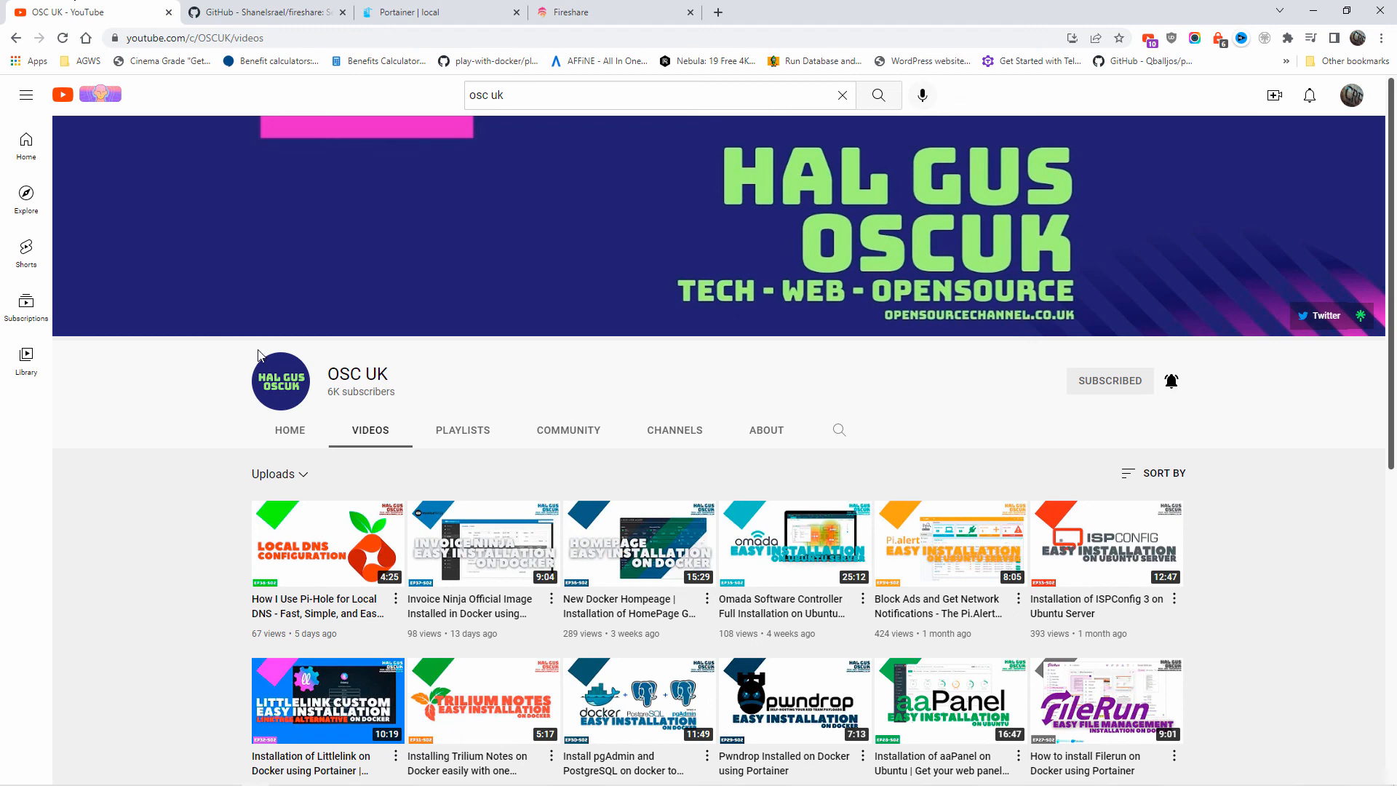
mouse_move(261, 357)
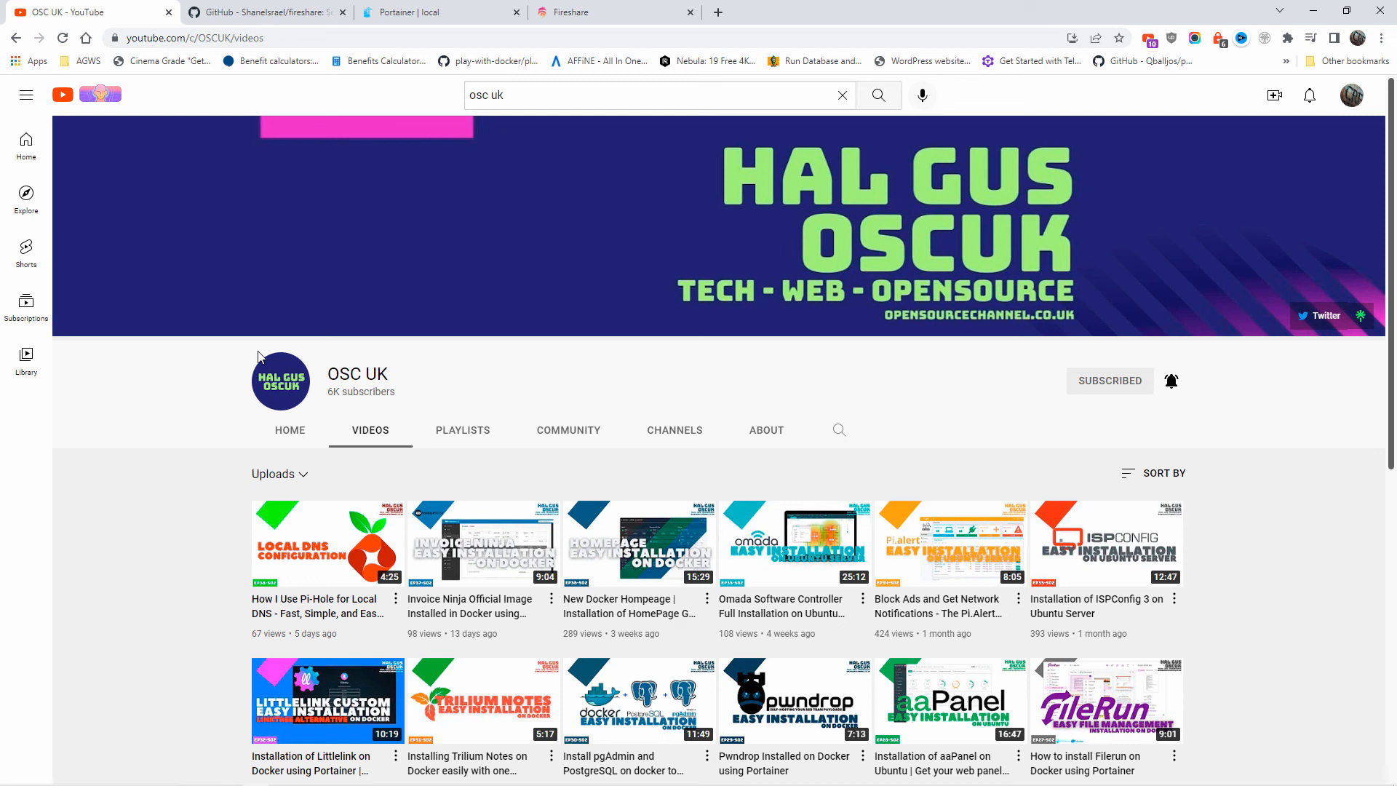
mouse_move(259, 359)
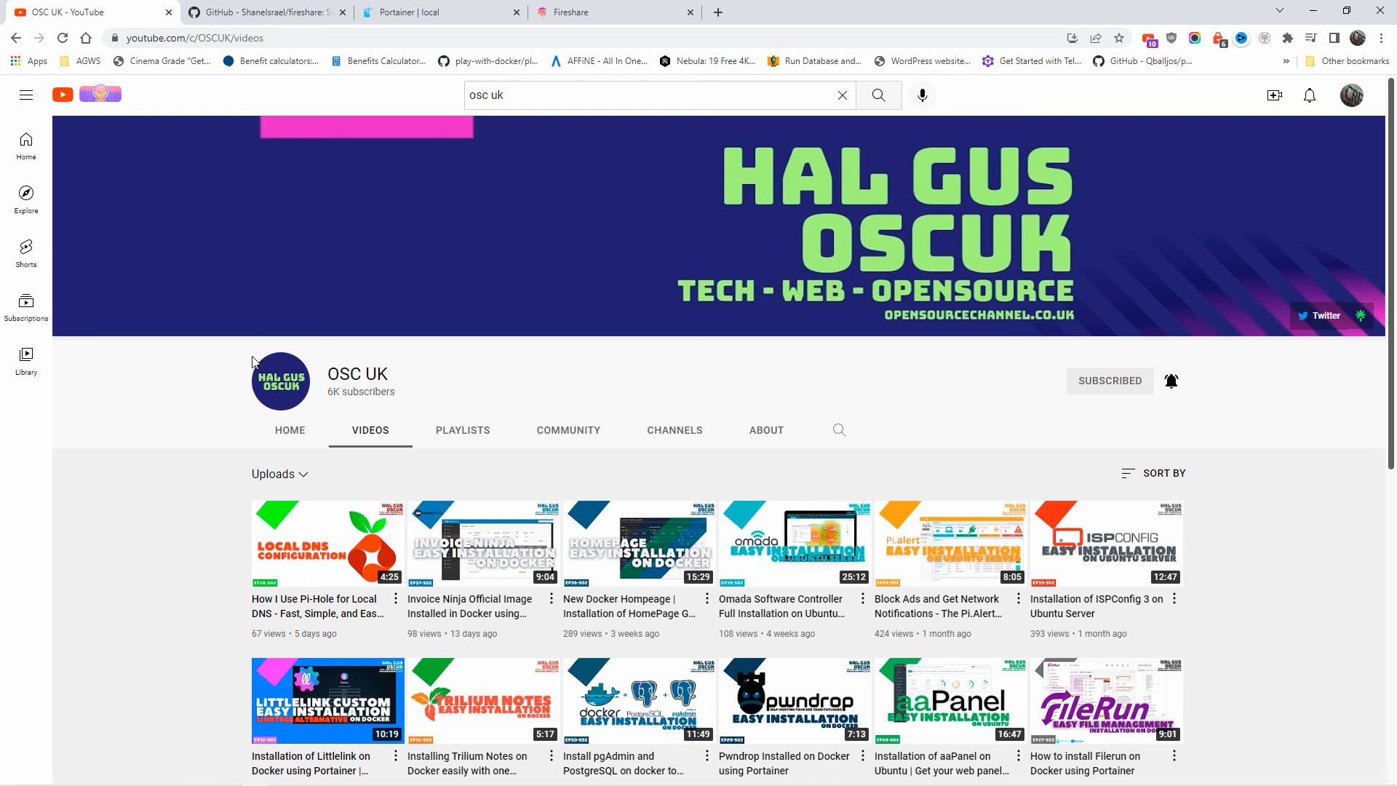